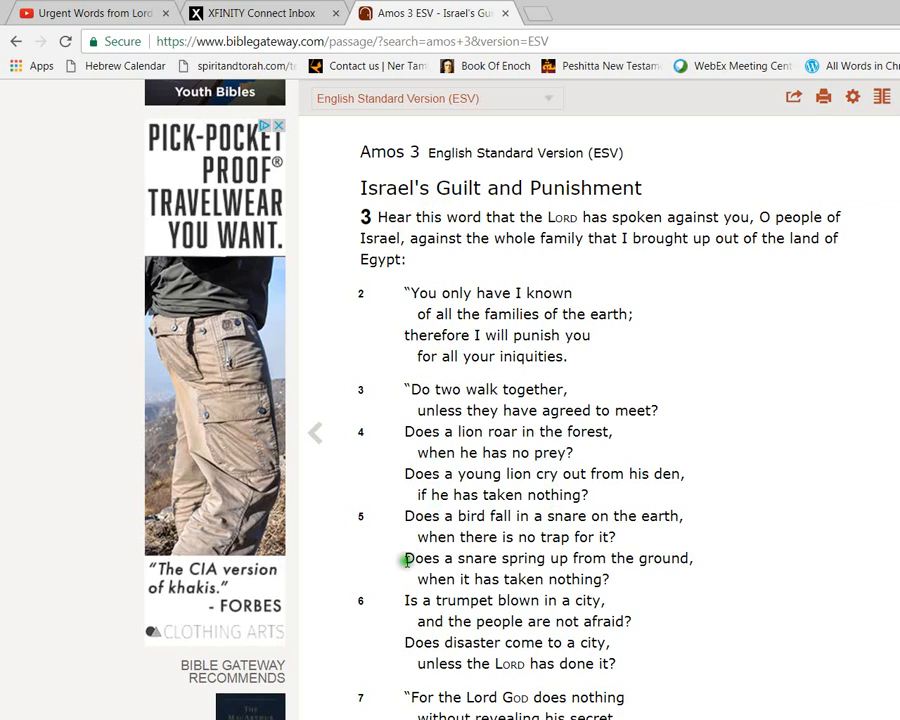
# Select Amos 3:7–8 on the Bible Gateway ESV page and switch windows.
pyautogui.scroll(-3)
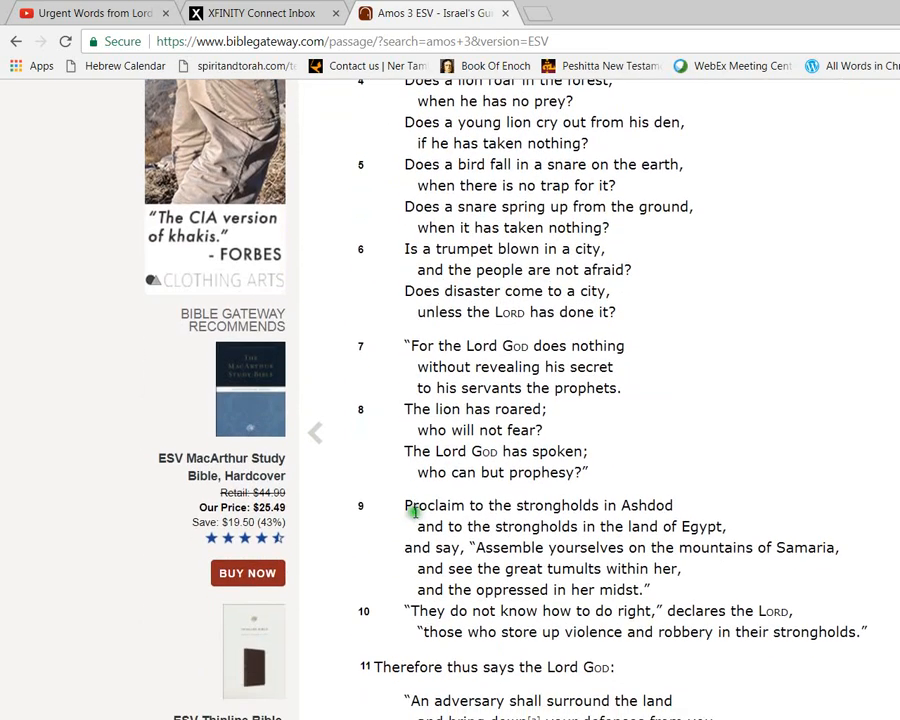
pyautogui.moveTo(405, 345); pyautogui.dragTo(510, 388)
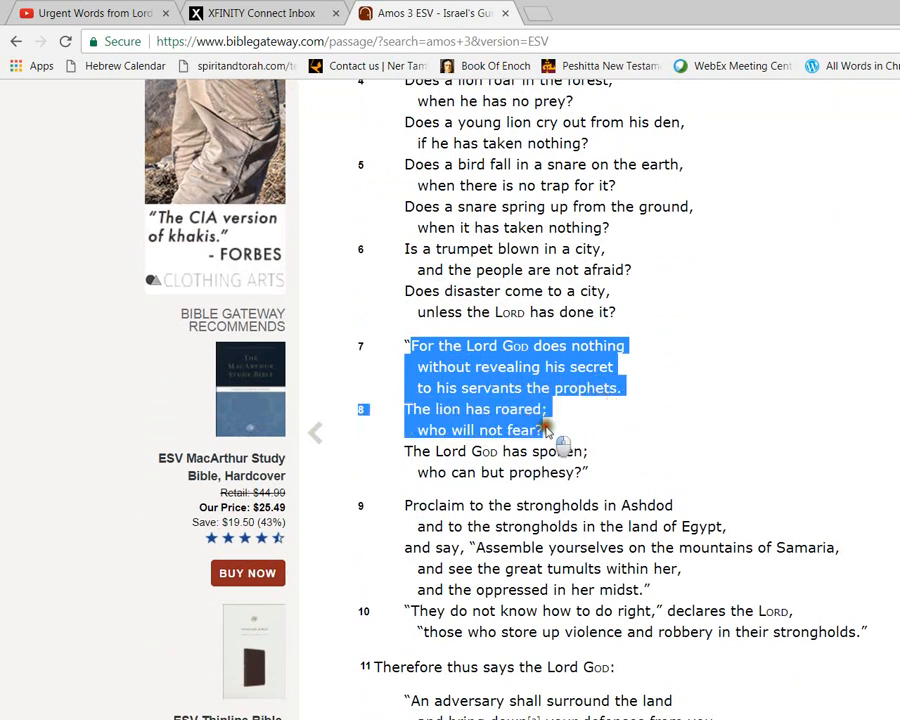
pyautogui.moveTo(545, 425); pyautogui.dragTo(580, 472)
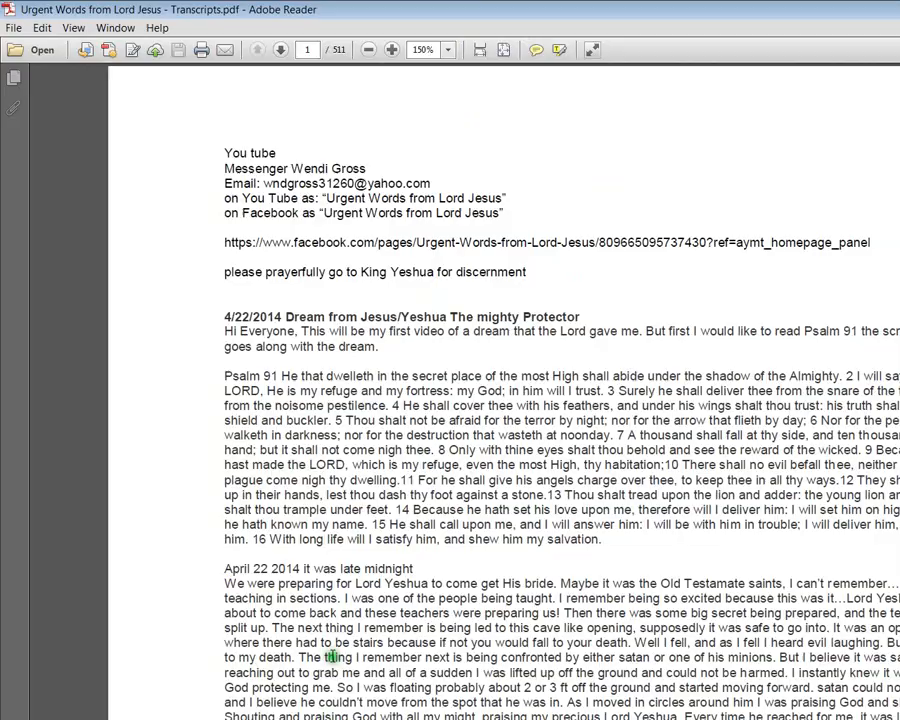
pyautogui.click(430, 12)
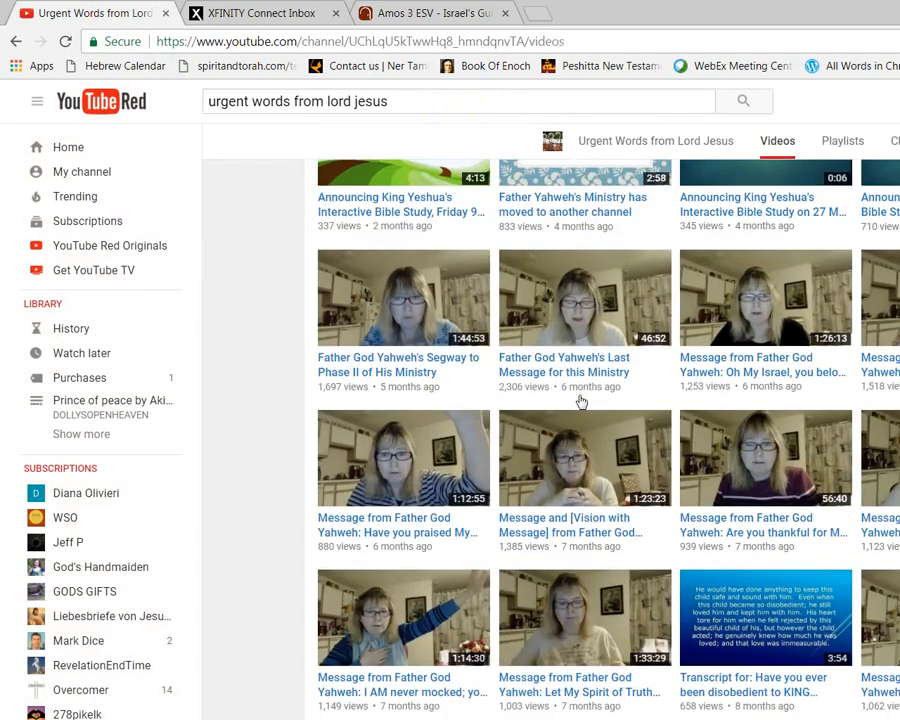
pyautogui.moveTo(582, 395)
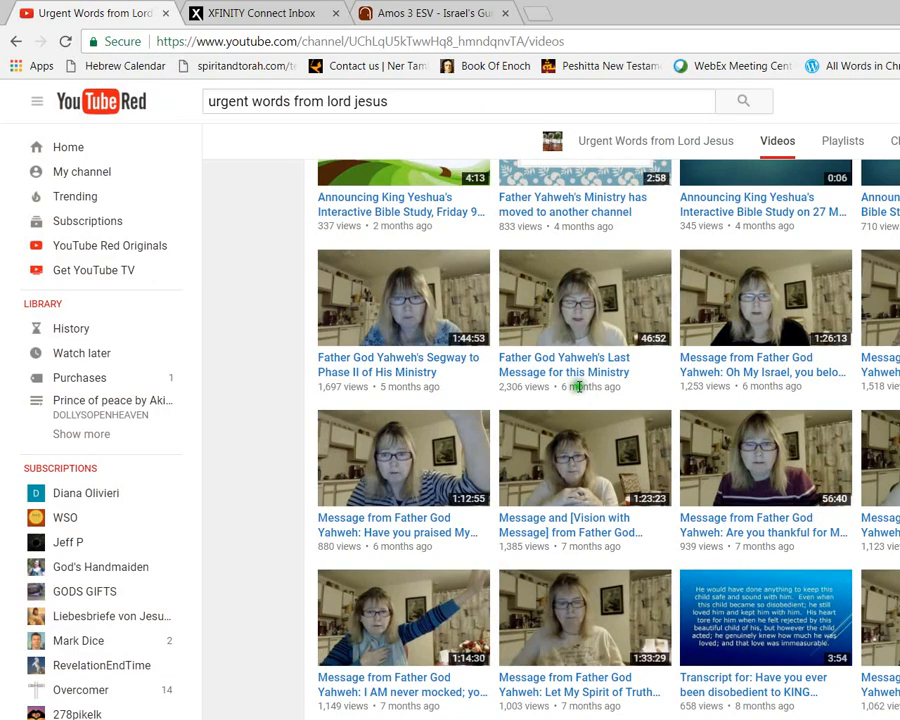
# Open the channel's 'MESSAGE FROM THE GREAT I AM! TO BARACK HUSSEIN OBAMA' video.
pyautogui.scroll(-3)
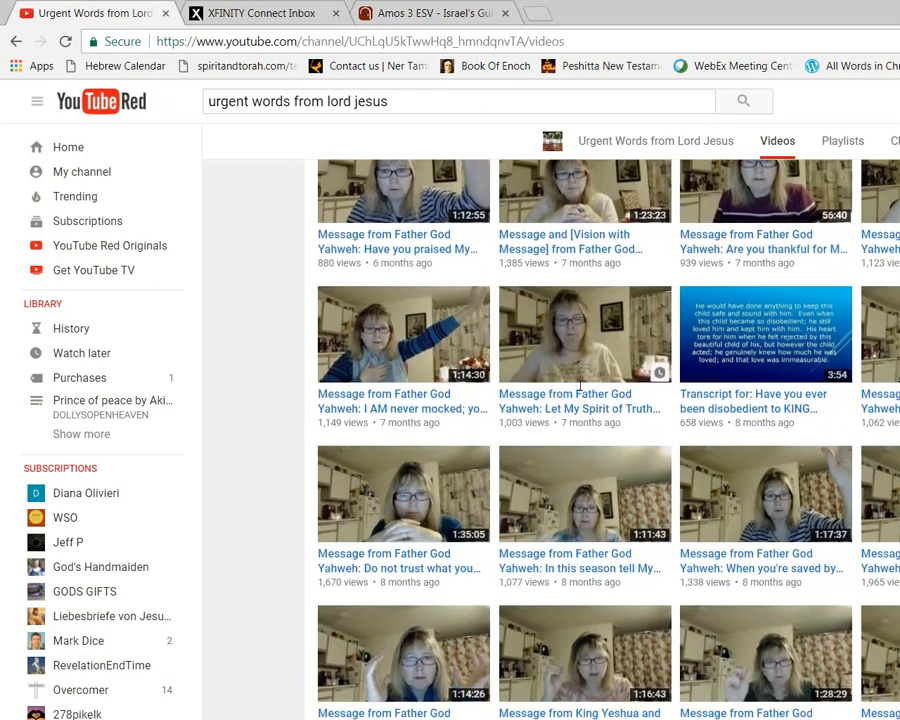
pyautogui.scroll(-3)
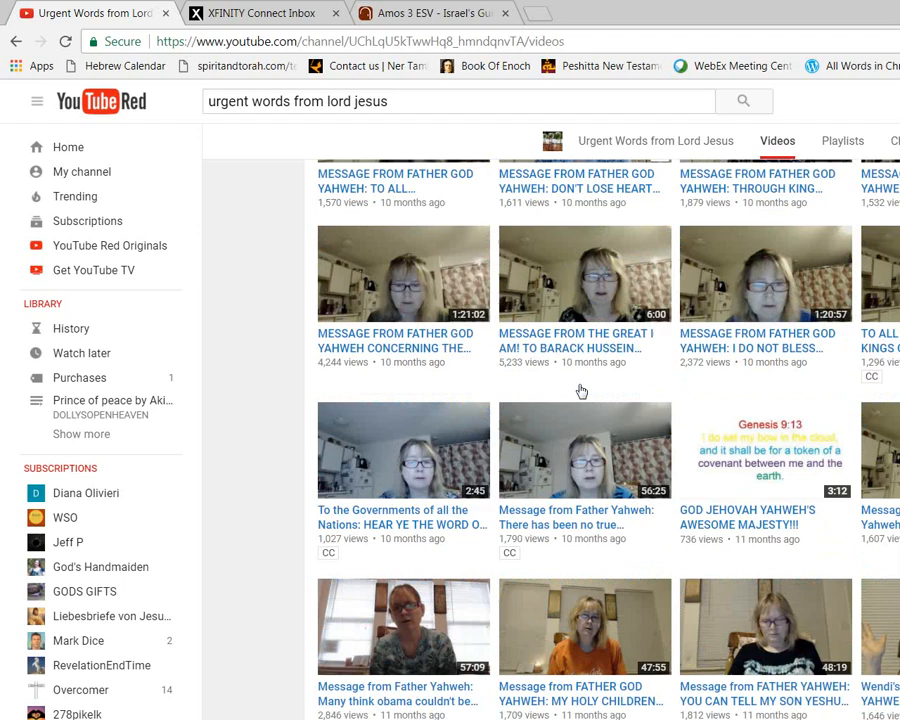
pyautogui.click(584, 273)
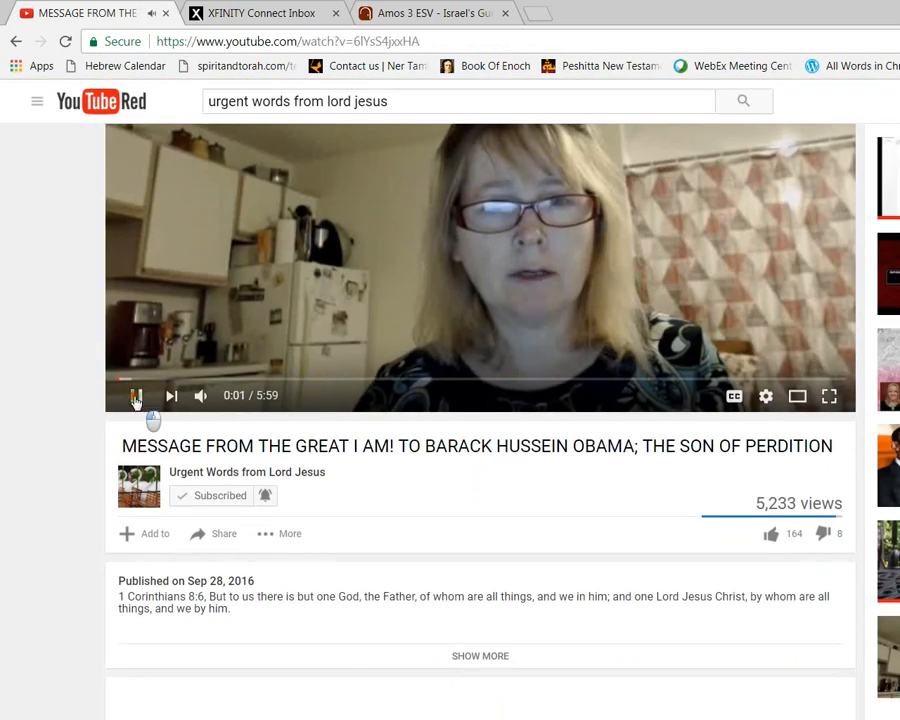
# Expand the channel's transcript comment and select the GREAT I AM message paragraphs.
pyautogui.scroll(-3)
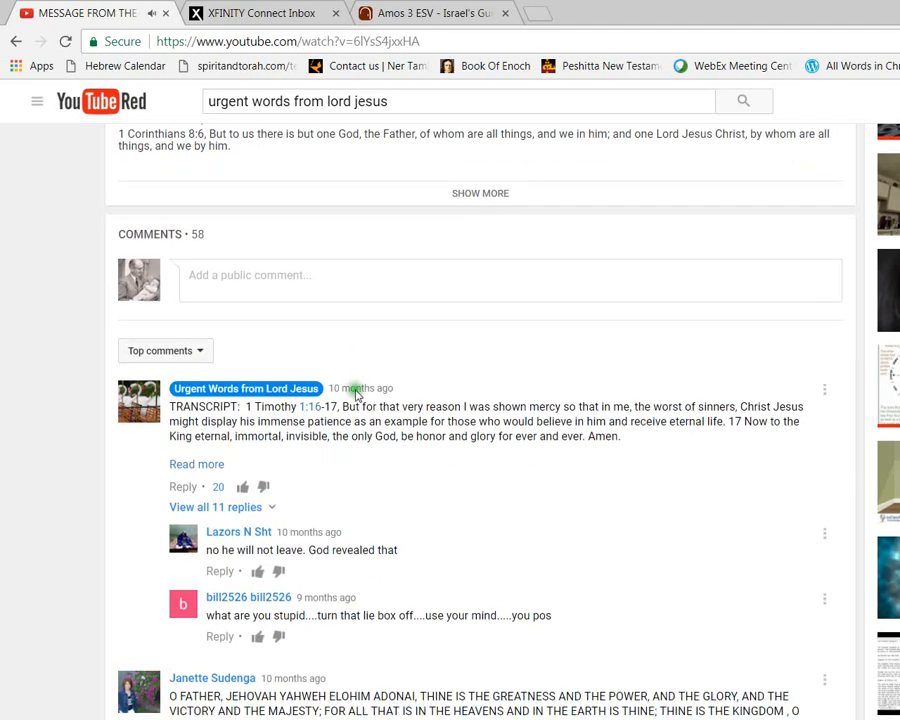
pyautogui.click(196, 464)
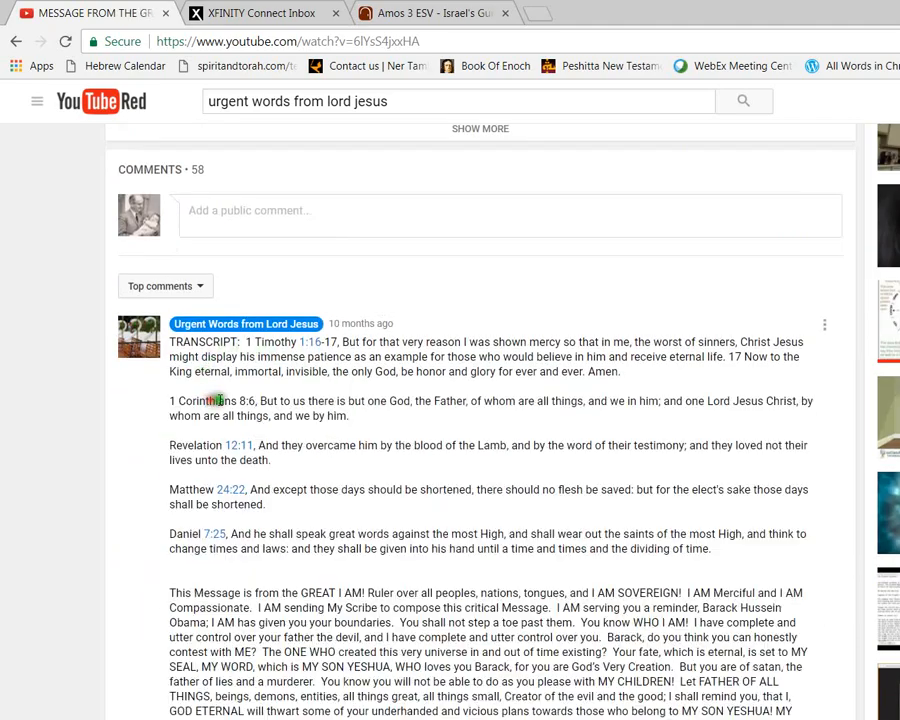
pyautogui.scroll(-3)
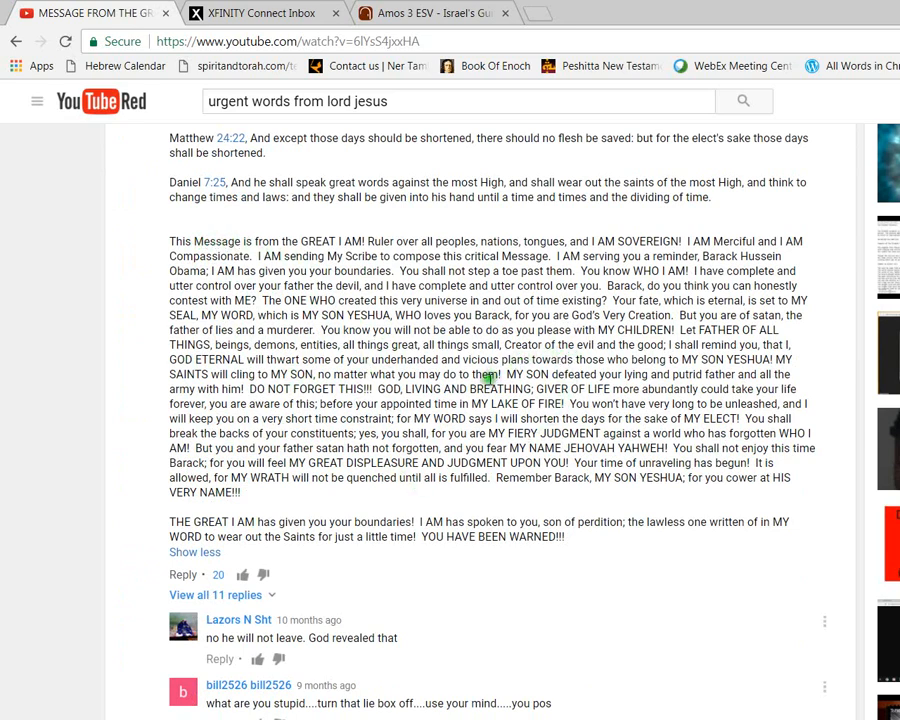
pyautogui.scroll(3)
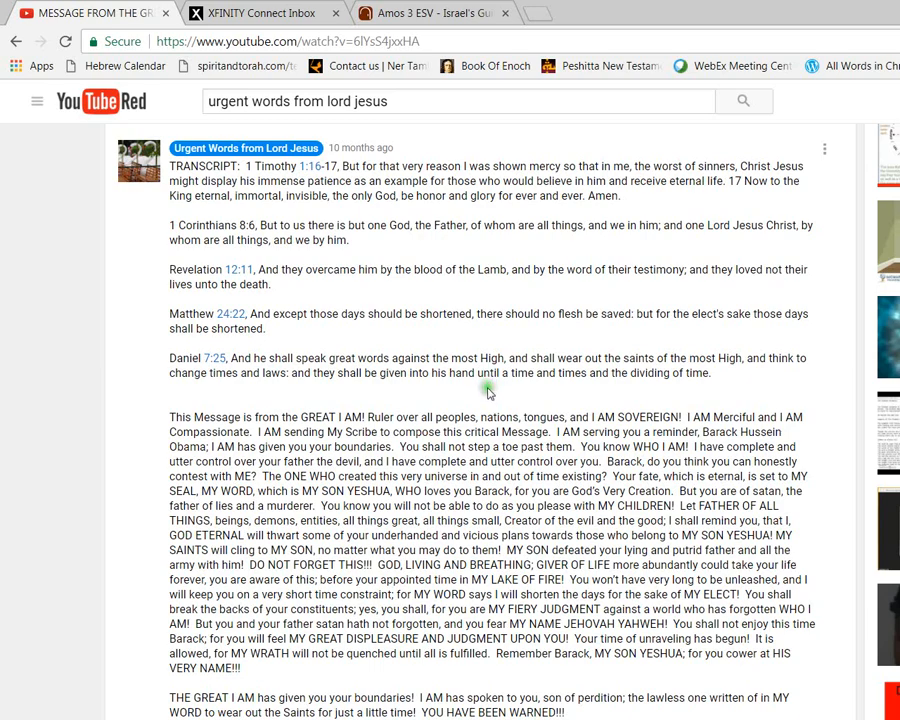
pyautogui.scroll(-3)
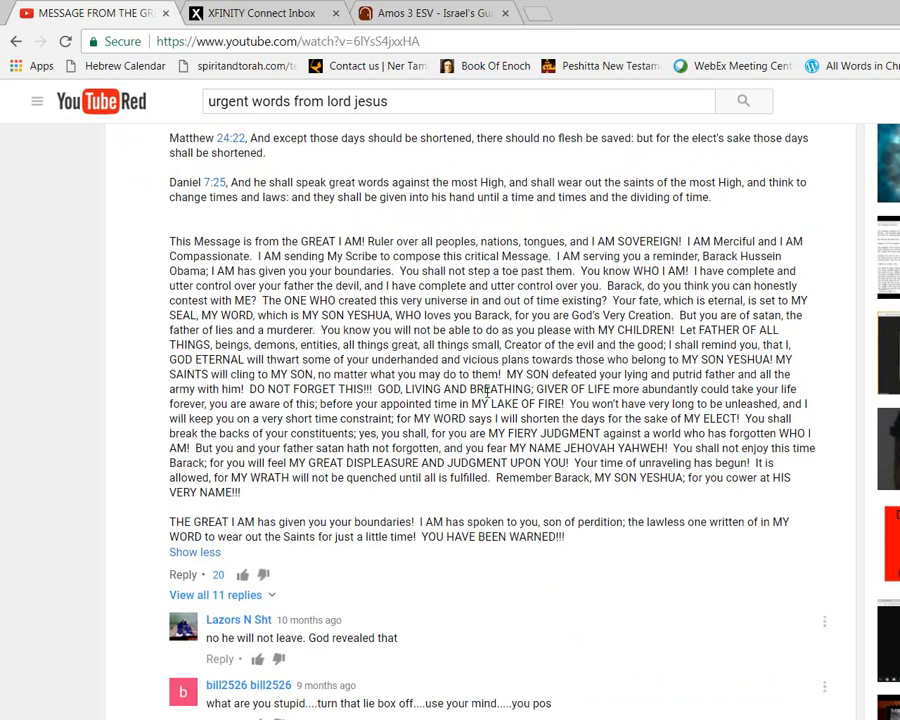
pyautogui.moveTo(410, 358)
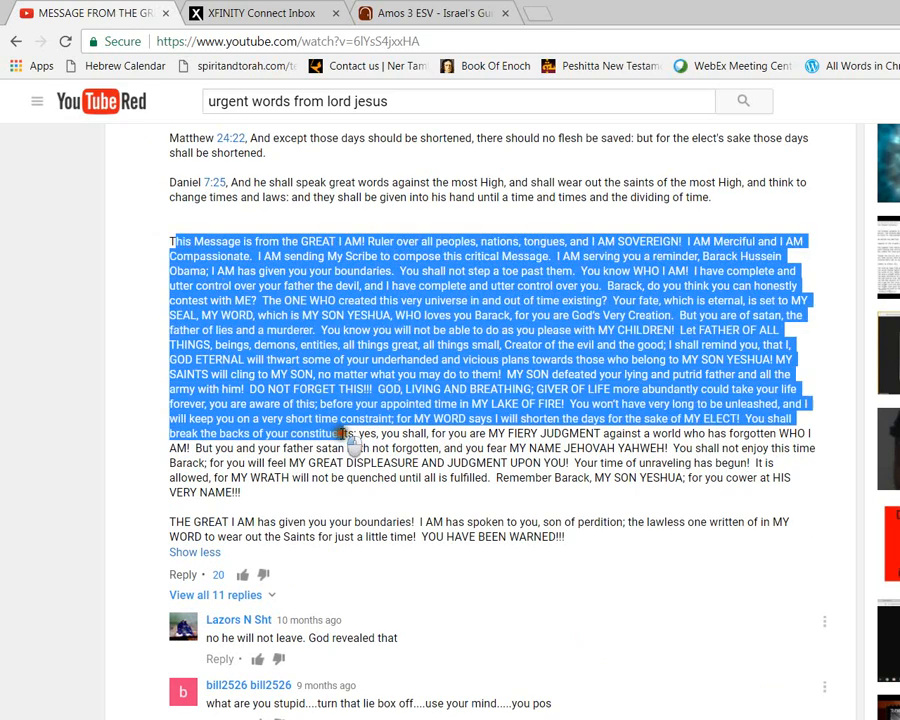
pyautogui.moveTo(345, 433); pyautogui.dragTo(418, 492)
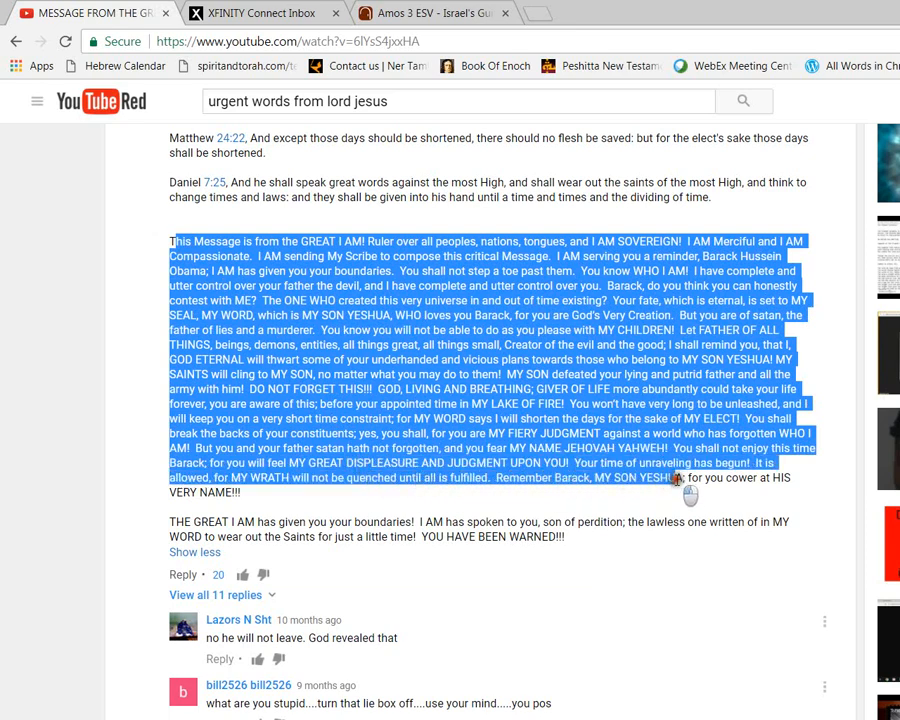
pyautogui.moveTo(360, 510)
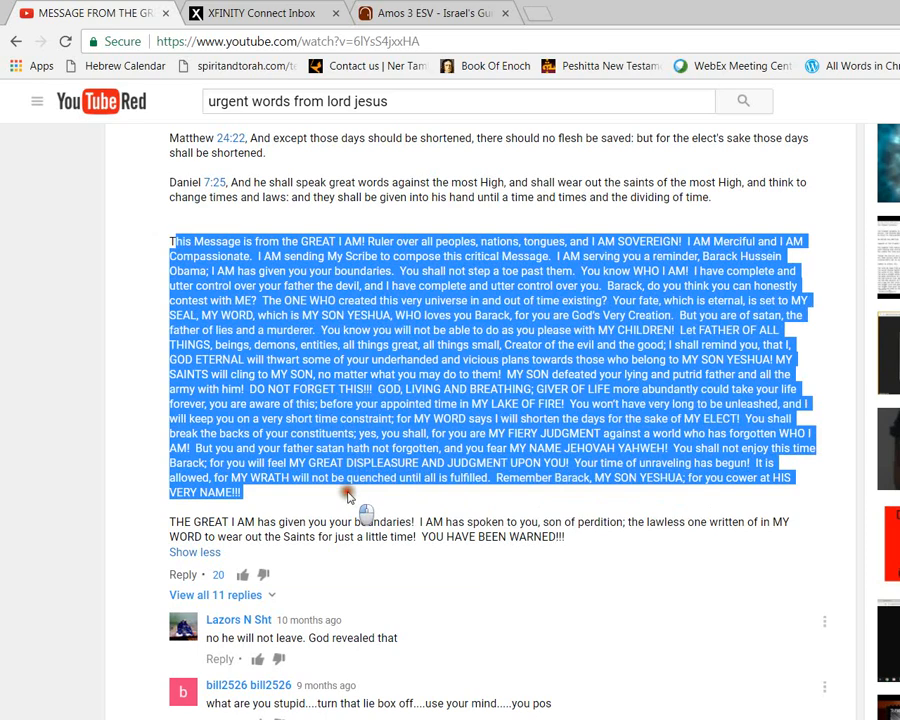
pyautogui.moveTo(360, 512)
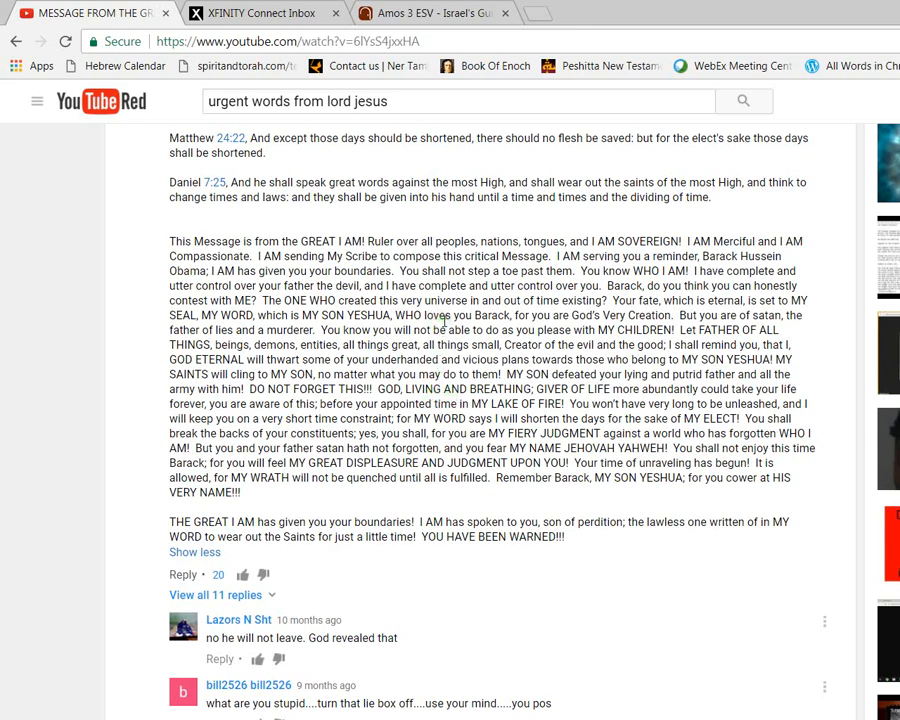
pyautogui.moveTo(363, 338)
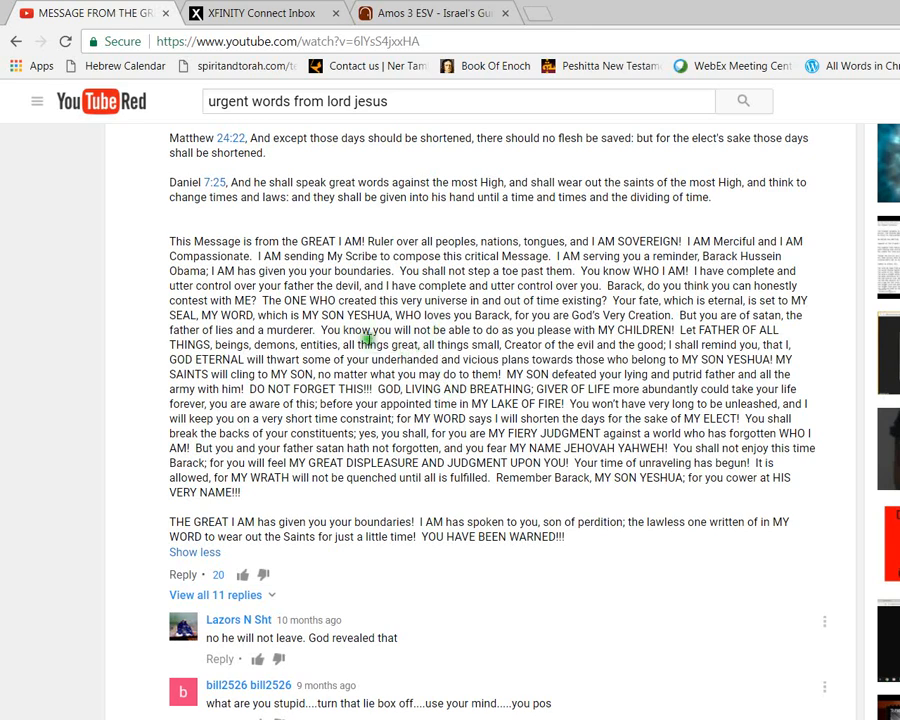
pyautogui.moveTo(192, 241); pyautogui.dragTo(410, 433)
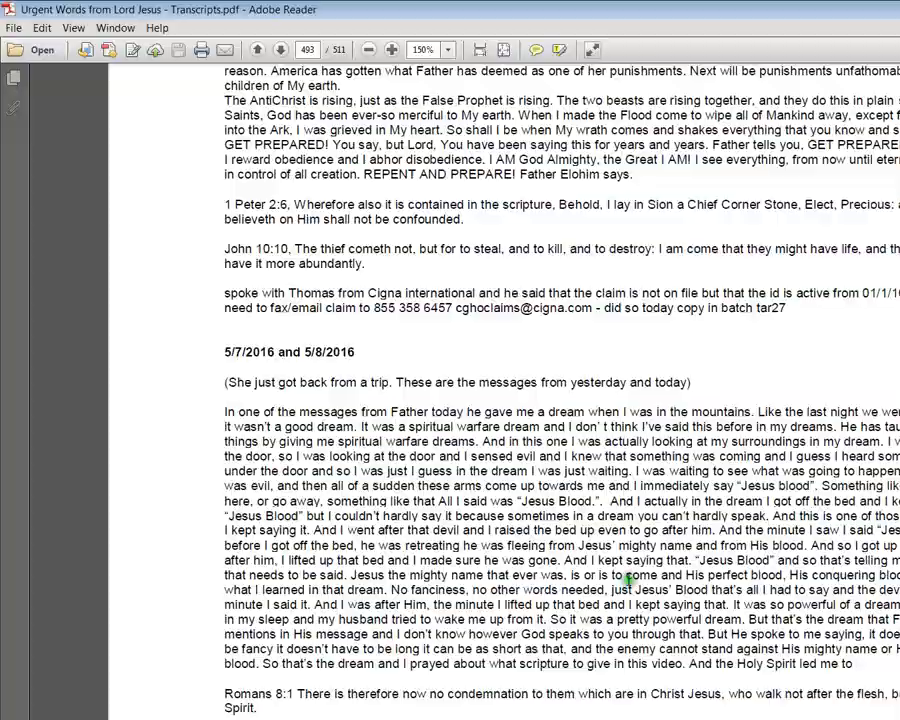
# Return the Urgent Words transcripts PDF to page 1, the April 2014 dream.
pyautogui.scroll(3)
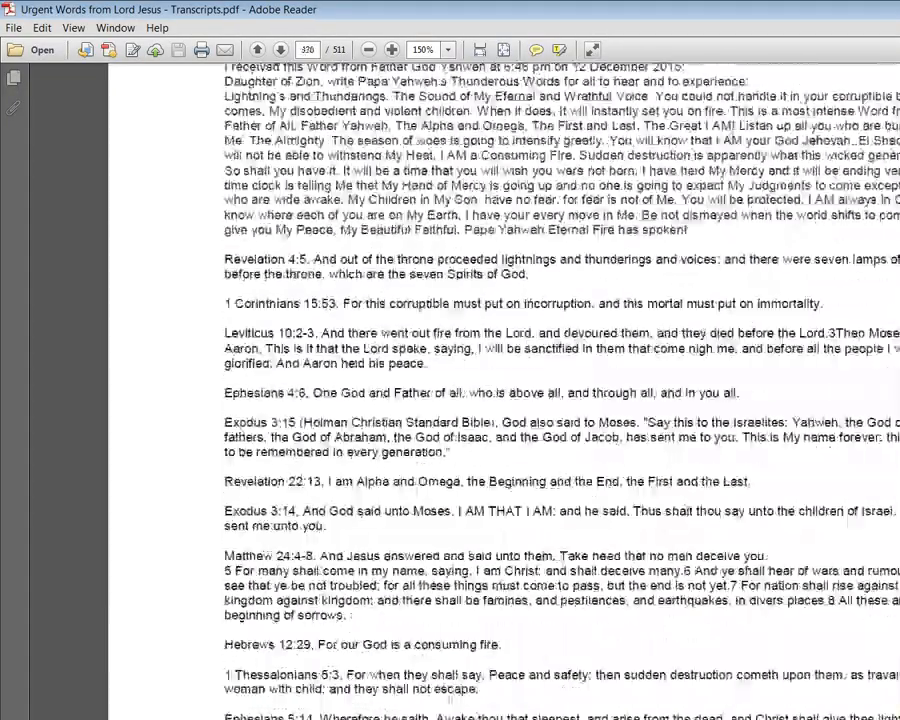
pyautogui.click(258, 50)
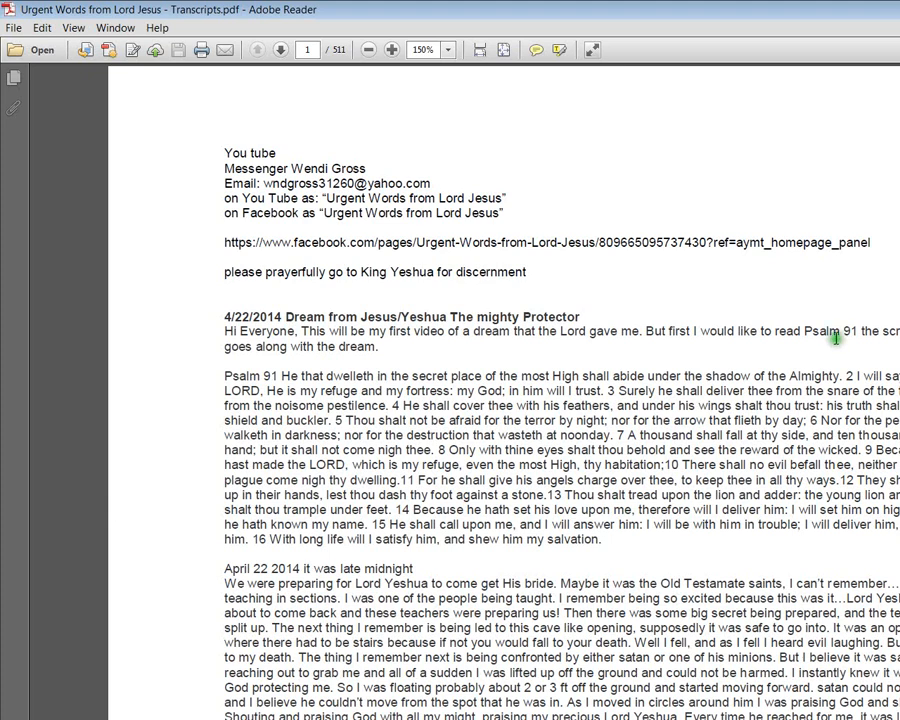
pyautogui.moveTo(540, 472)
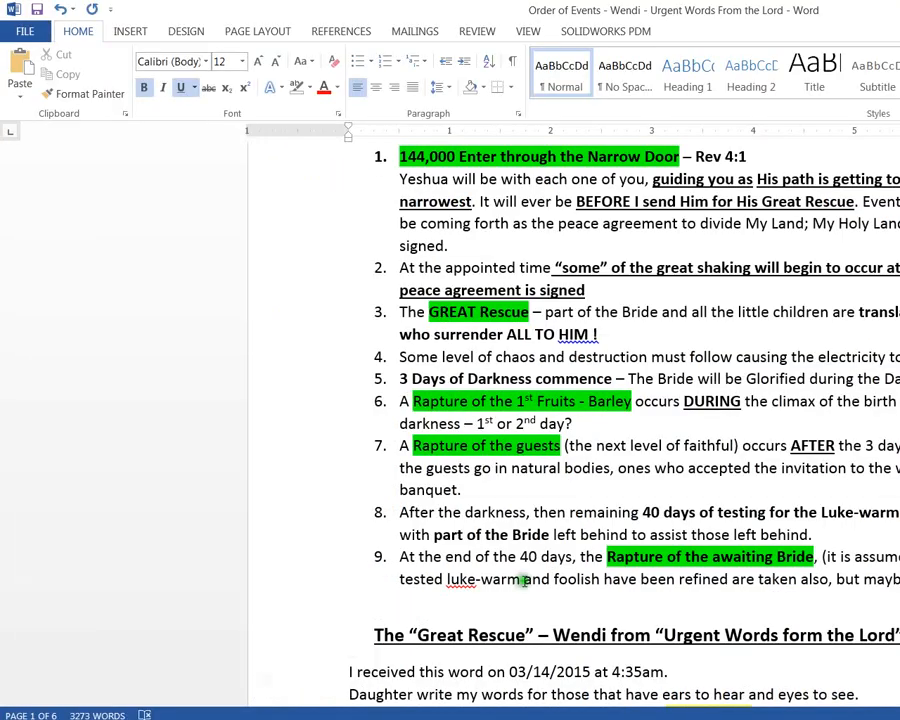
pyautogui.scroll(-3)
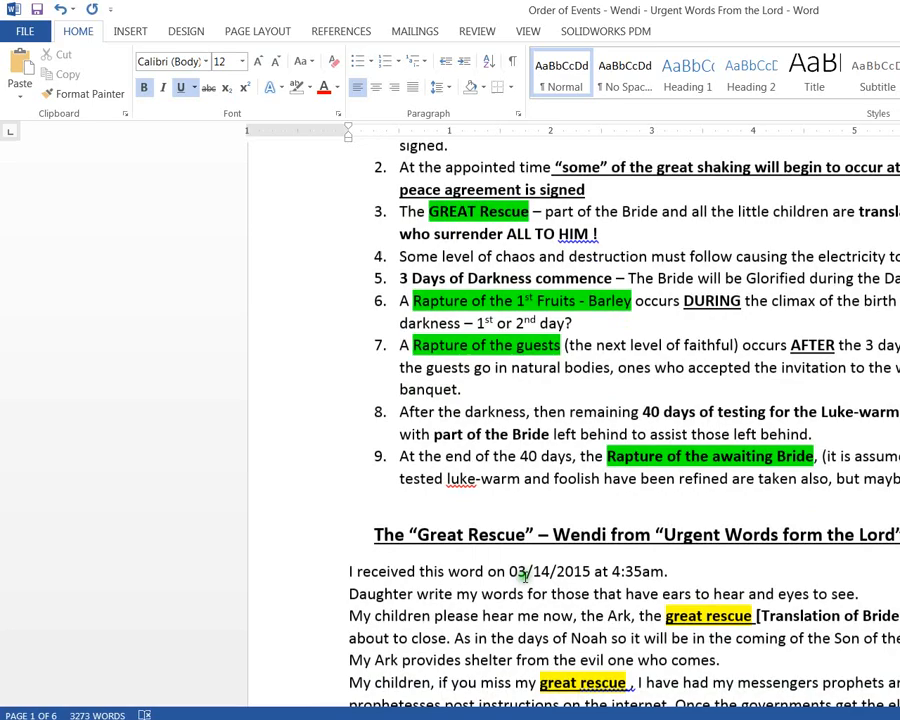
pyautogui.scroll(3)
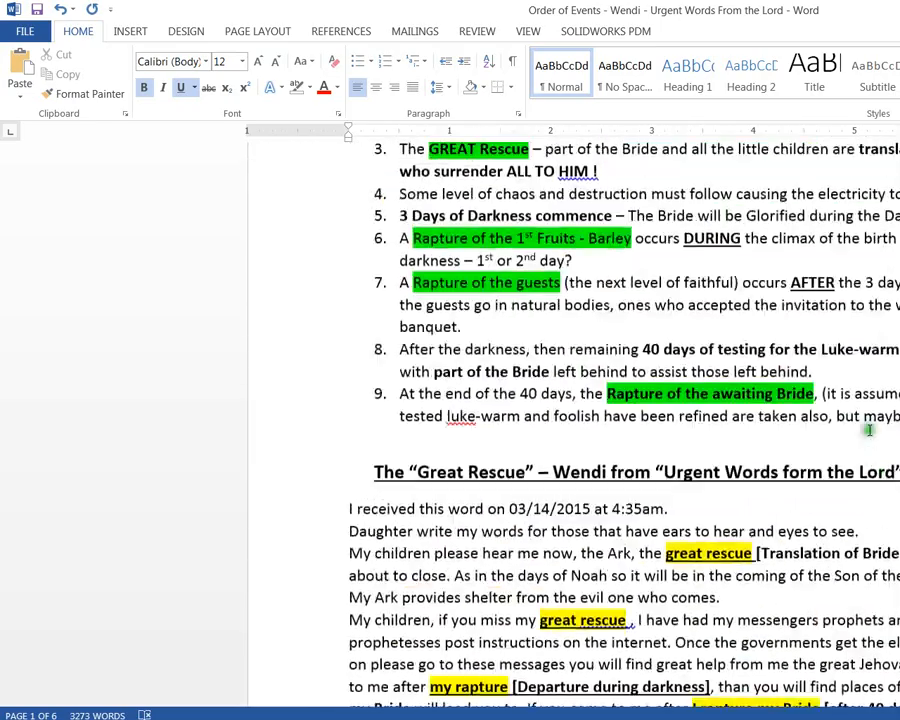
pyautogui.scroll(3)
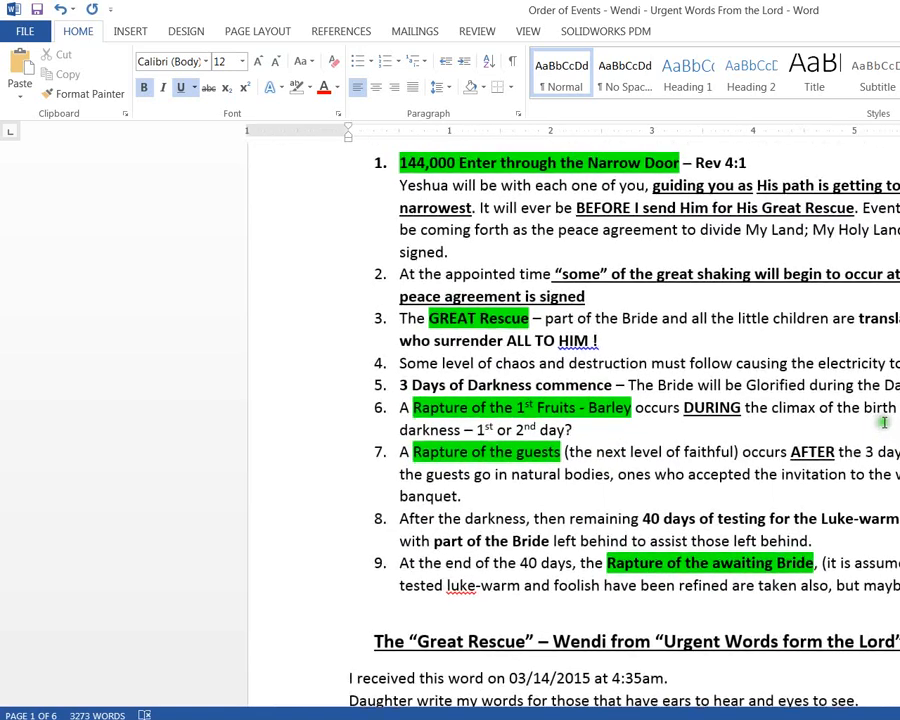
pyautogui.scroll(3)
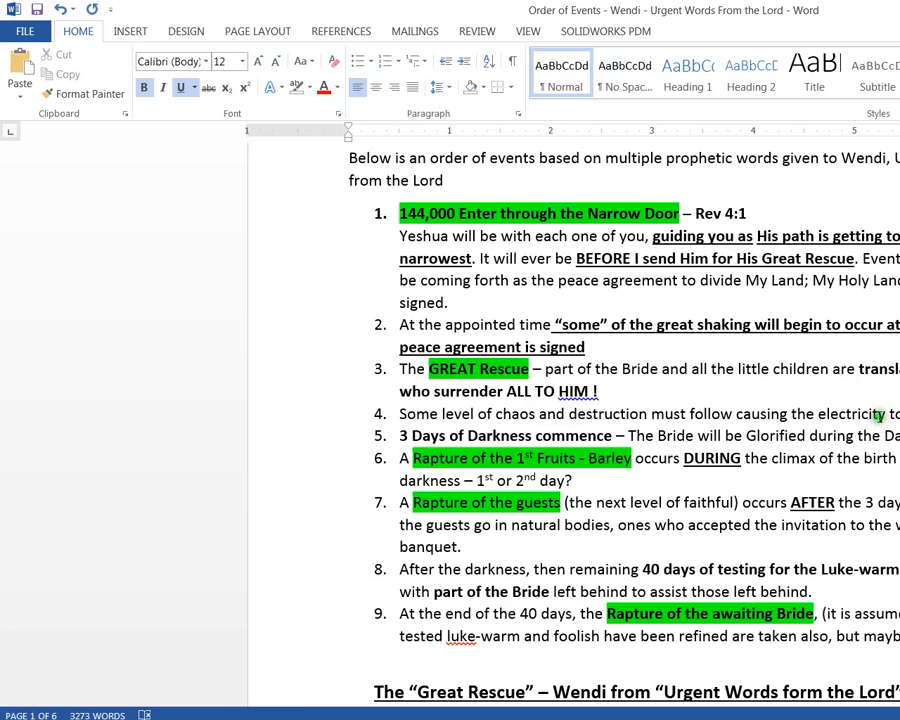
pyautogui.scroll(-3)
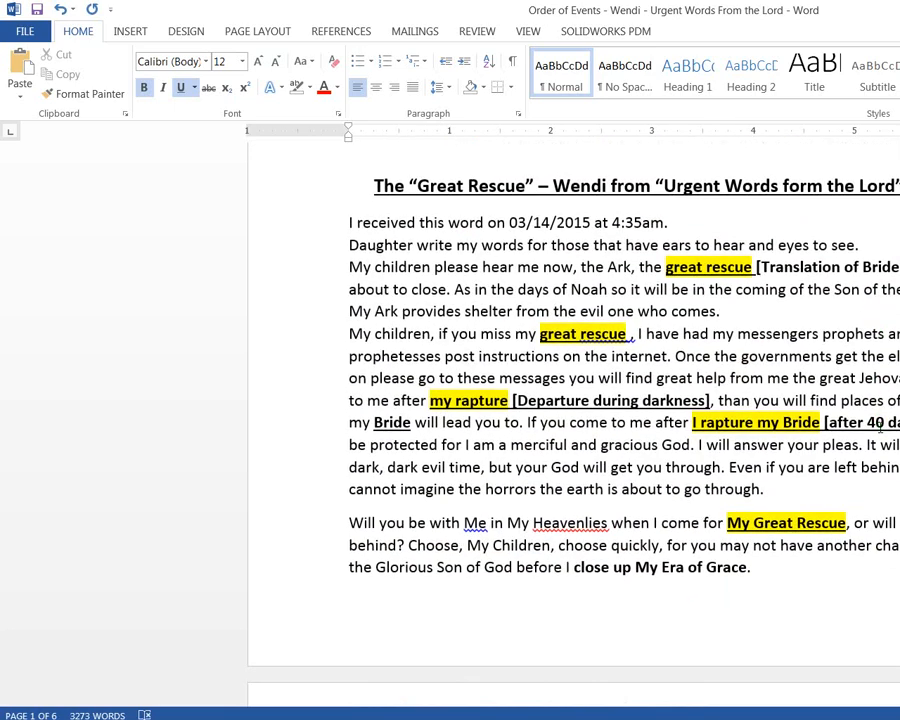
pyautogui.moveTo(592, 248)
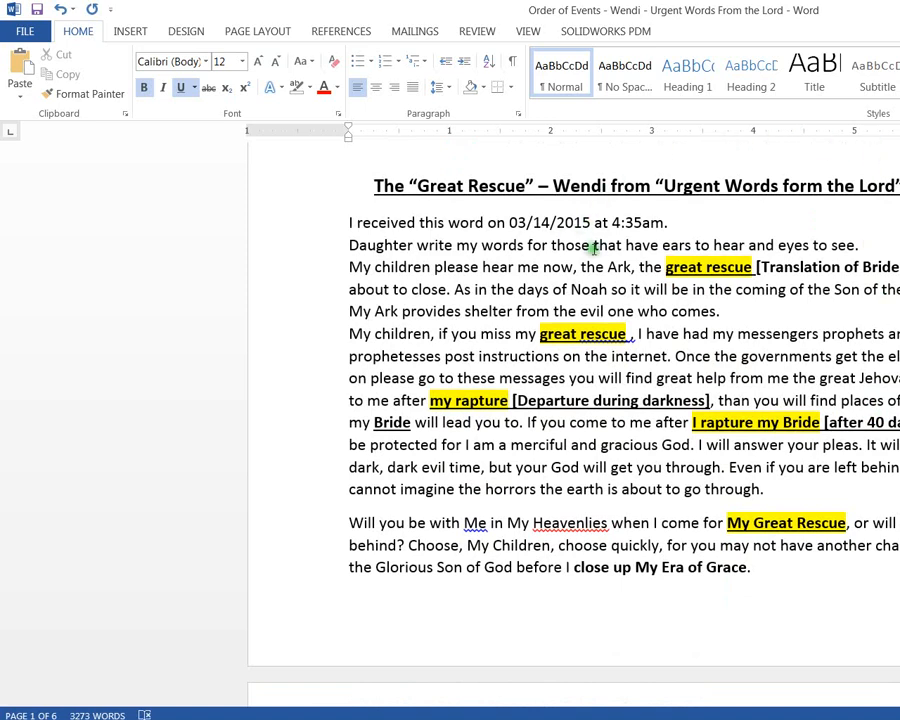
pyautogui.scroll(-3)
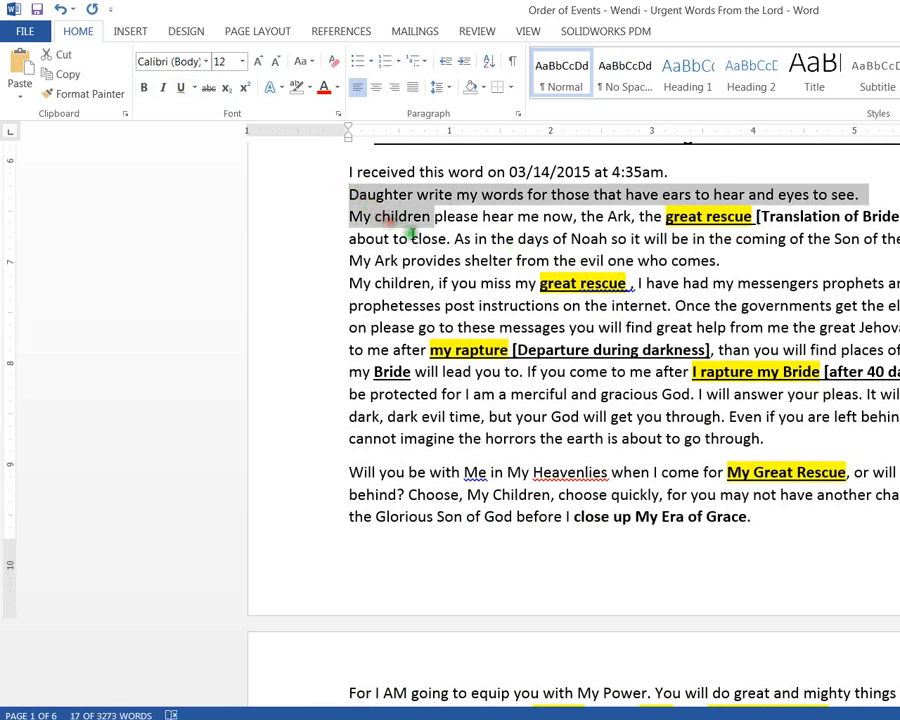
pyautogui.scroll(-3)
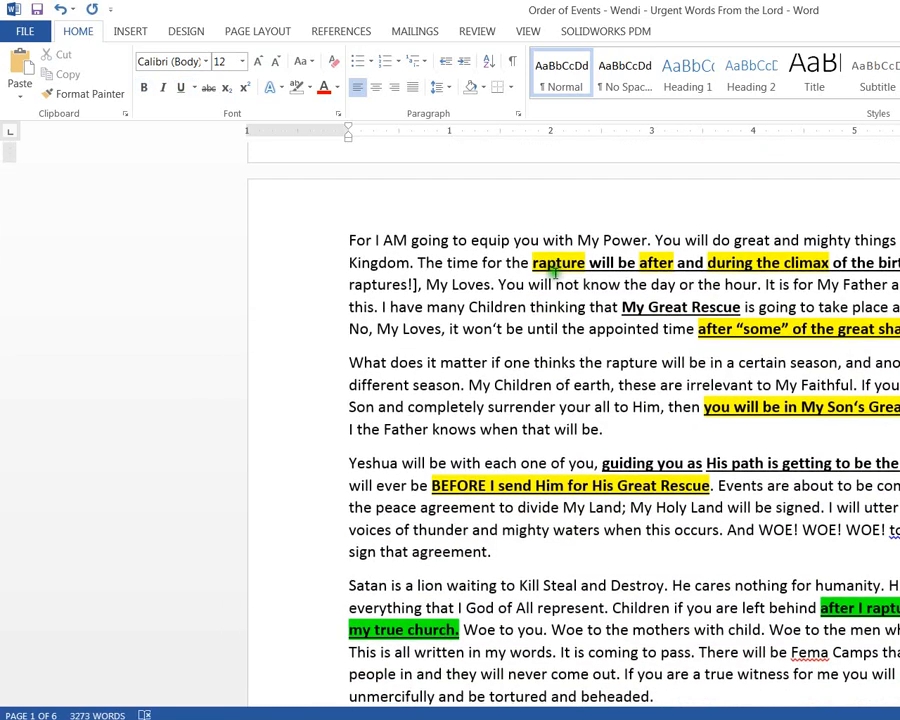
pyautogui.scroll(-3)
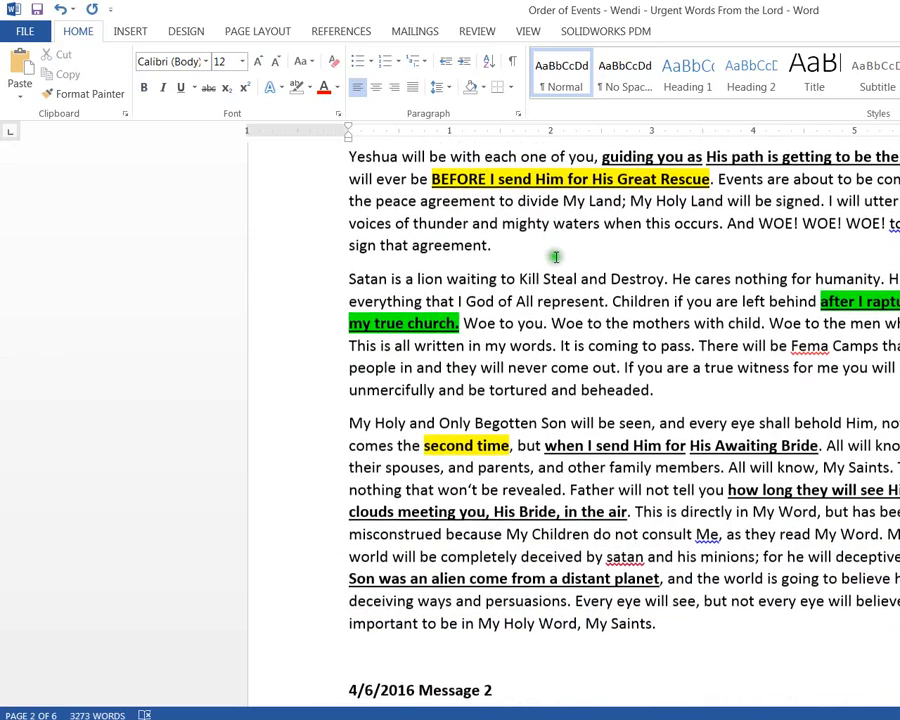
pyautogui.scroll(-3)
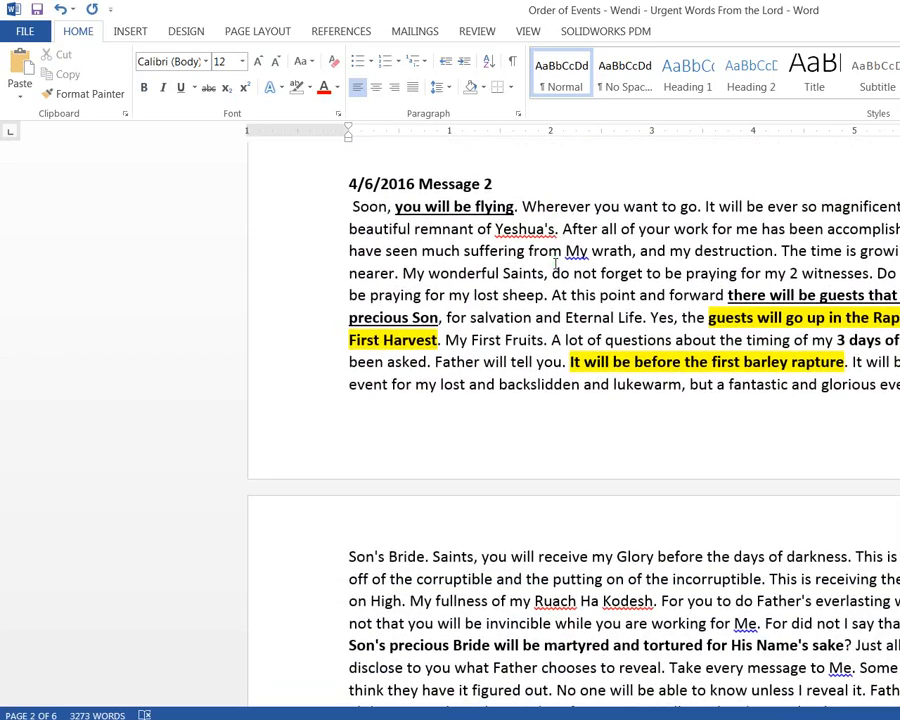
pyautogui.scroll(3)
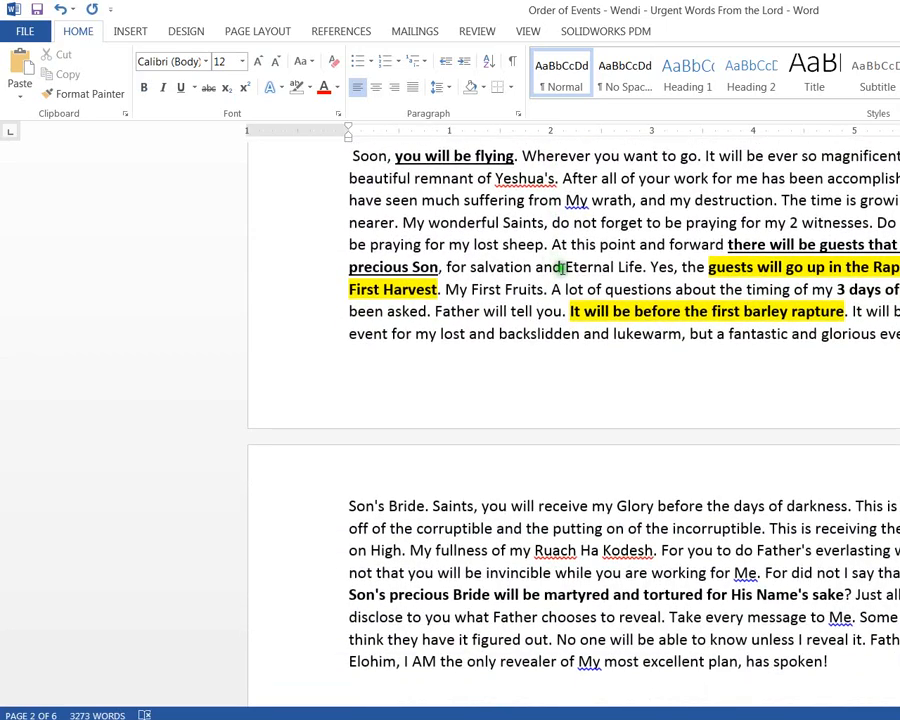
pyautogui.scroll(3)
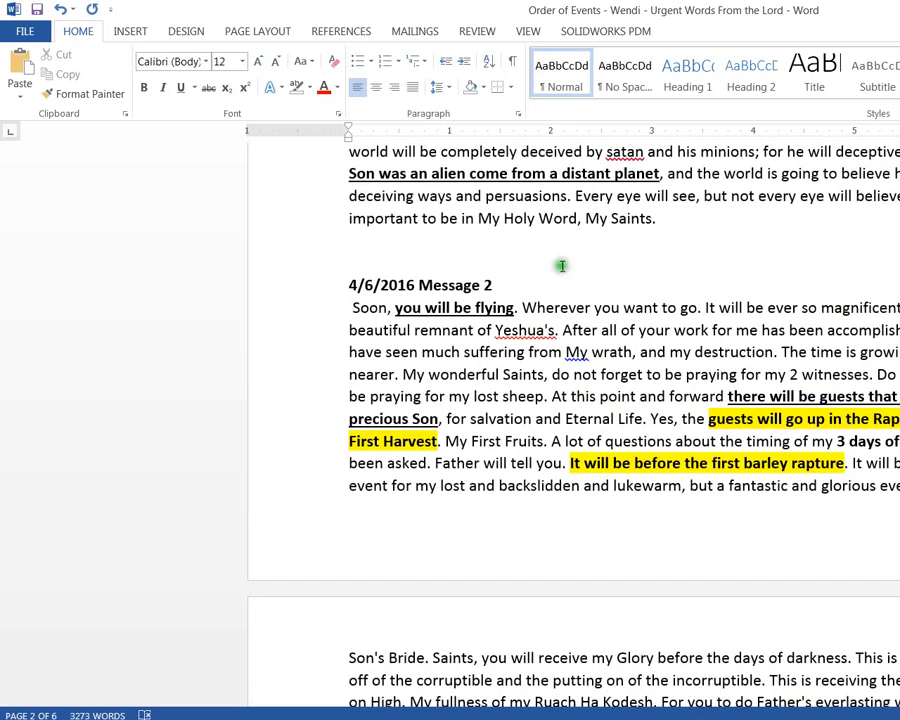
pyautogui.moveTo(561, 254)
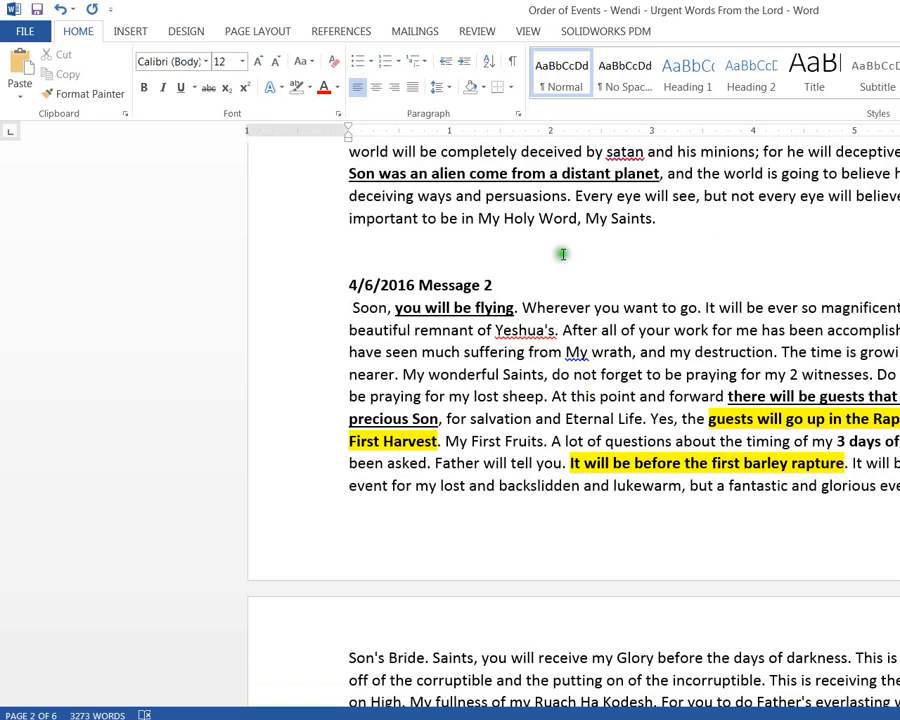
pyautogui.scroll(-3)
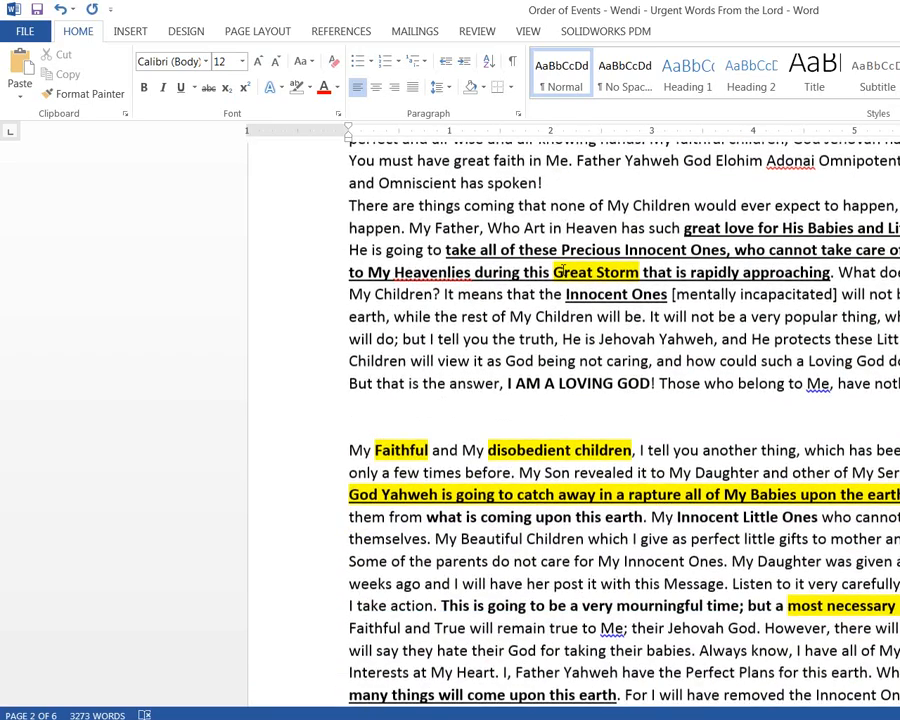
pyautogui.scroll(-3)
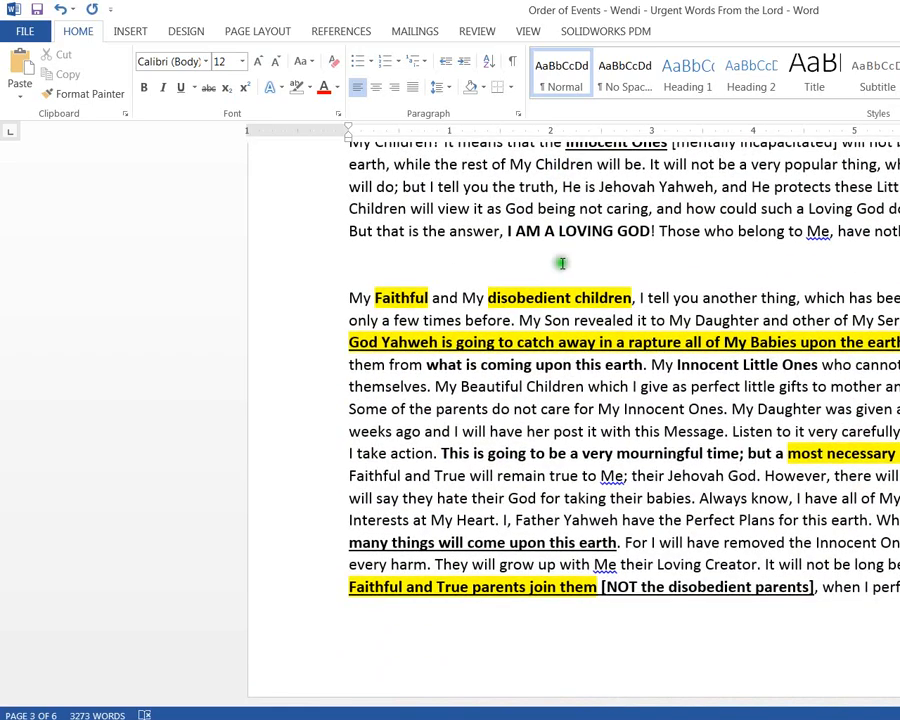
pyautogui.moveTo(546, 260)
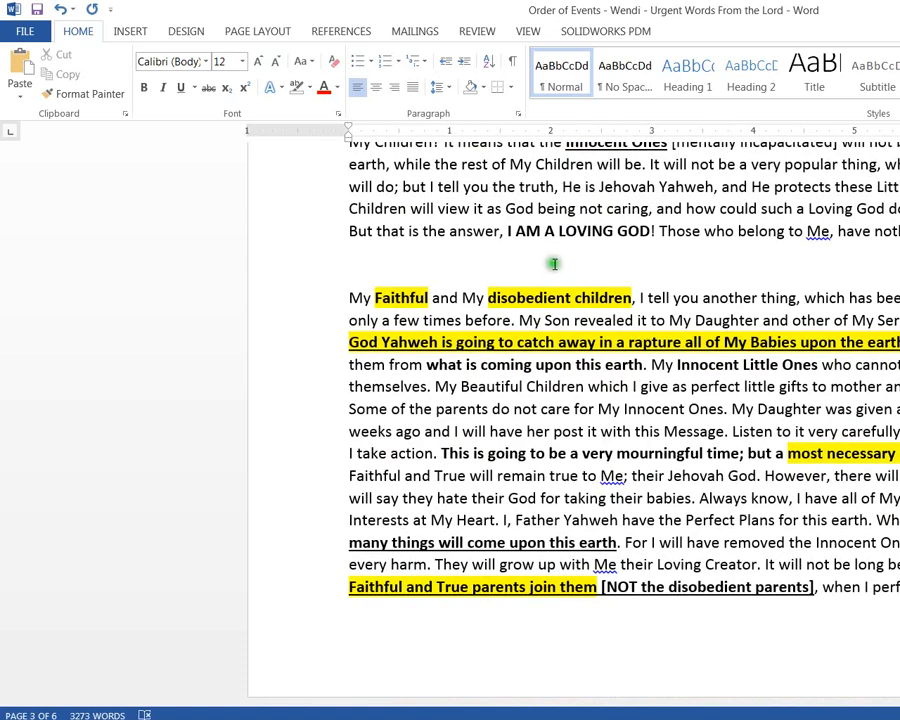
pyautogui.scroll(-3)
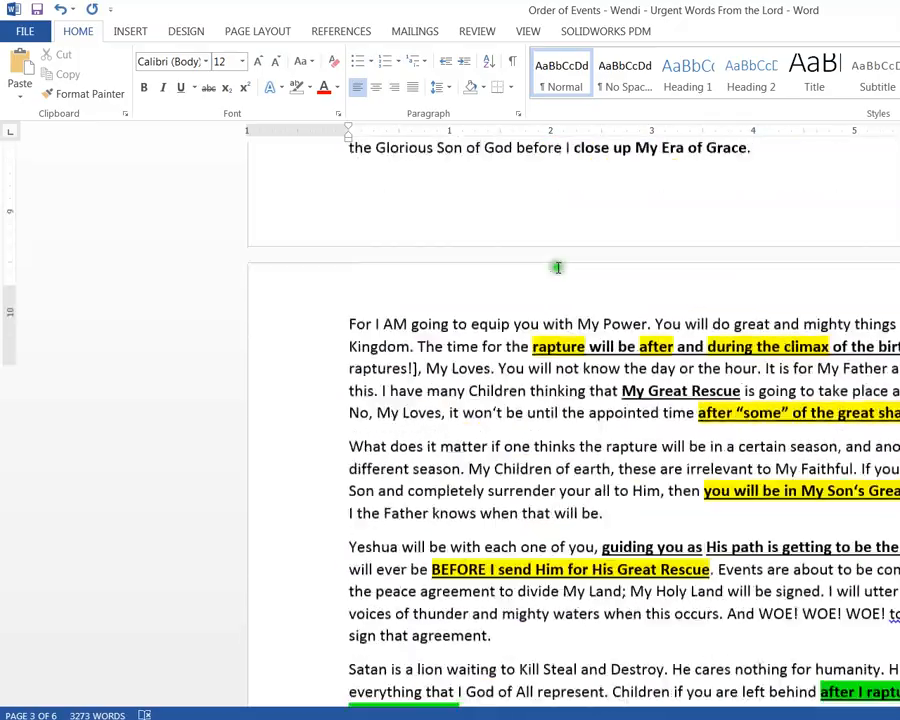
pyautogui.scroll(3)
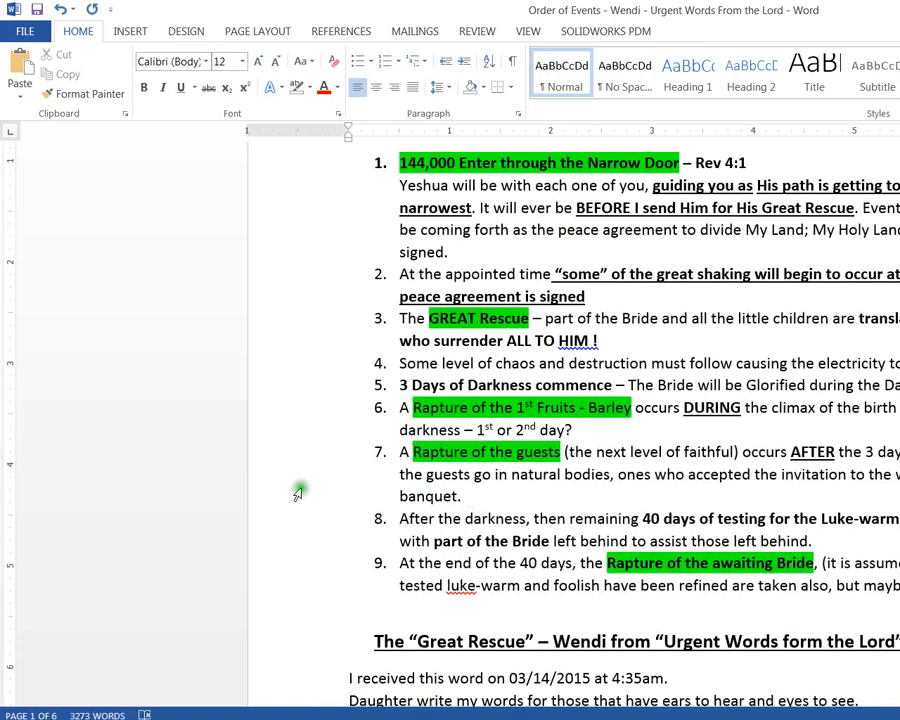
pyautogui.moveTo(300, 490)
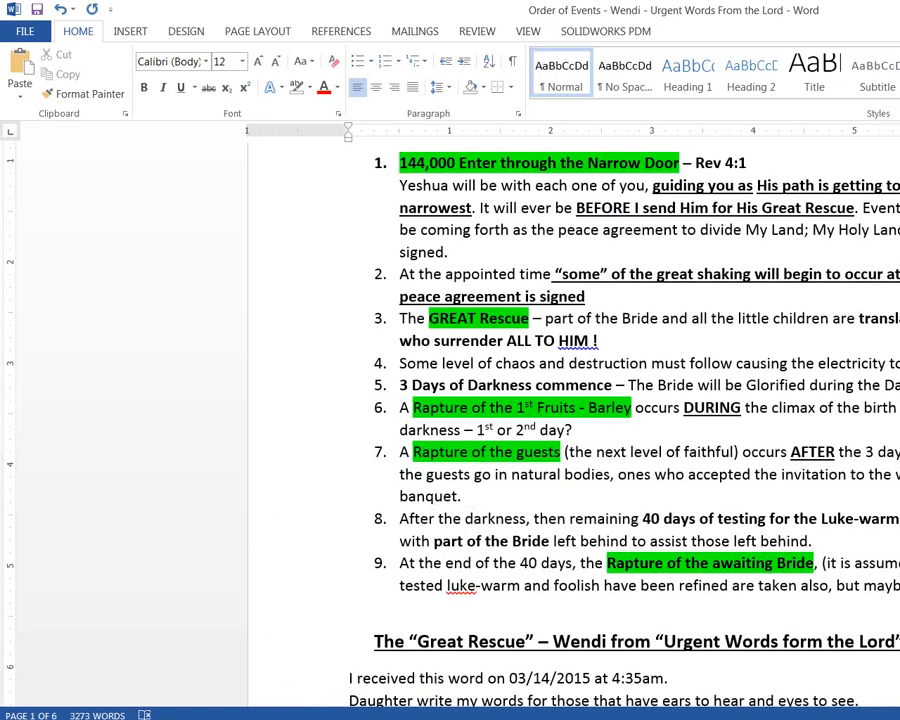
pyautogui.moveTo(259, 684)
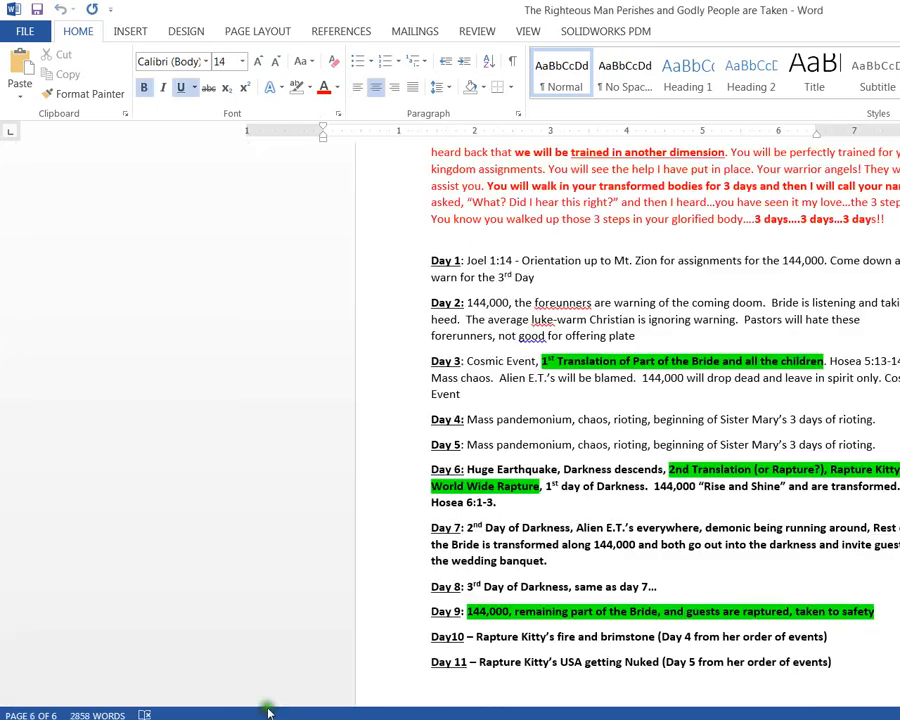
pyautogui.scroll(3)
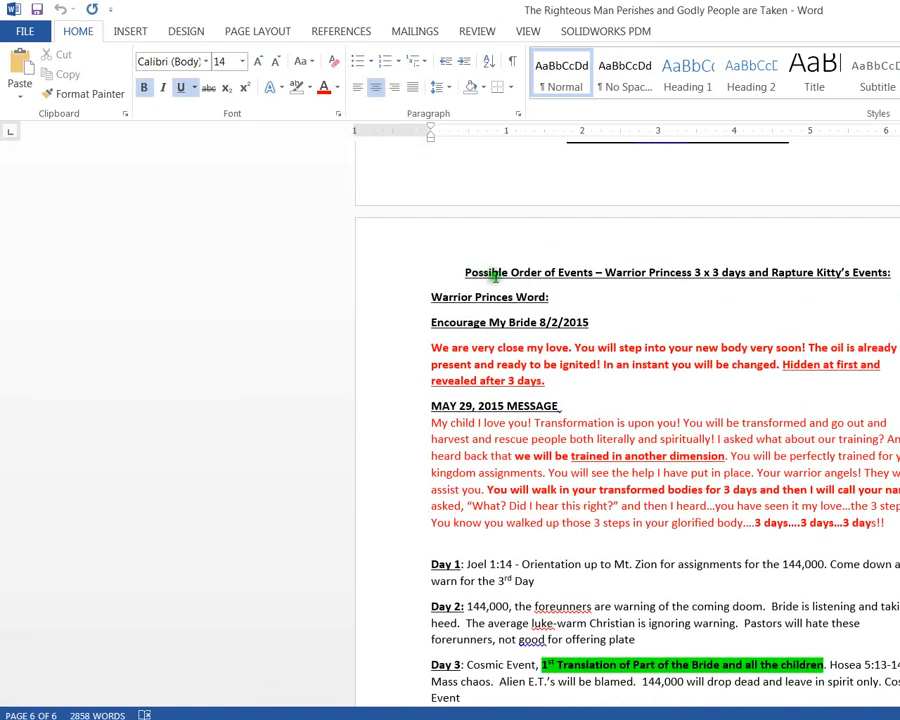
pyautogui.moveTo(612, 277)
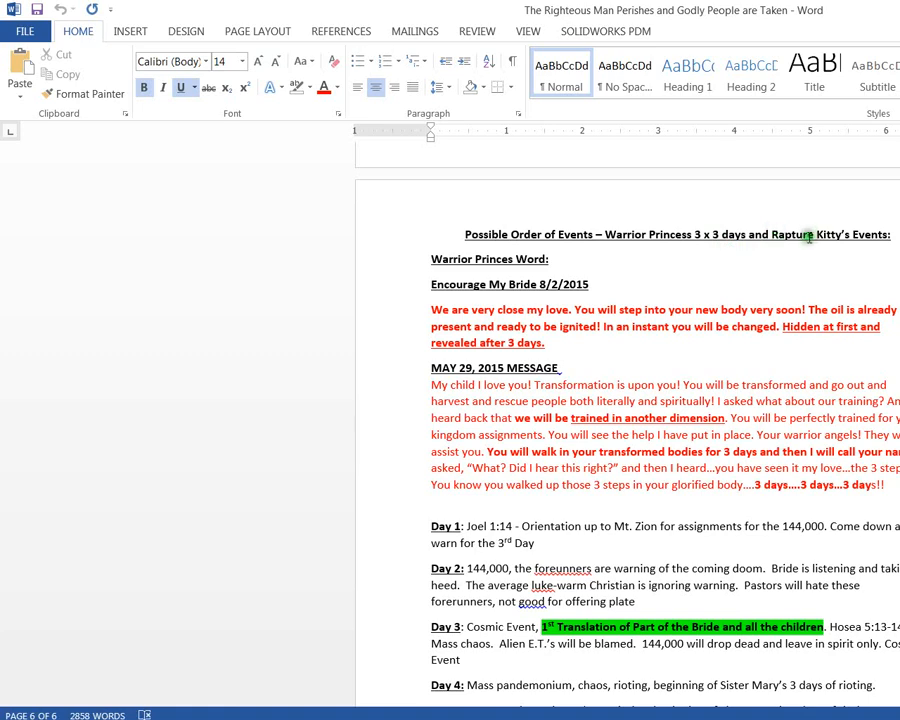
pyautogui.moveTo(807, 226)
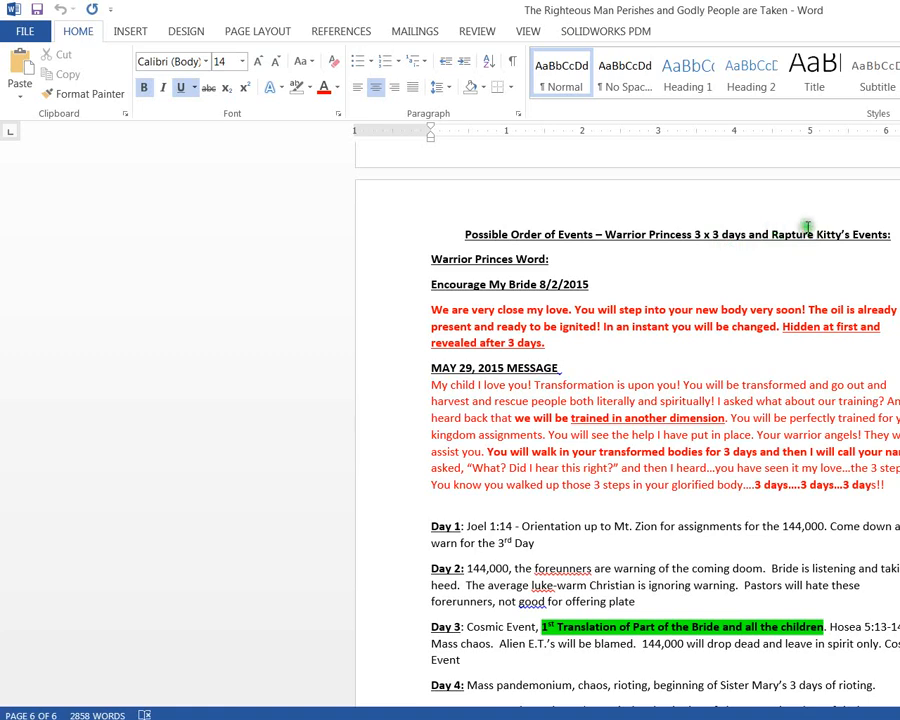
pyautogui.scroll(-3)
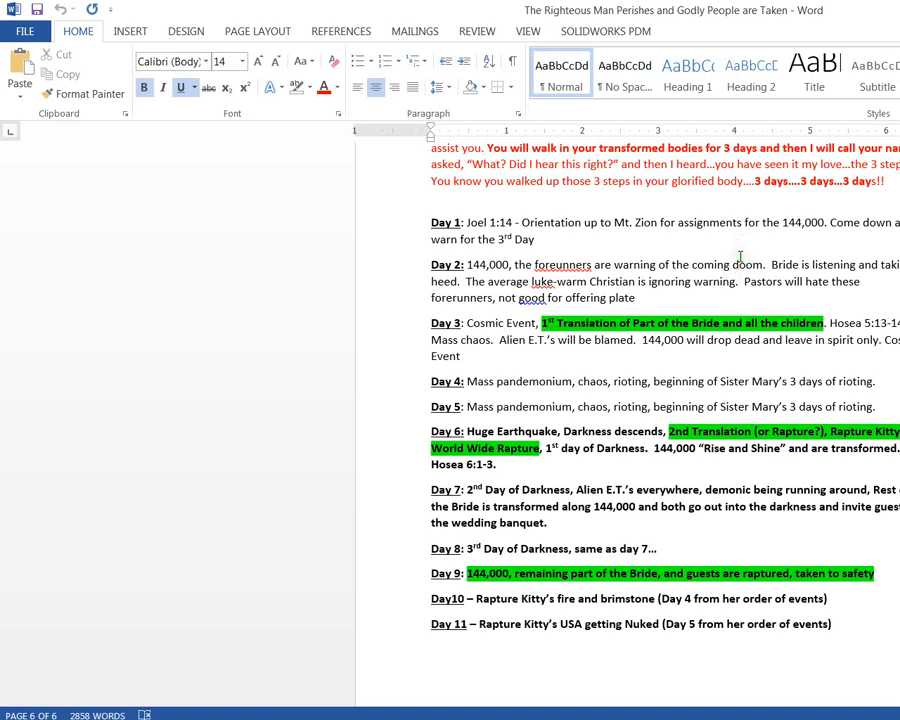
pyautogui.moveTo(740, 256)
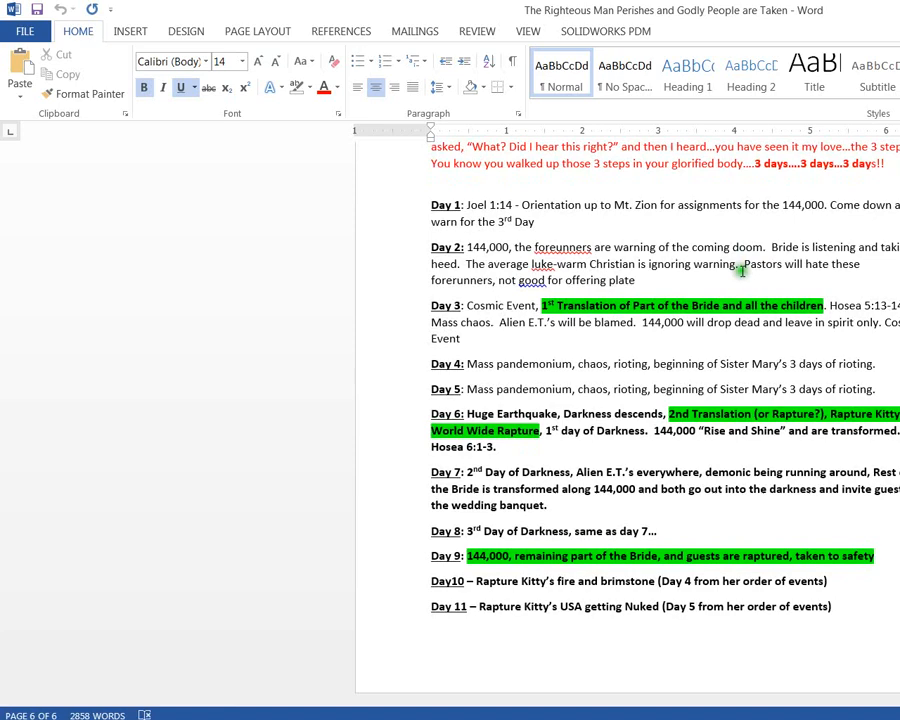
pyautogui.scroll(3)
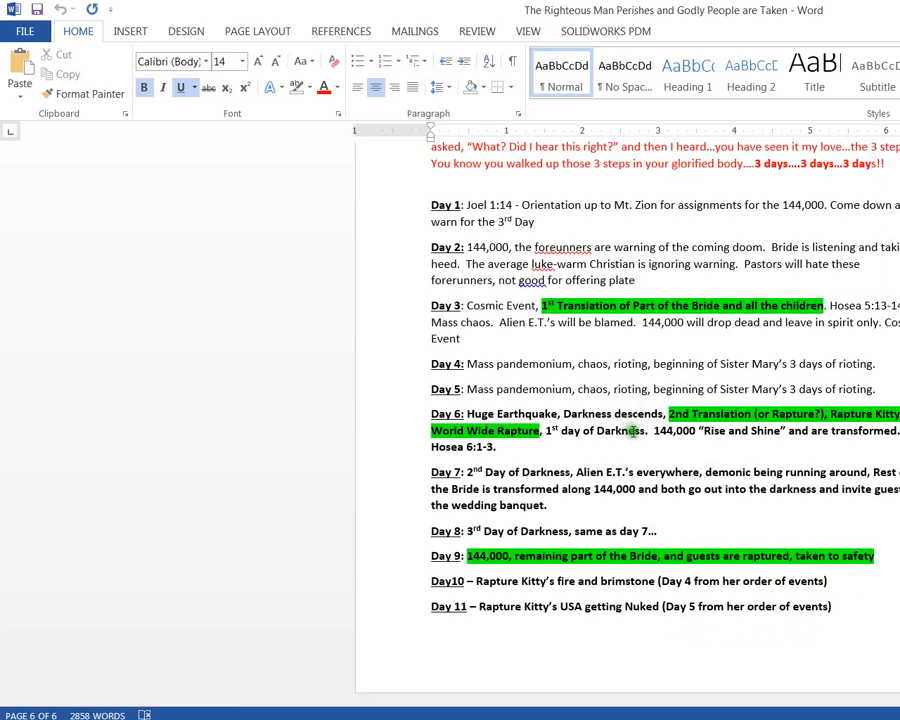
pyautogui.scroll(3)
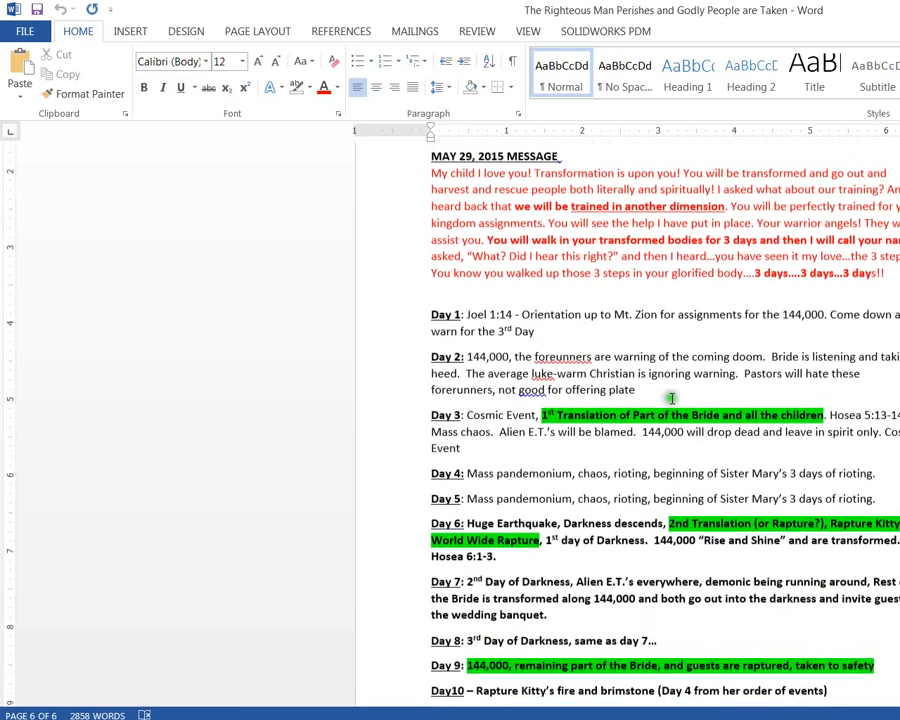
pyautogui.scroll(-3)
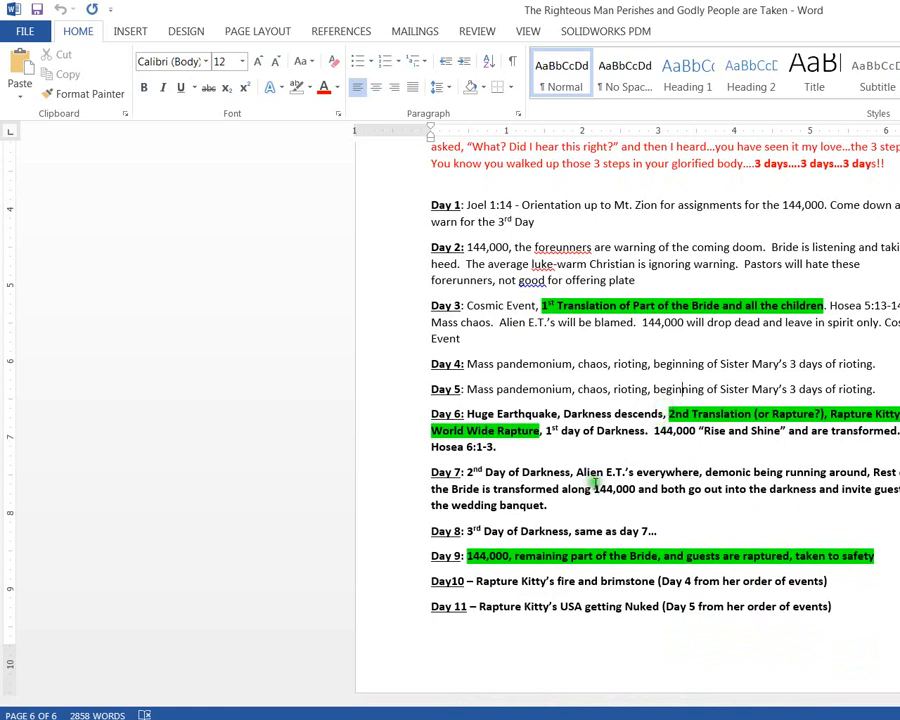
pyautogui.scroll(3)
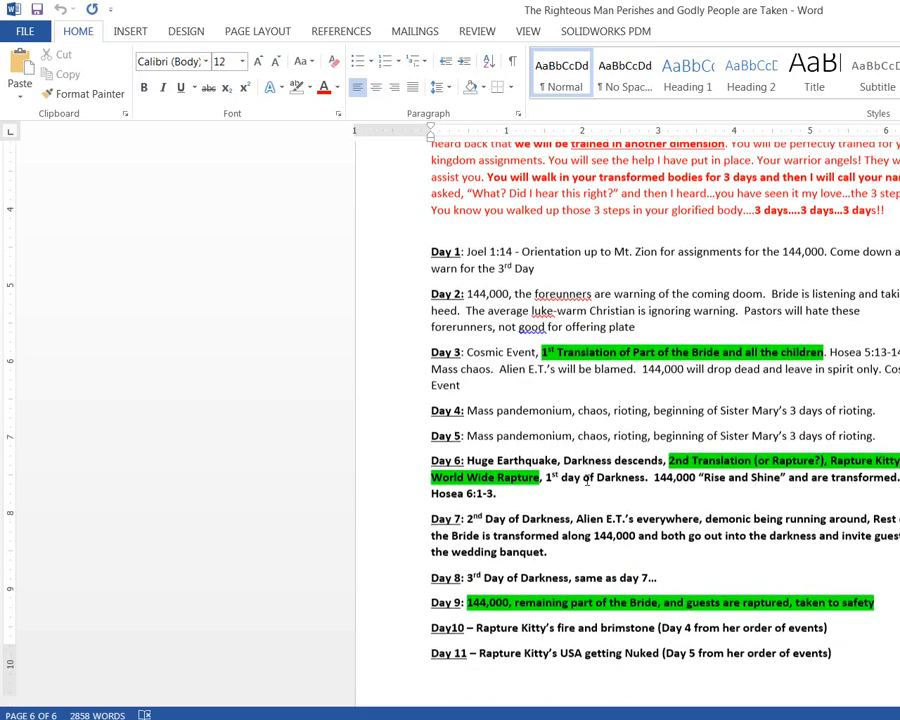
pyautogui.scroll(3)
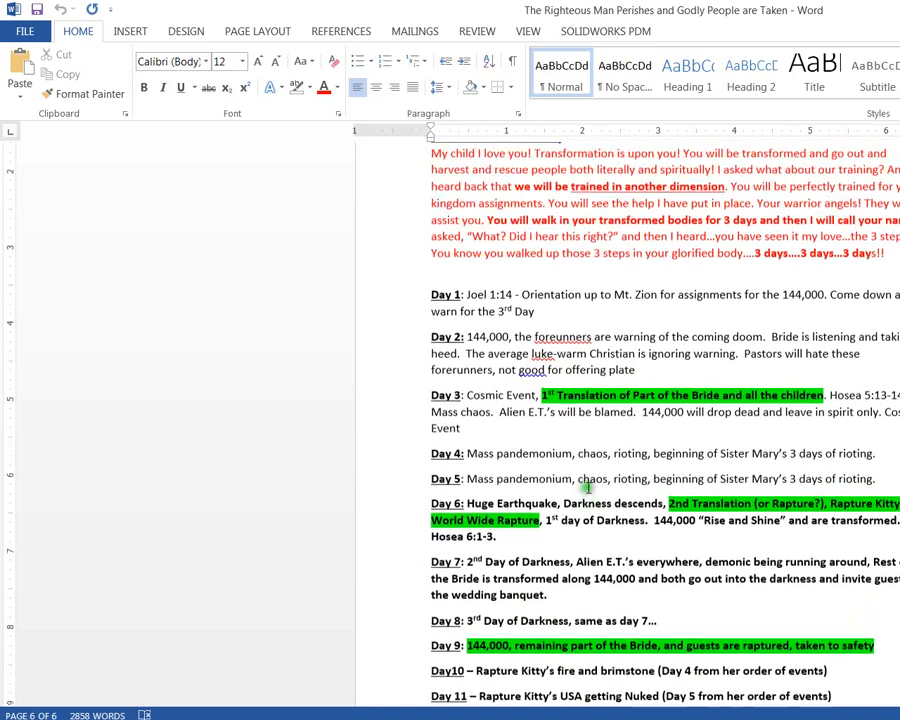
pyautogui.scroll(3)
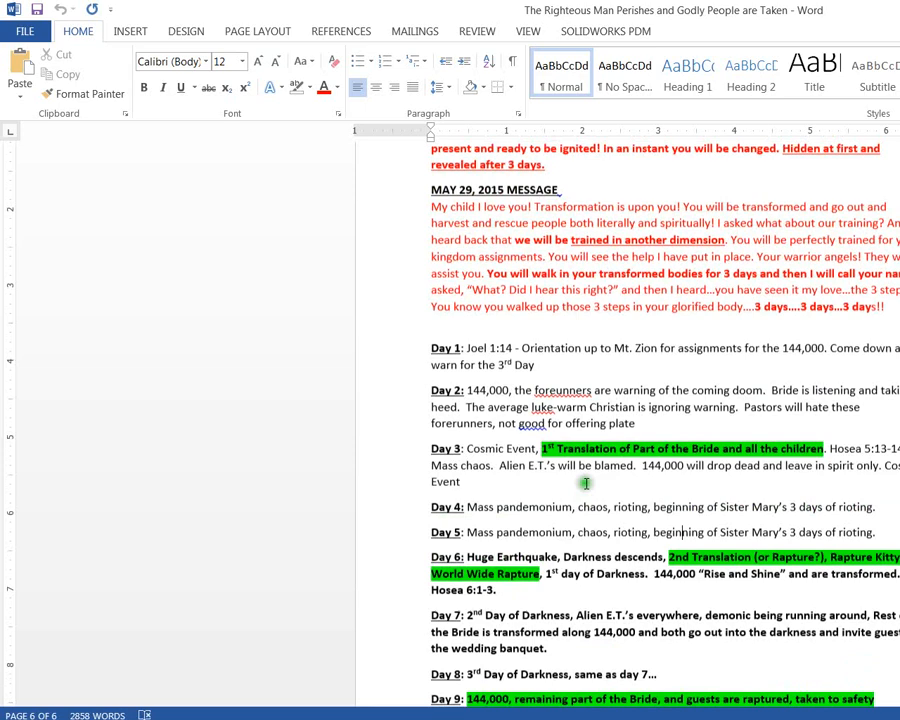
pyautogui.scroll(-3)
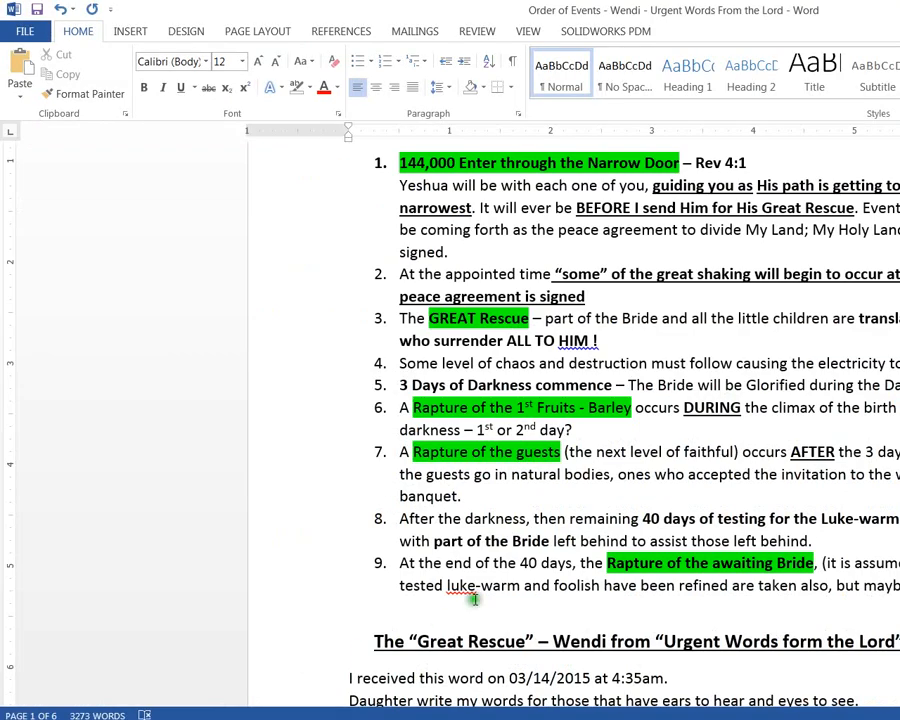
pyautogui.scroll(-3)
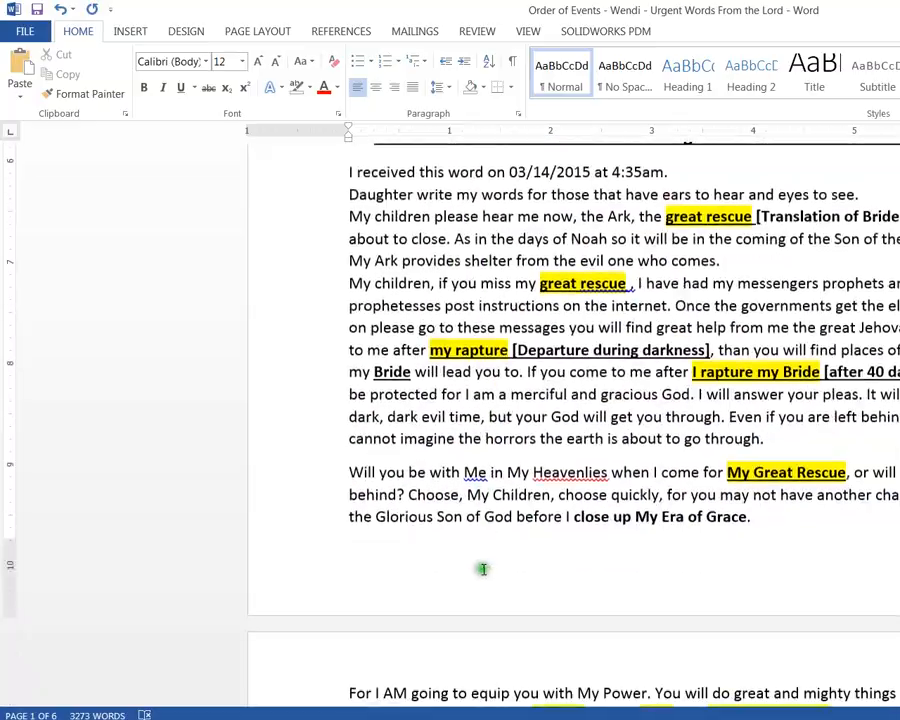
pyautogui.scroll(-3)
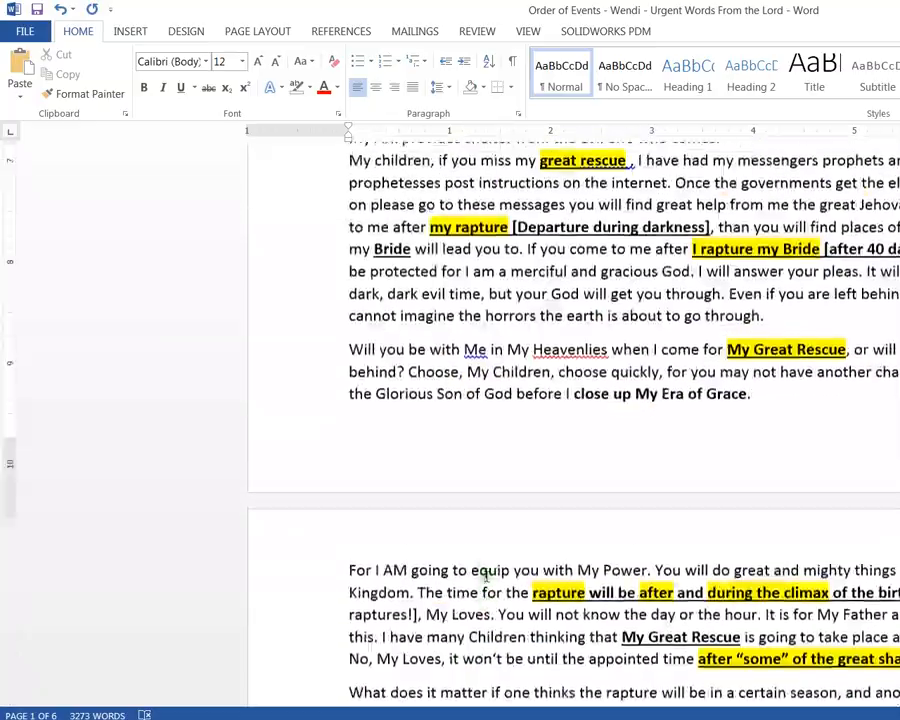
pyautogui.scroll(3)
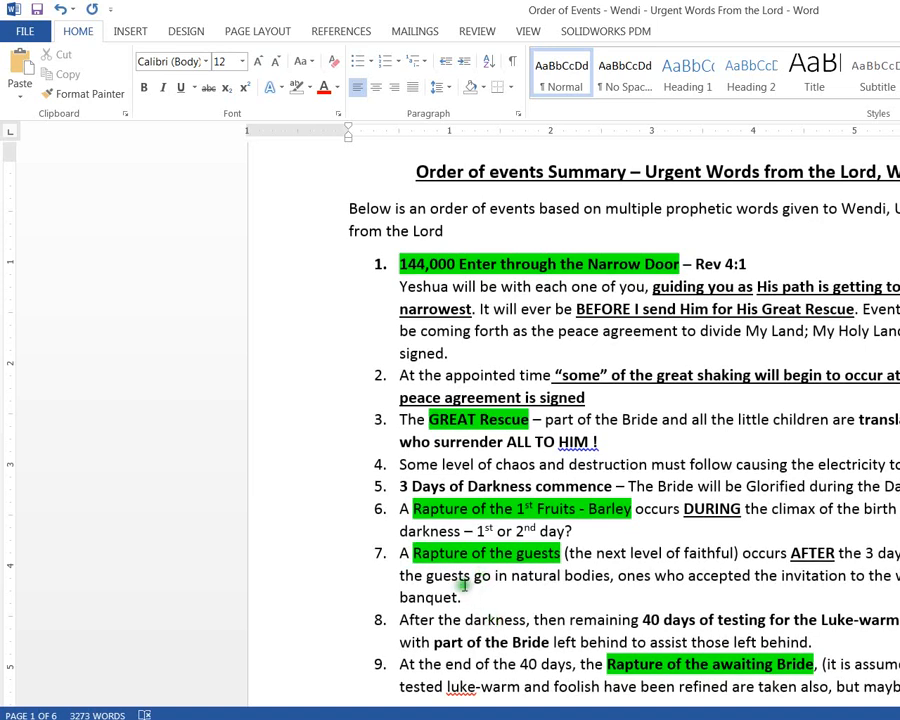
pyautogui.moveTo(604, 410)
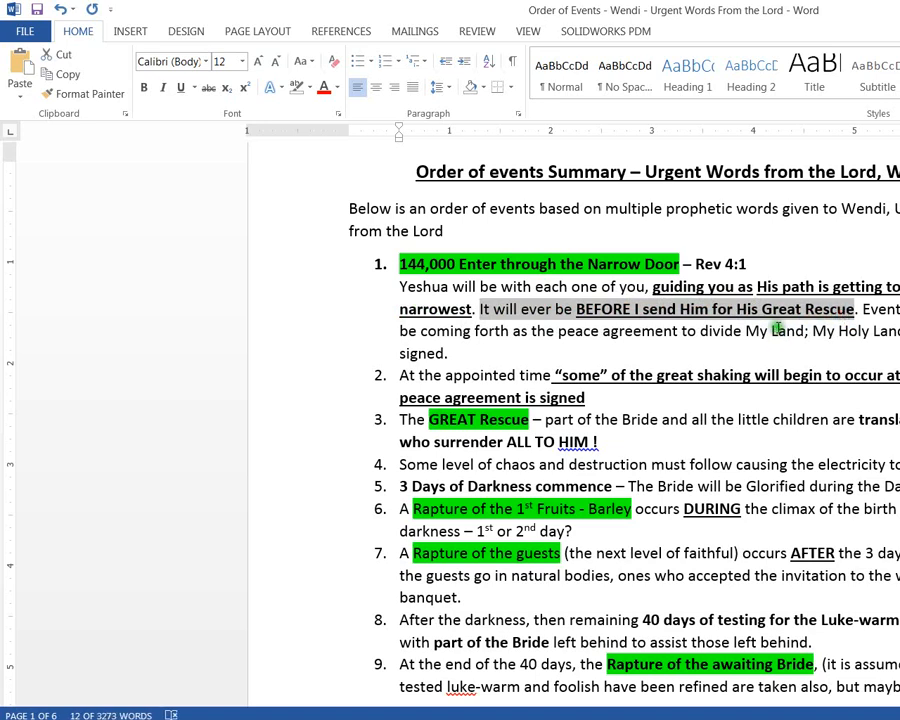
pyautogui.moveTo(610, 357)
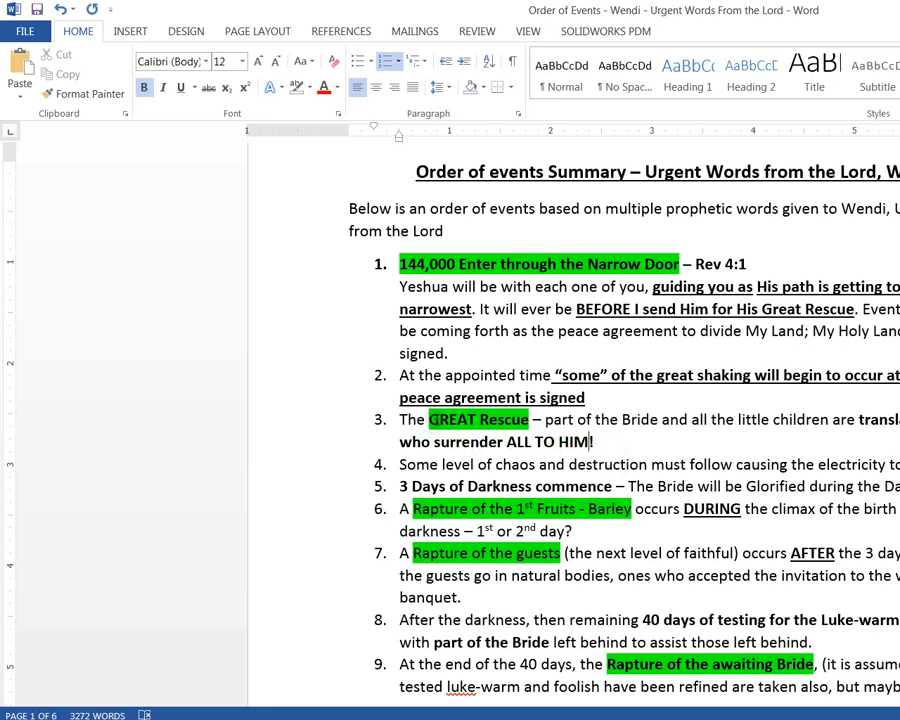
pyautogui.moveTo(605, 438)
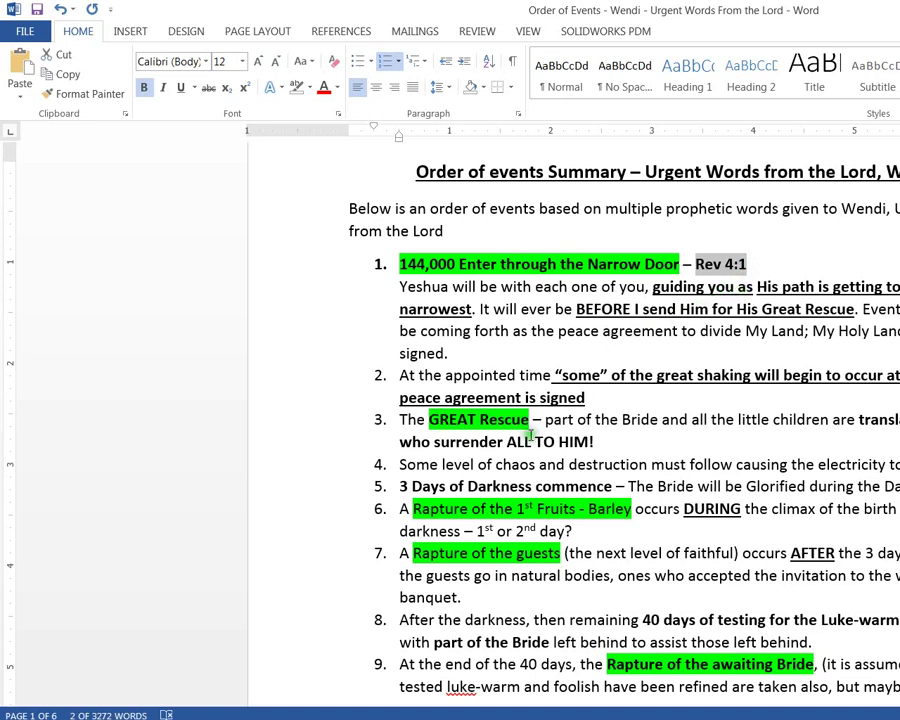
pyautogui.scroll(-3)
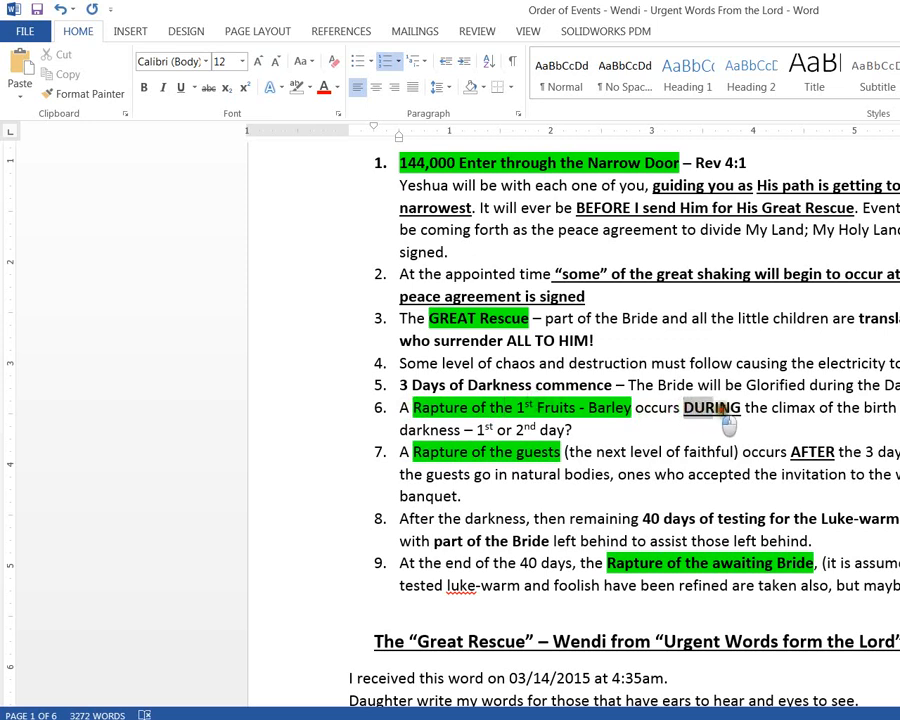
pyautogui.moveTo(880, 425)
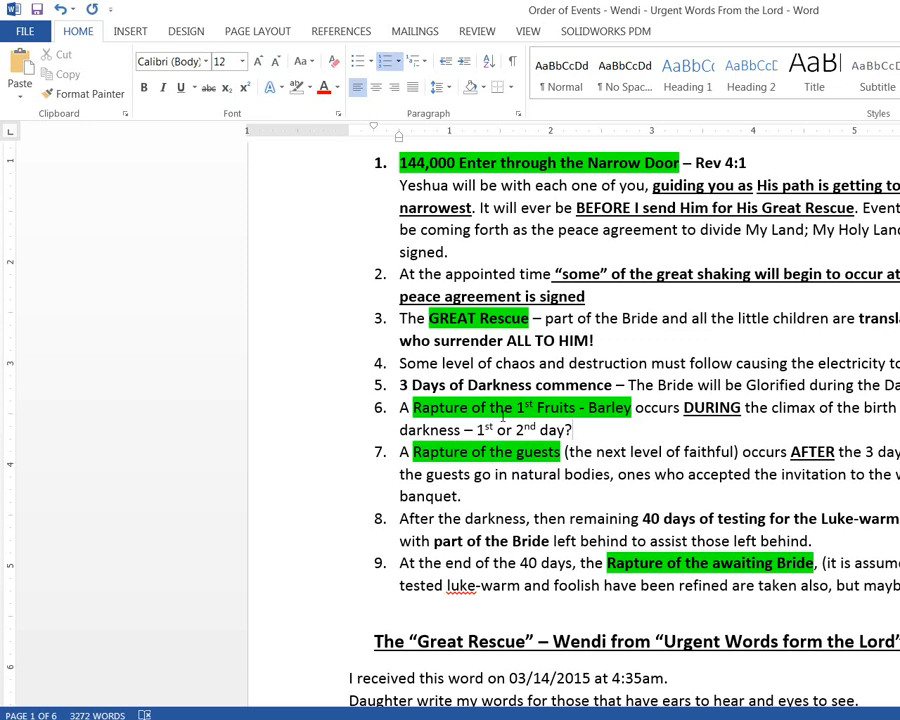
pyautogui.click(573, 430)
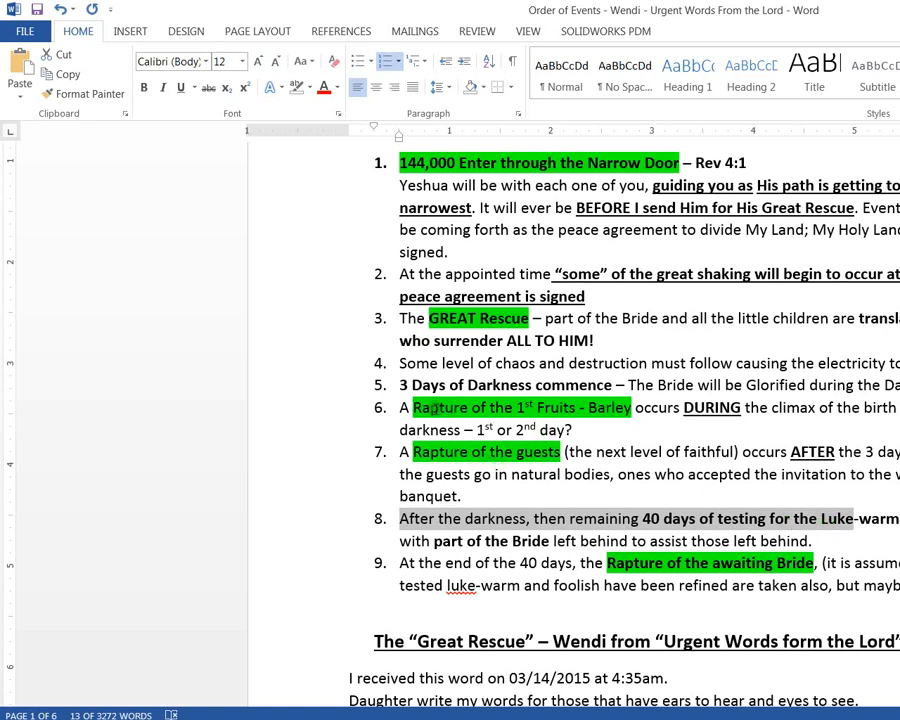
pyautogui.moveTo(420, 395)
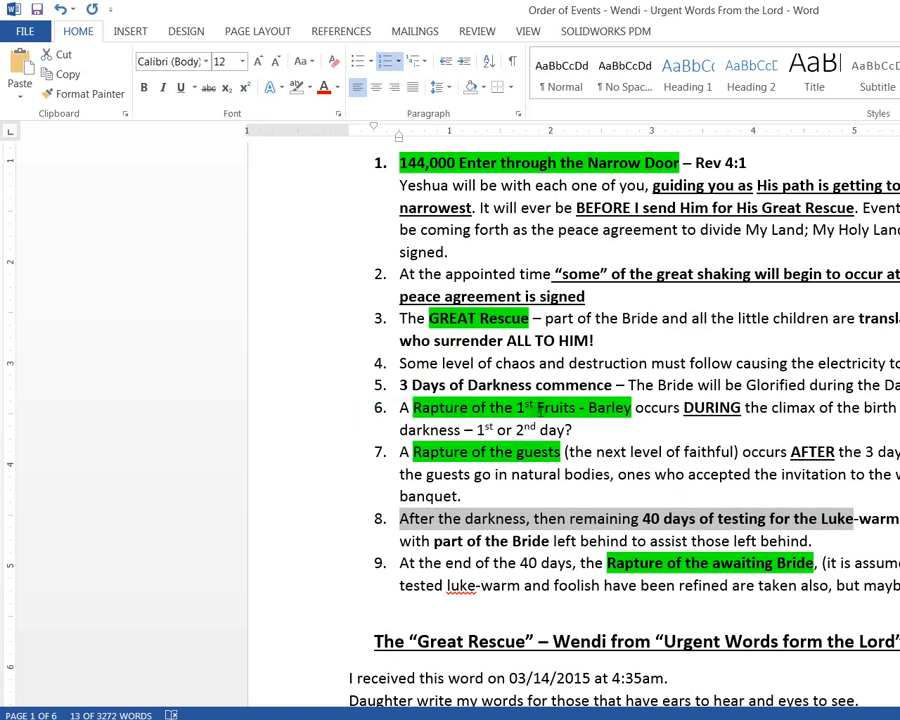
pyautogui.moveTo(528, 510)
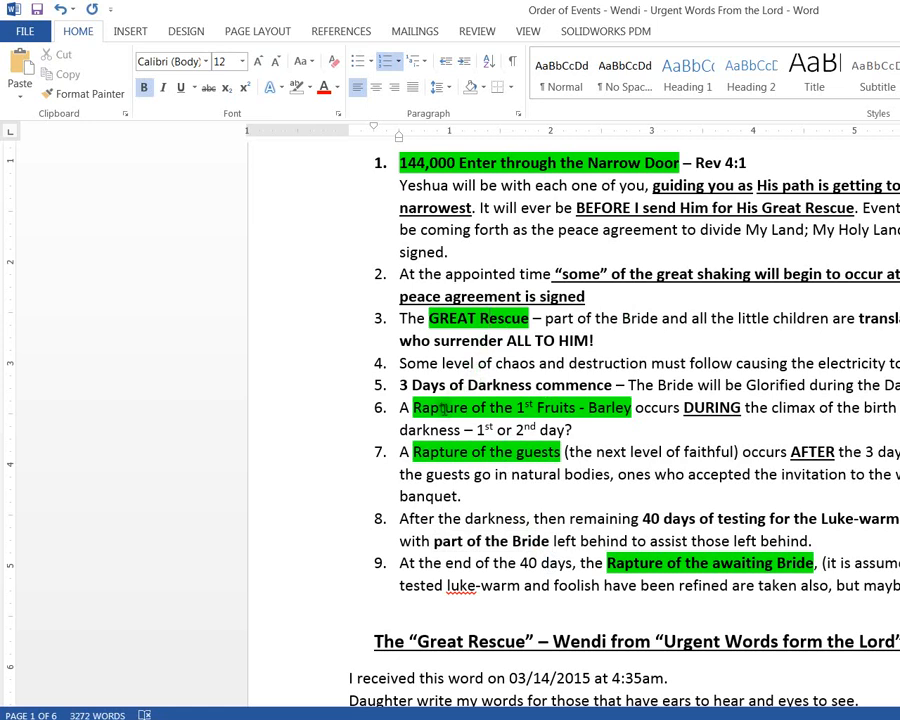
pyautogui.moveTo(600, 427)
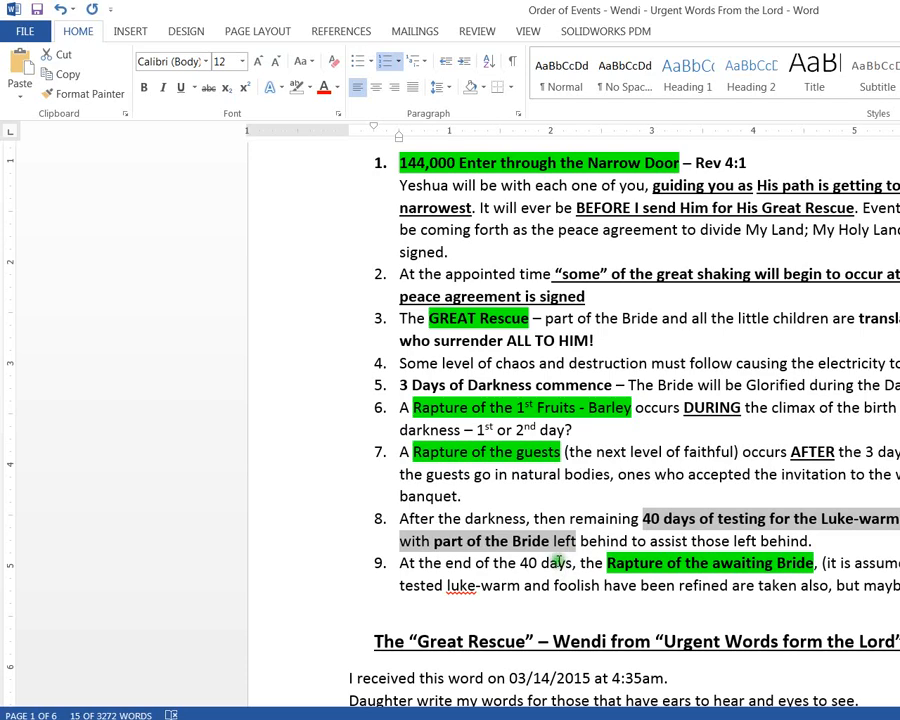
pyautogui.scroll(-3)
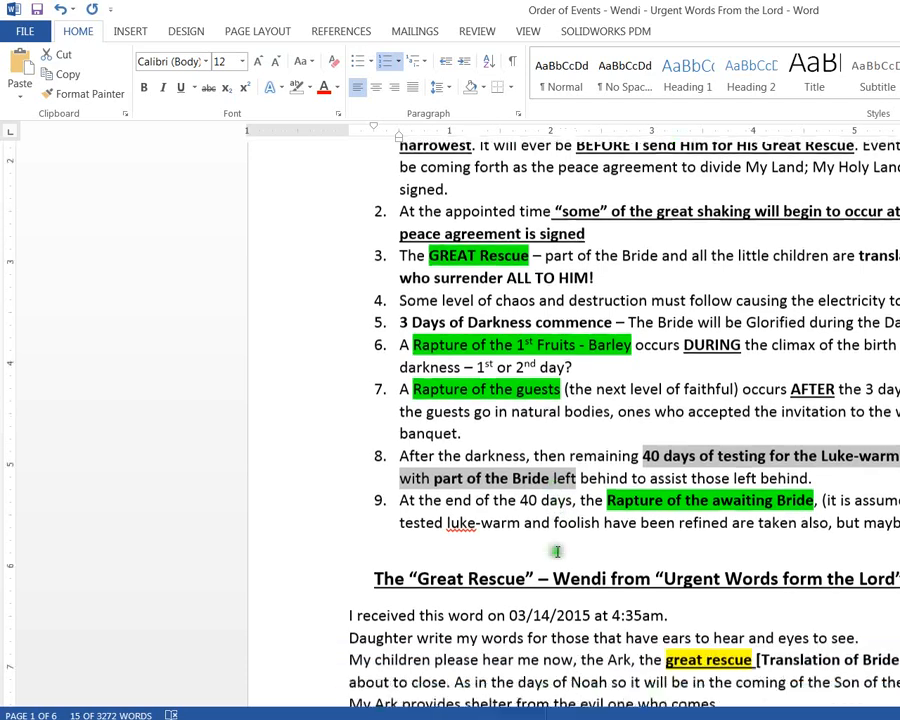
pyautogui.scroll(-3)
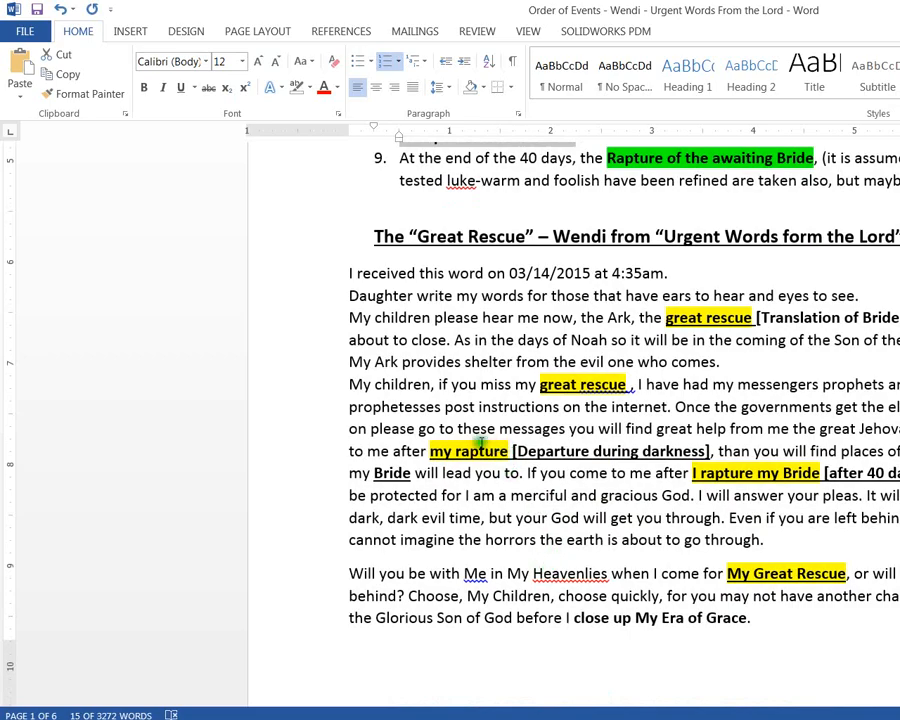
pyautogui.scroll(3)
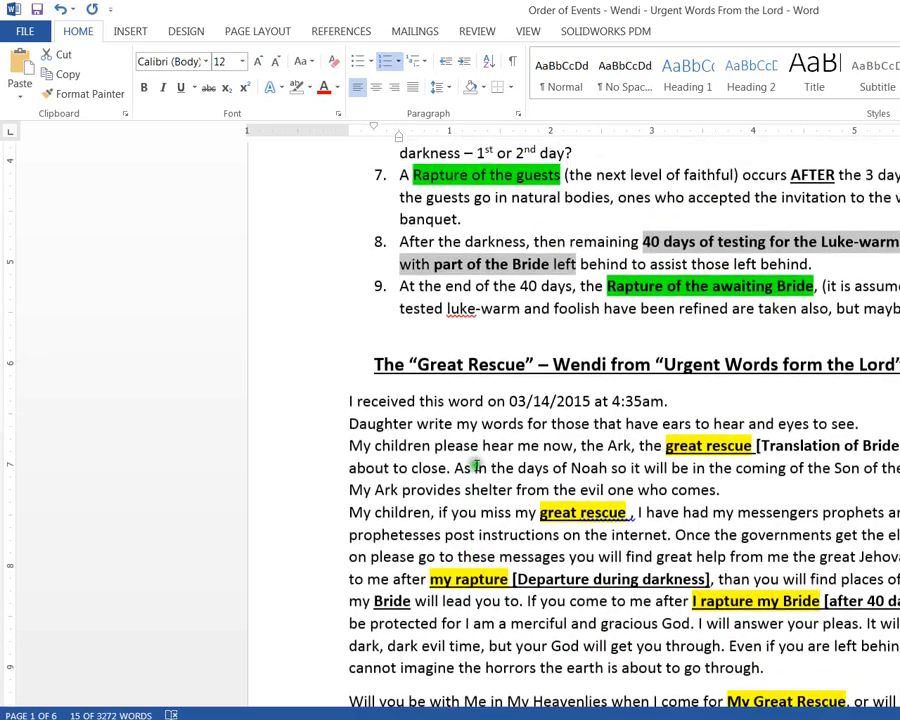
pyautogui.scroll(3)
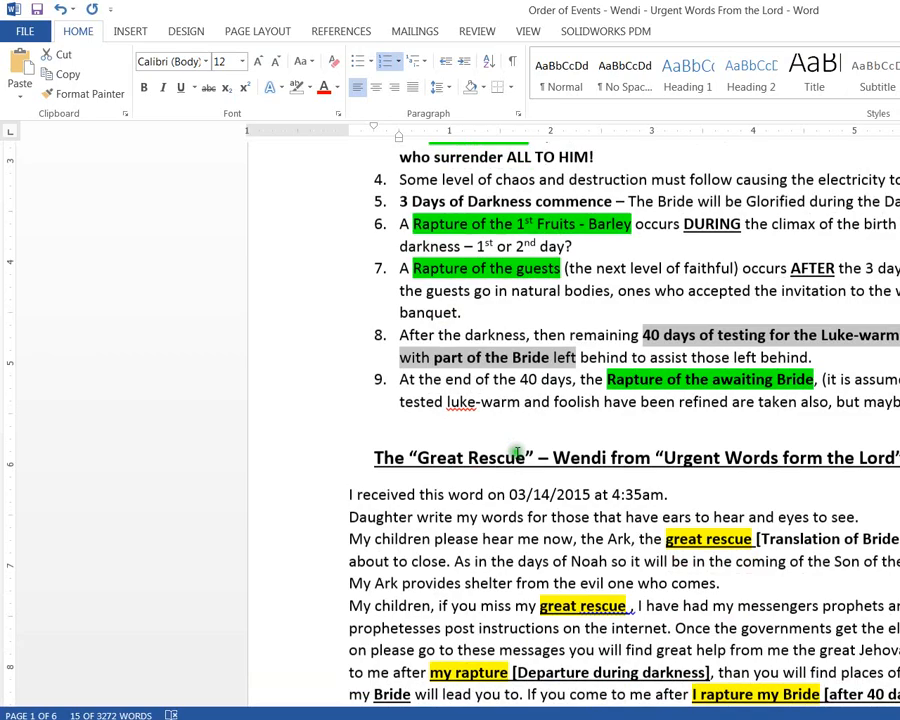
pyautogui.scroll(-3)
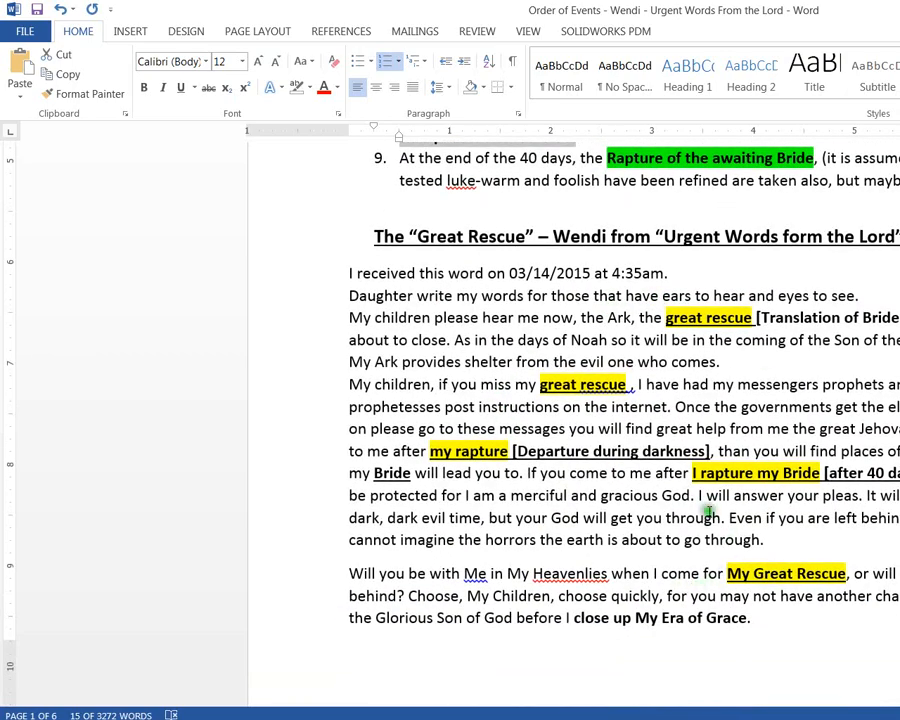
pyautogui.scroll(3)
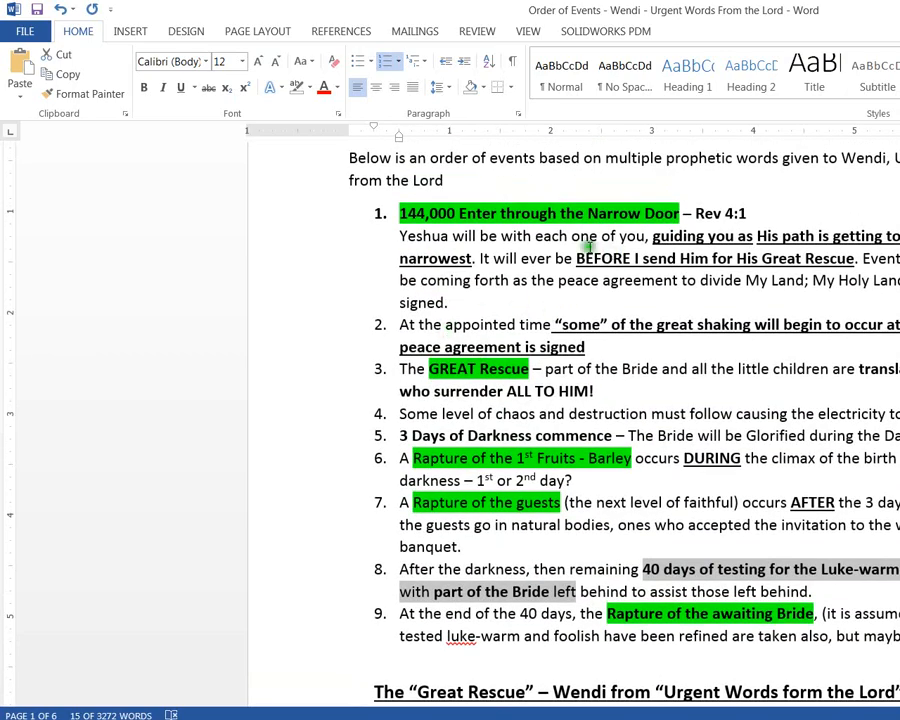
pyautogui.scroll(-3)
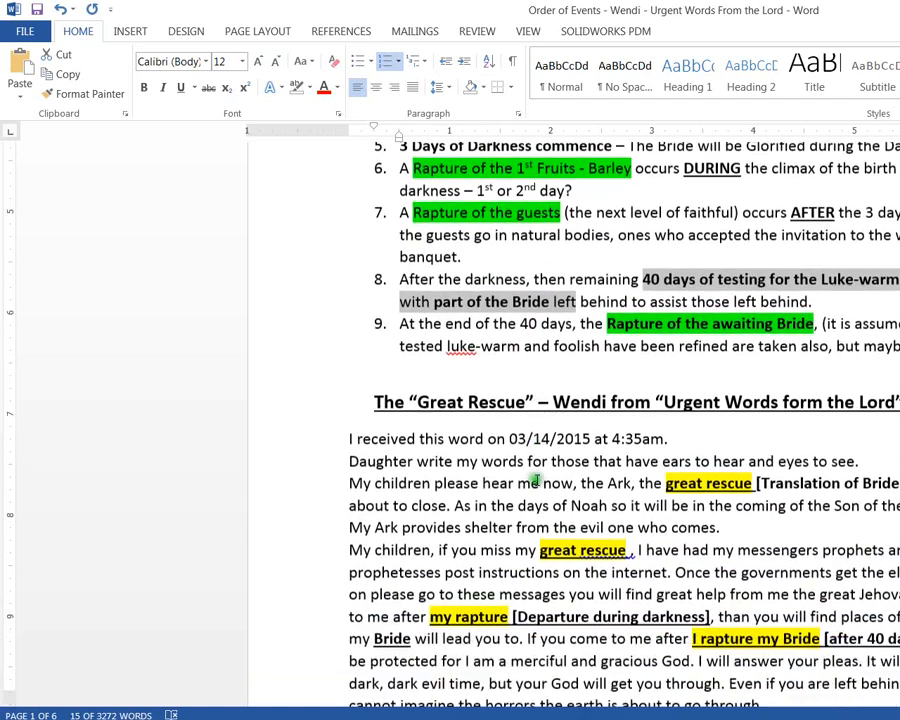
pyautogui.scroll(-3)
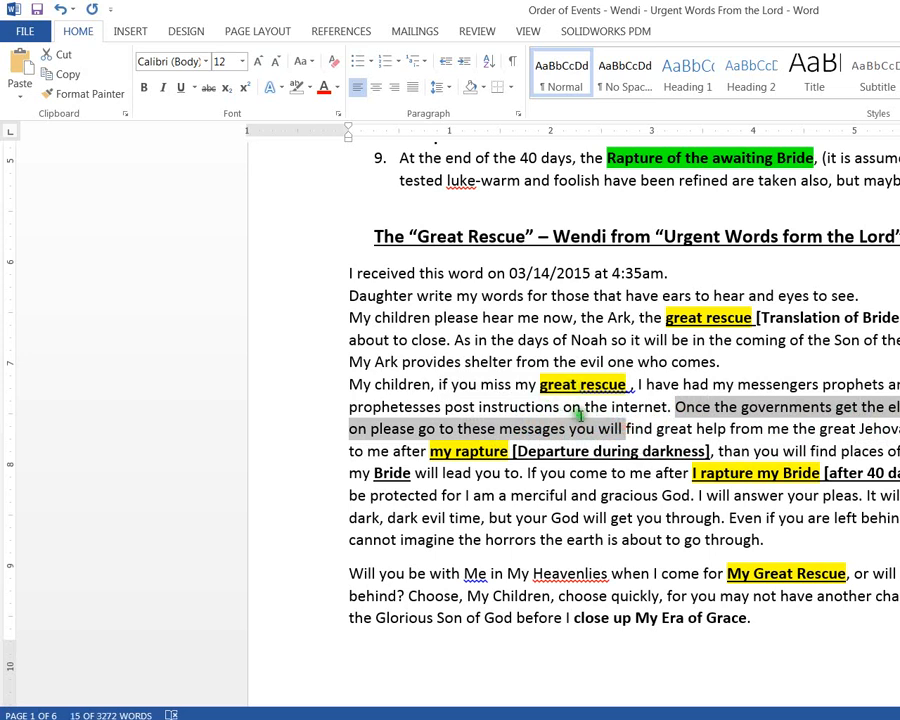
pyautogui.moveTo(580, 428)
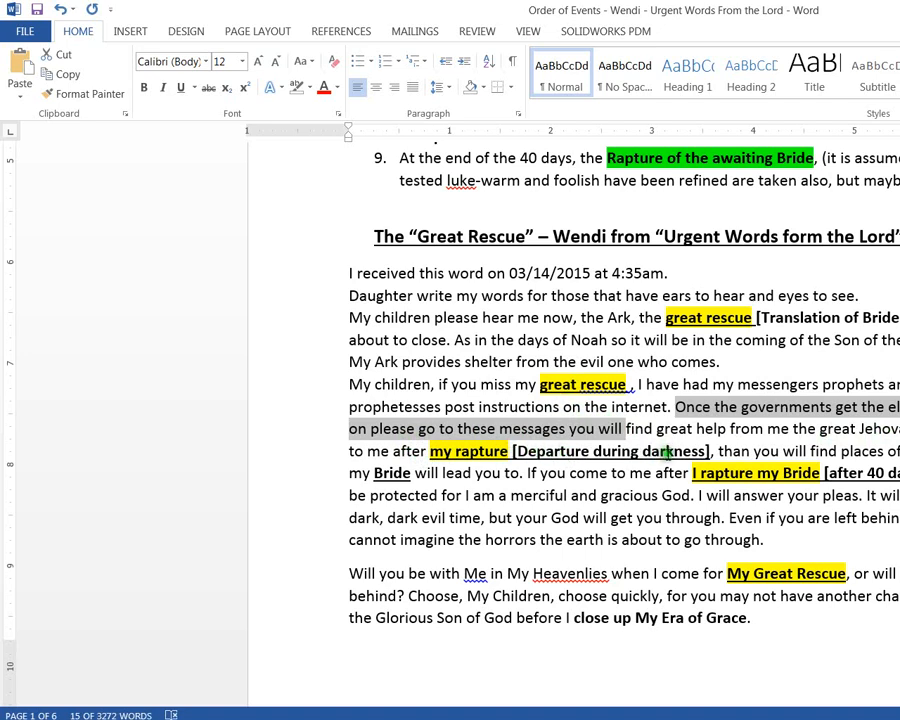
pyautogui.scroll(3)
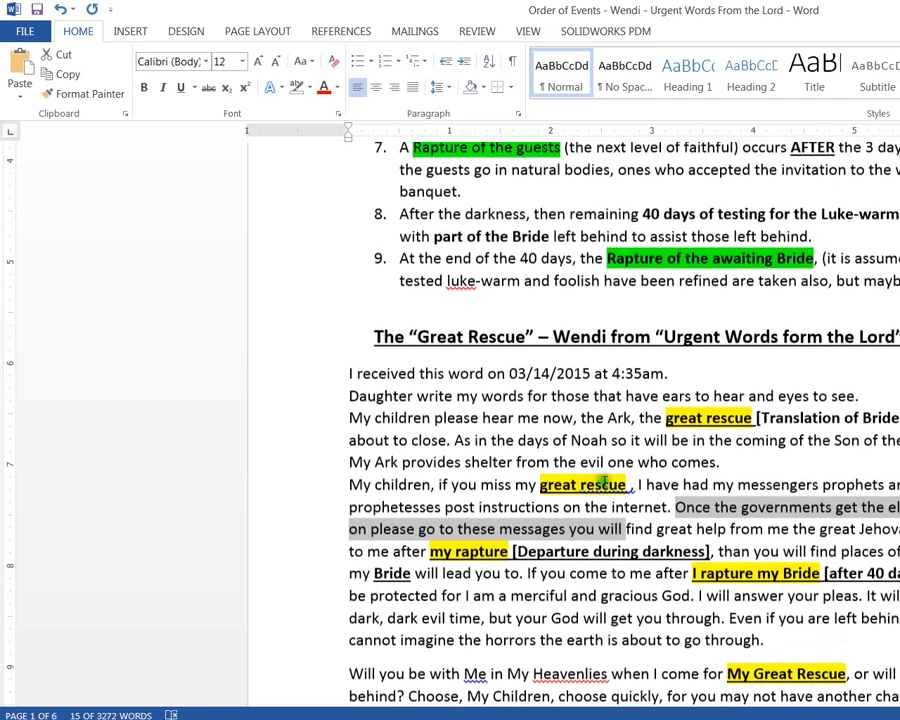
pyautogui.scroll(3)
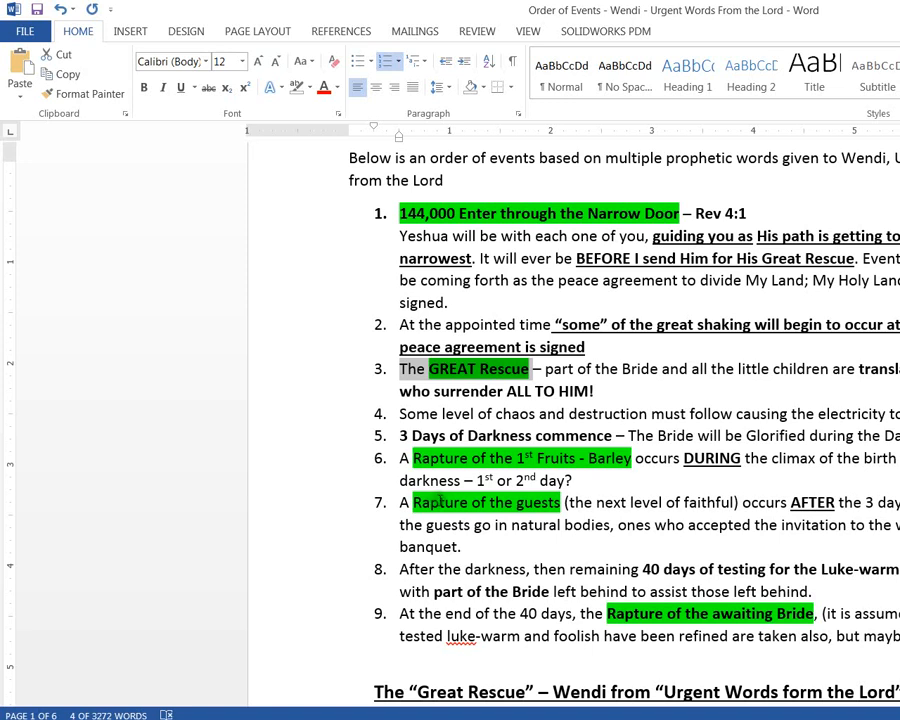
pyautogui.moveTo(748, 468)
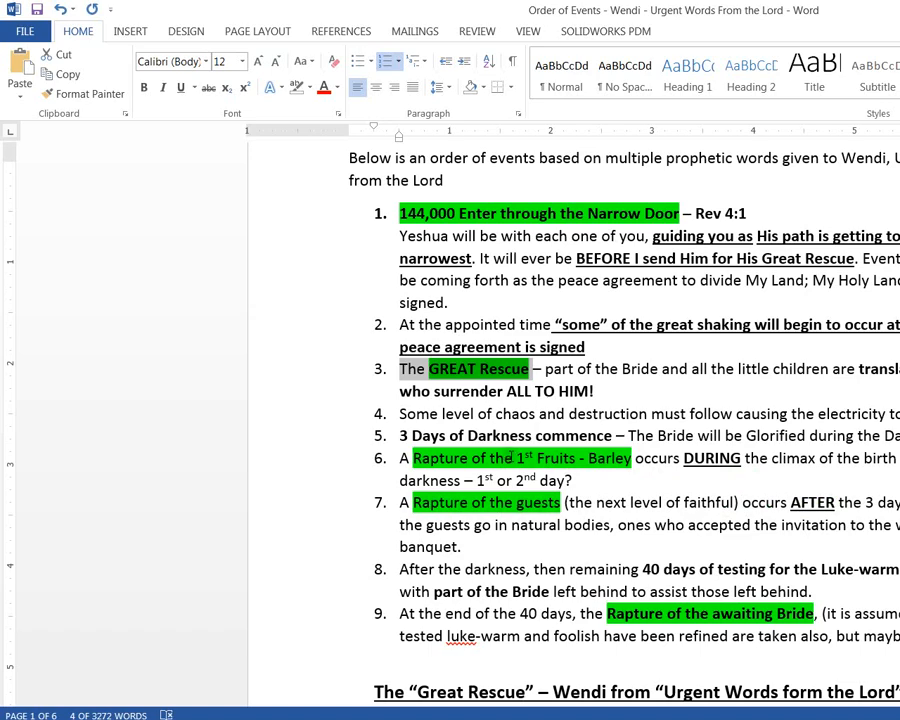
pyautogui.scroll(-3)
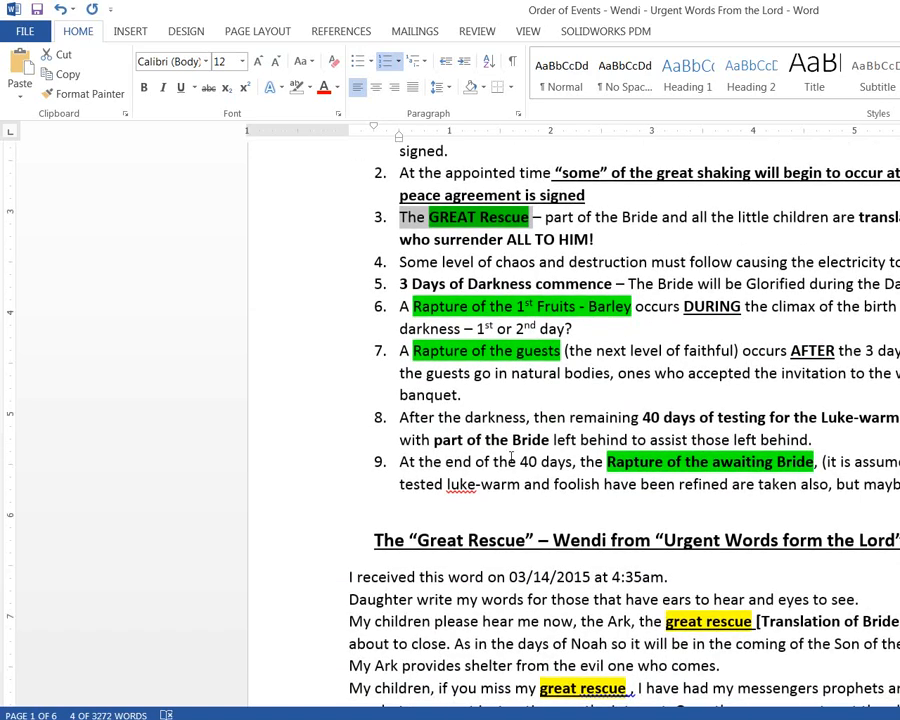
pyautogui.scroll(-3)
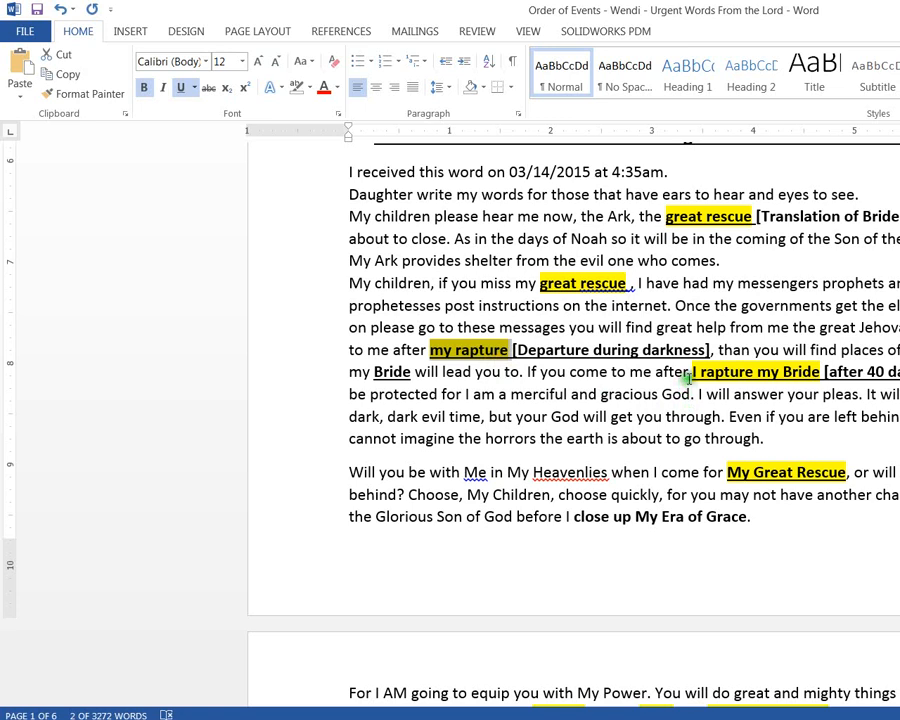
pyautogui.moveTo(690, 383)
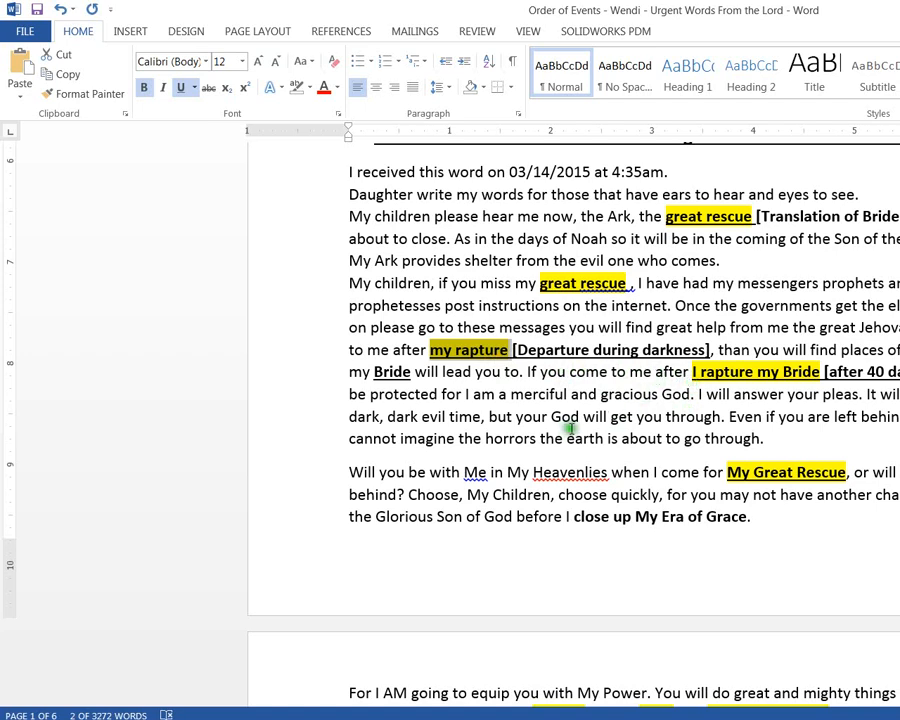
pyautogui.scroll(-3)
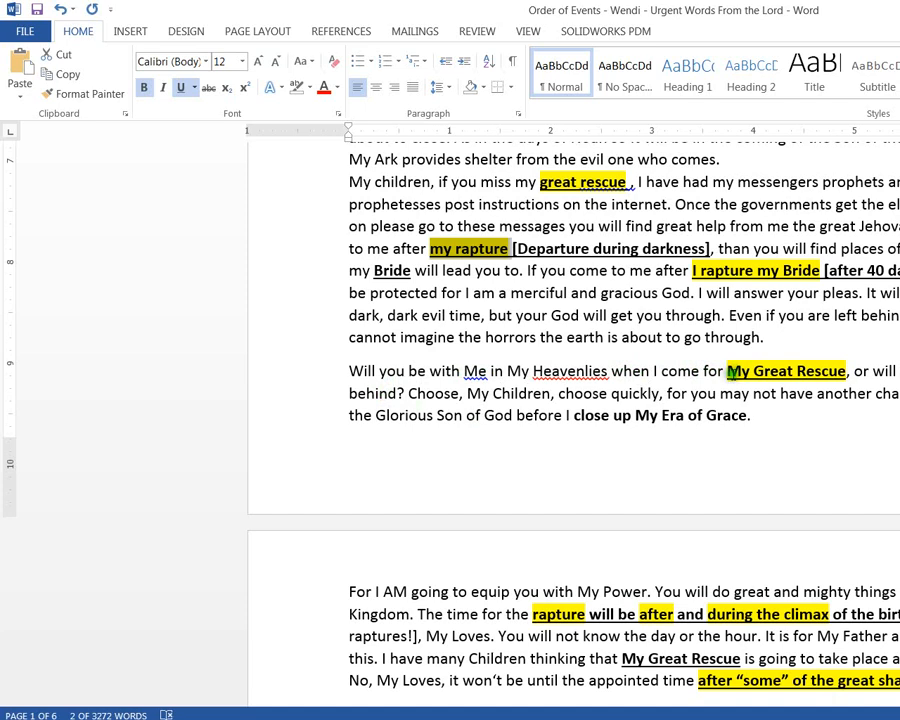
pyautogui.scroll(-3)
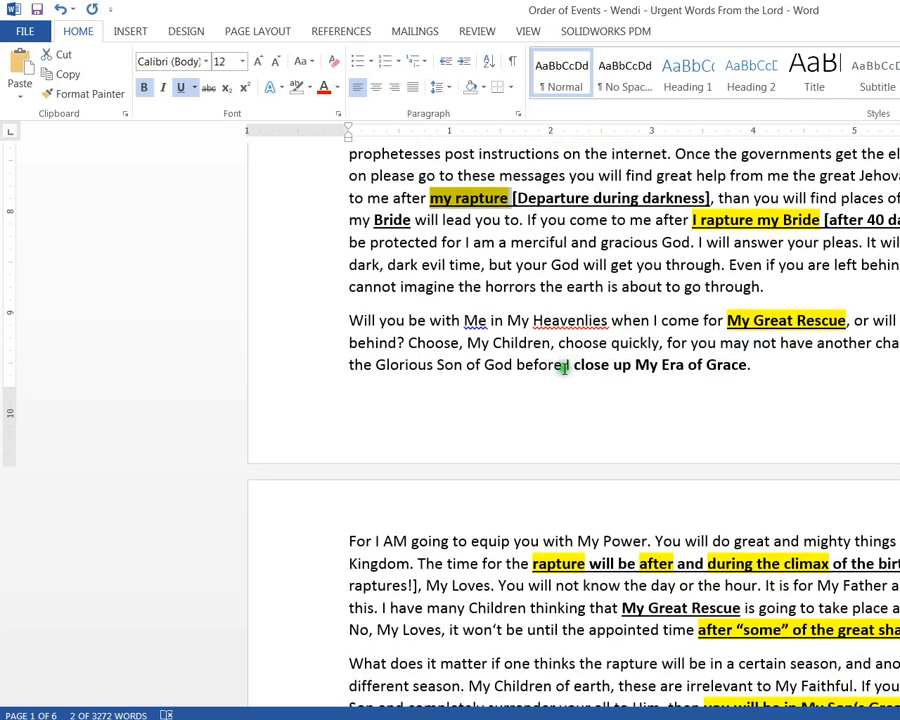
pyautogui.moveTo(560, 365); pyautogui.dragTo(748, 380)
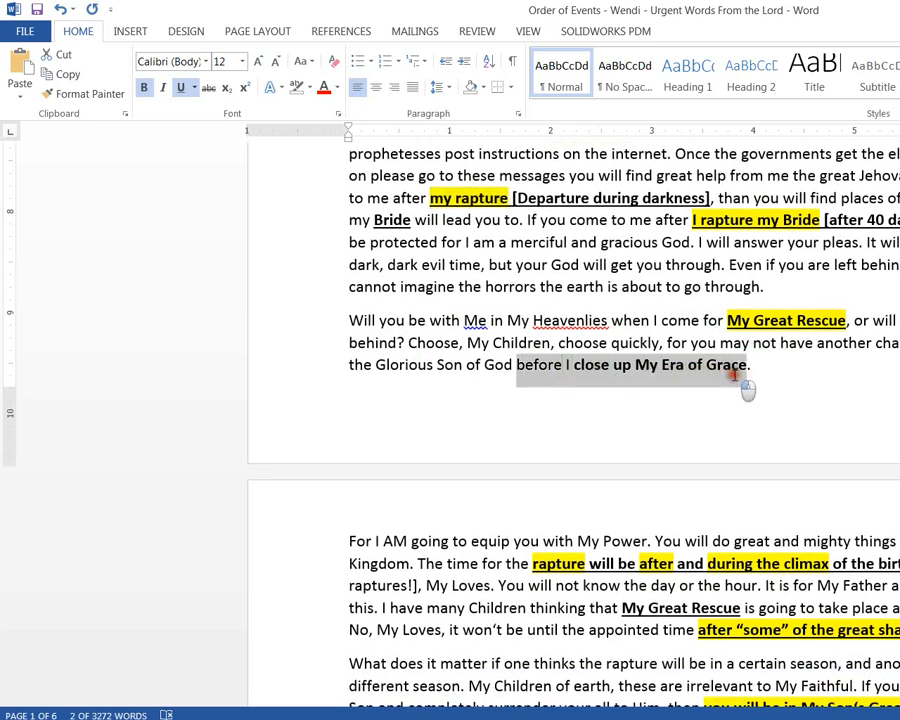
pyautogui.scroll(-3)
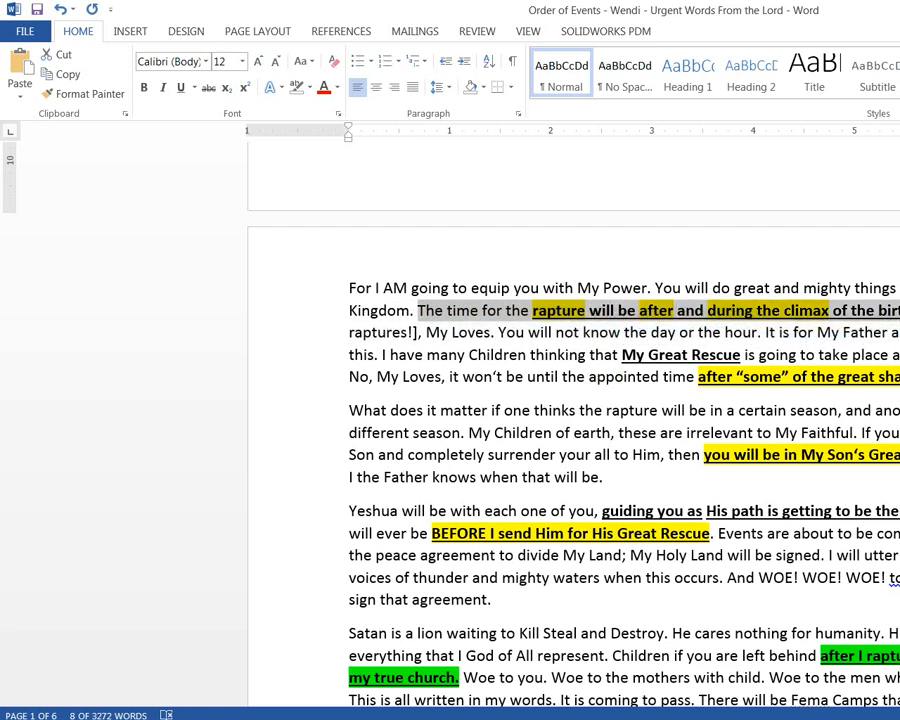
pyautogui.click(490, 320)
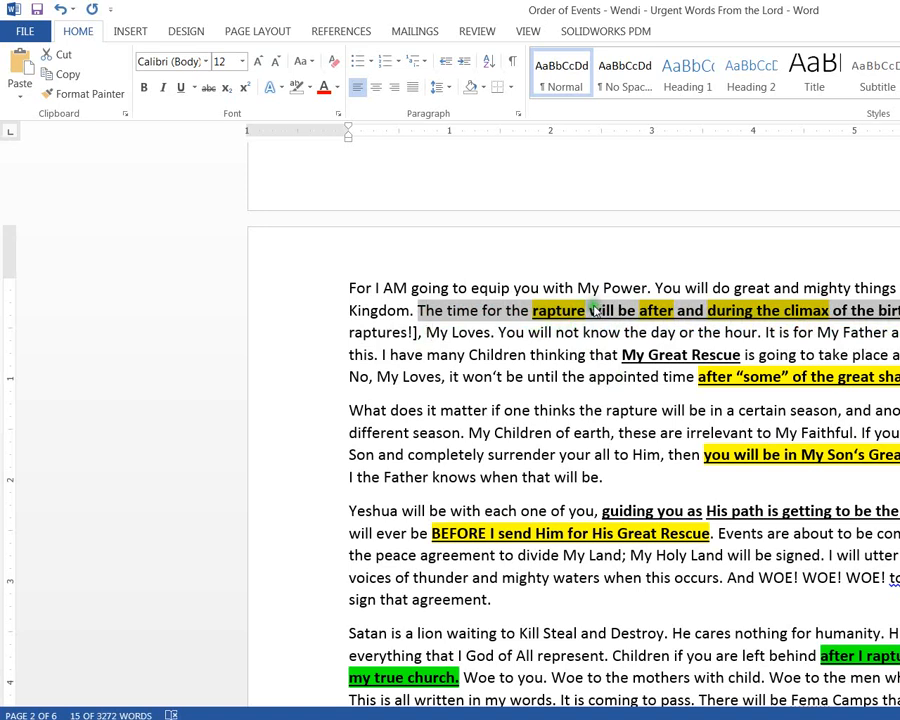
pyautogui.scroll(3)
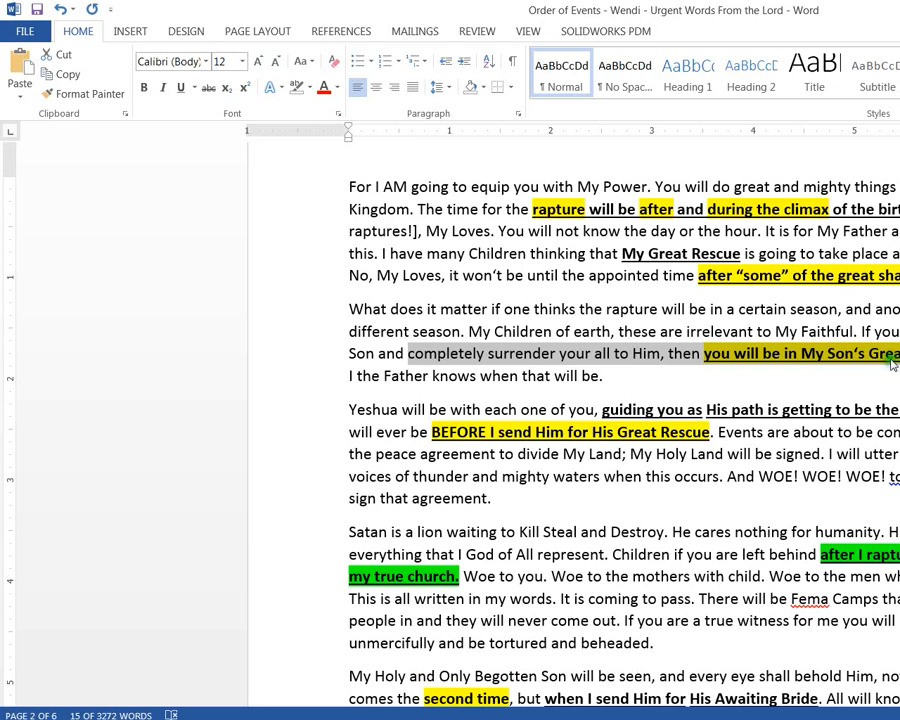
pyautogui.moveTo(888, 365)
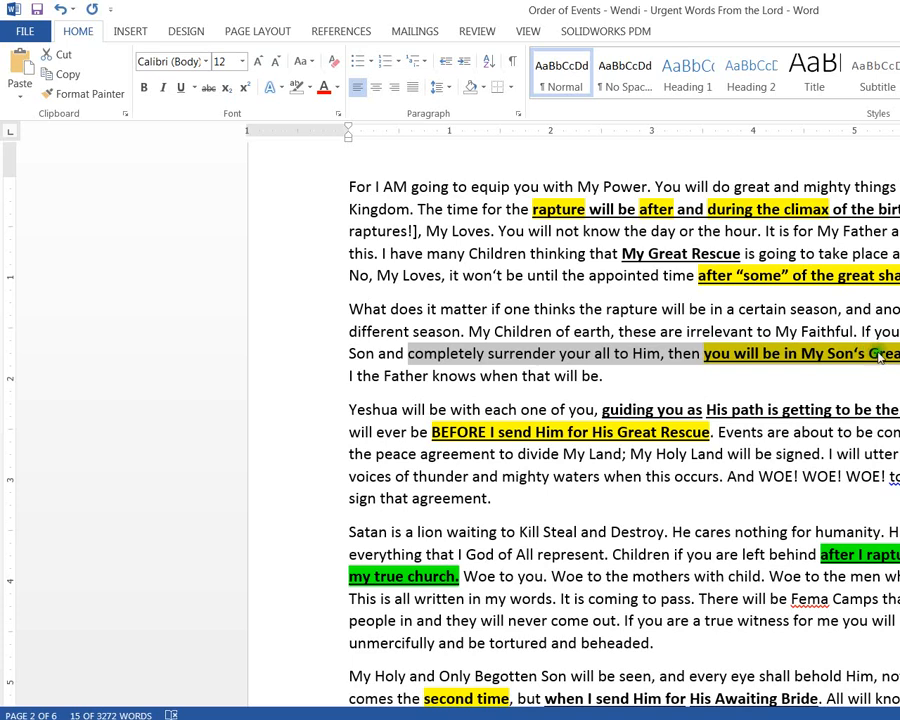
pyautogui.scroll(-3)
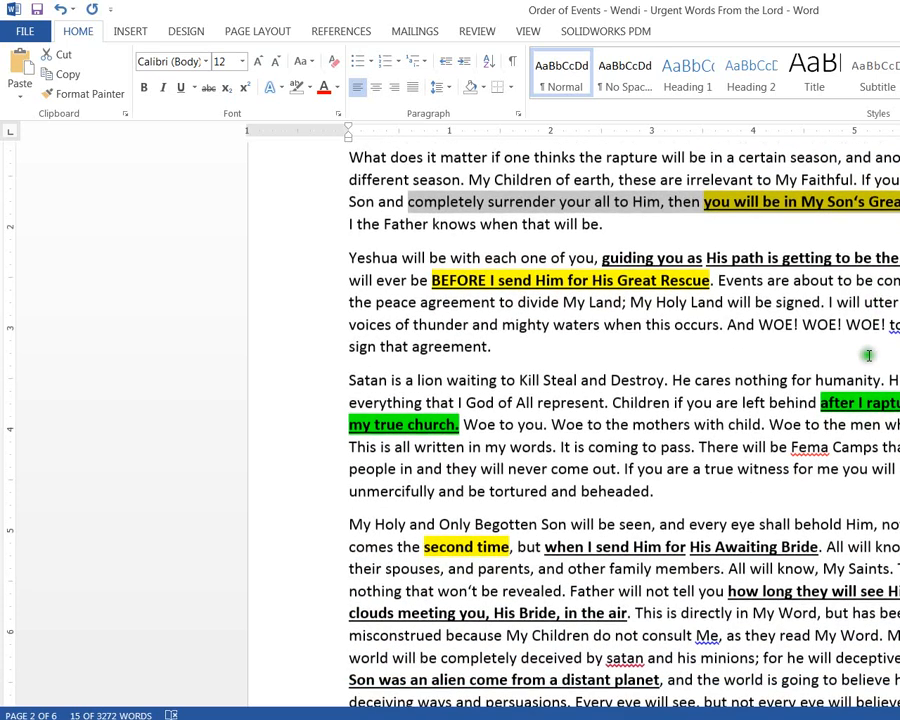
pyautogui.moveTo(305, 275)
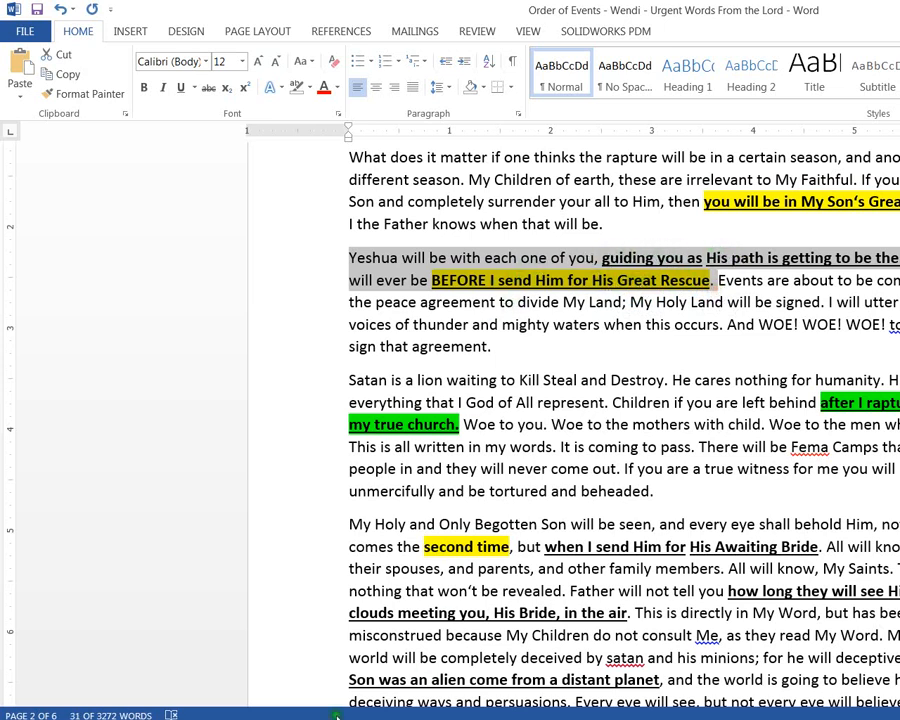
pyautogui.moveTo(645, 280)
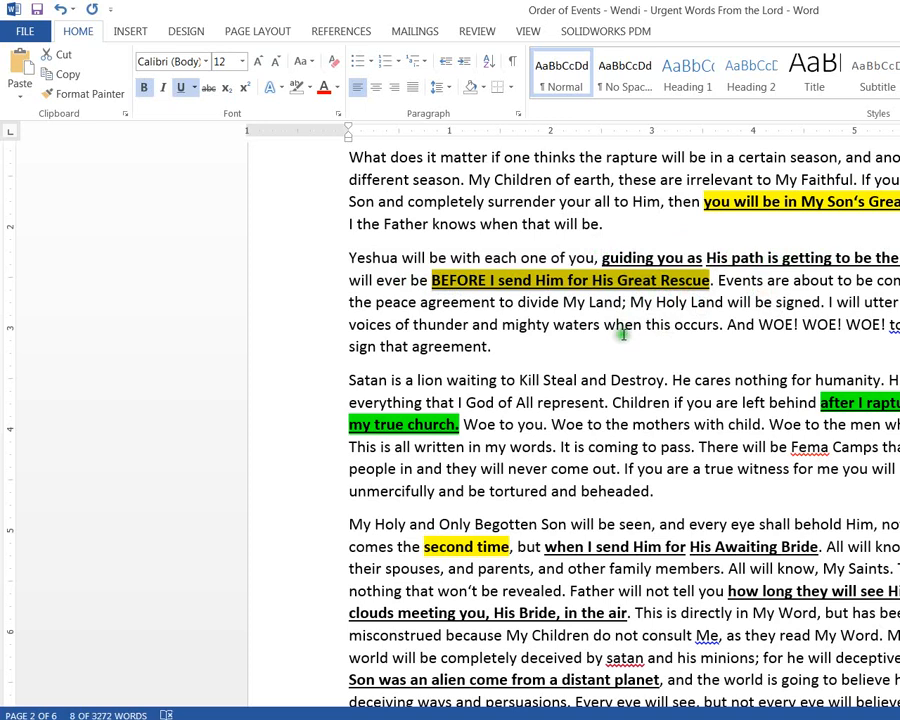
pyautogui.scroll(-3)
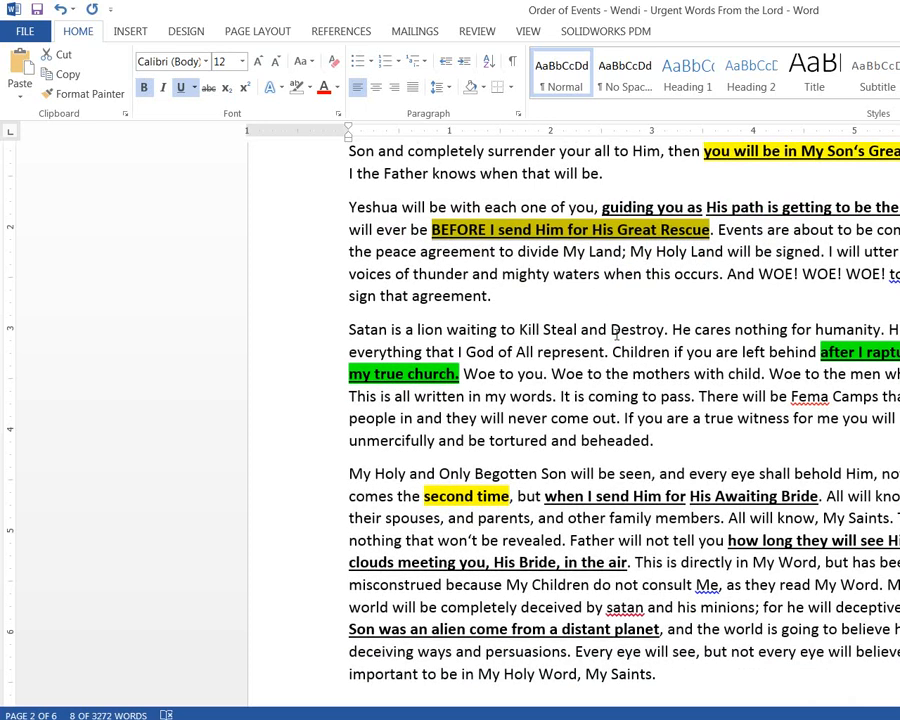
pyautogui.scroll(3)
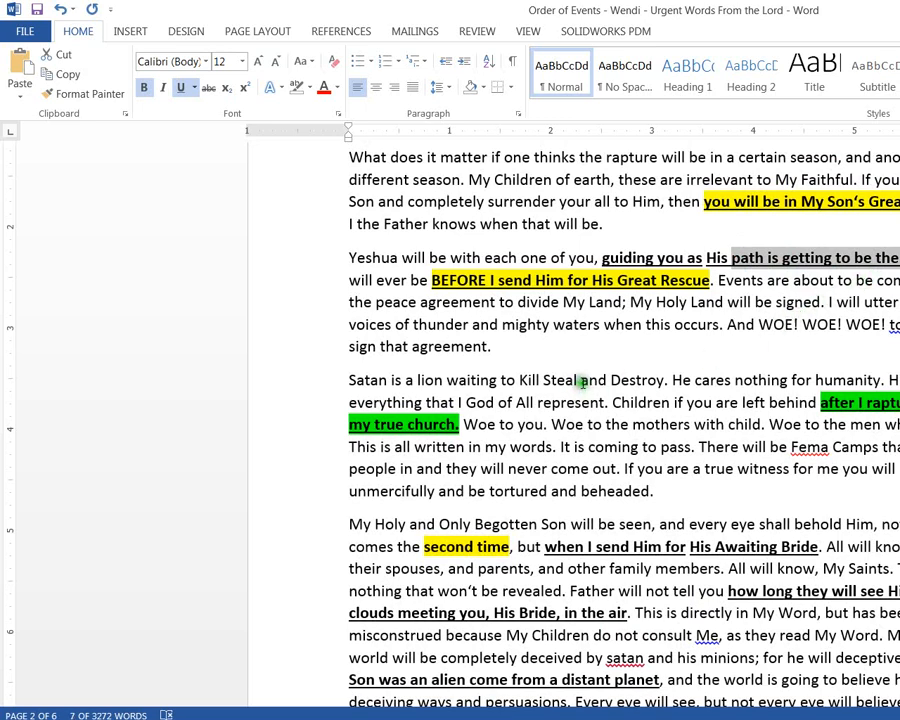
pyautogui.scroll(-3)
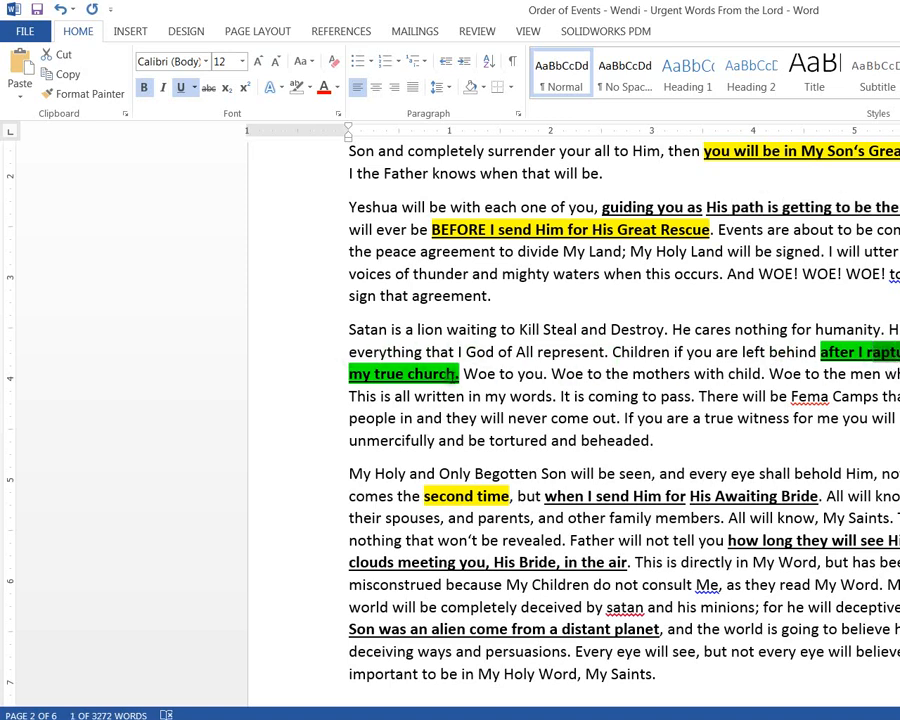
pyautogui.scroll(-3)
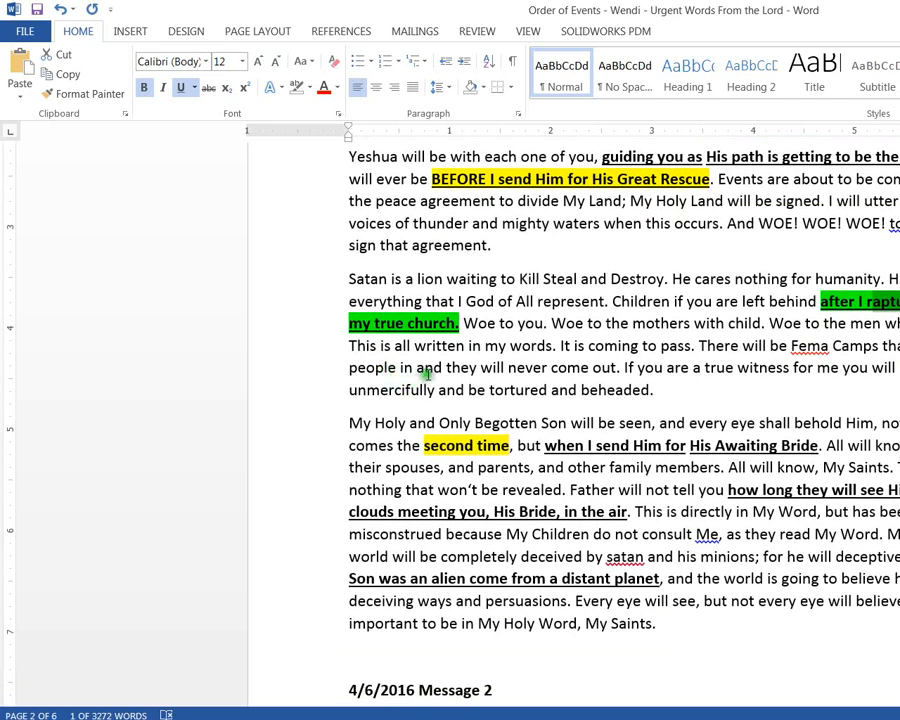
pyautogui.scroll(3)
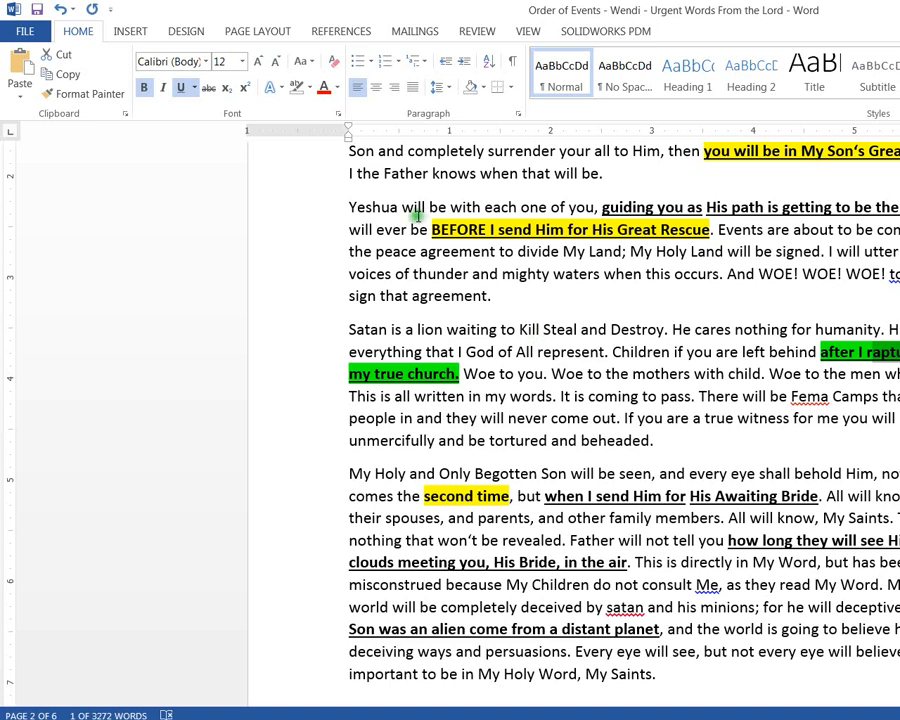
pyautogui.moveTo(655, 335)
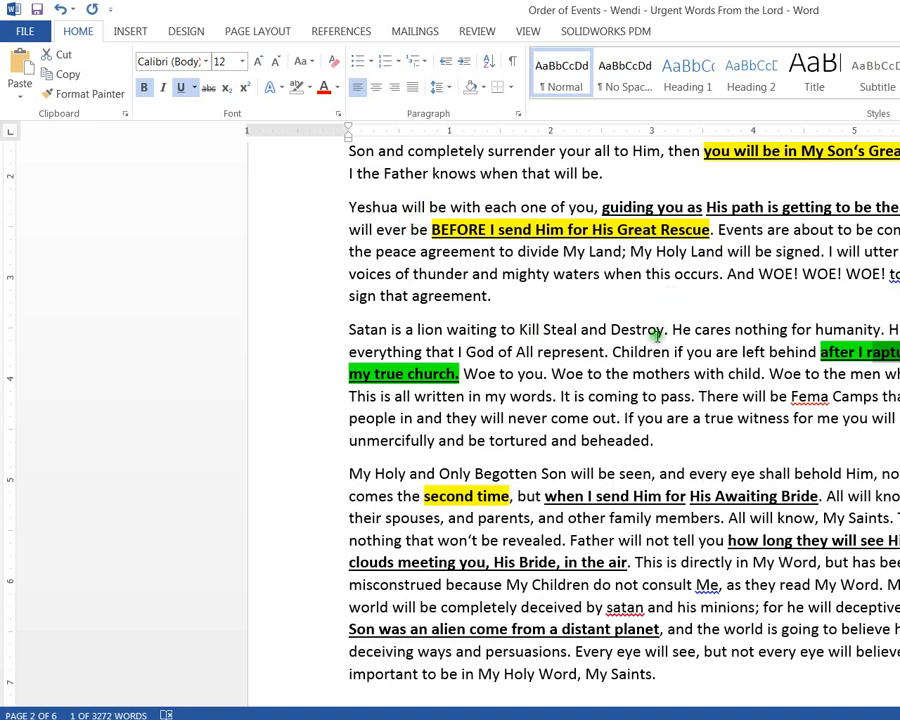
pyautogui.moveTo(646, 315)
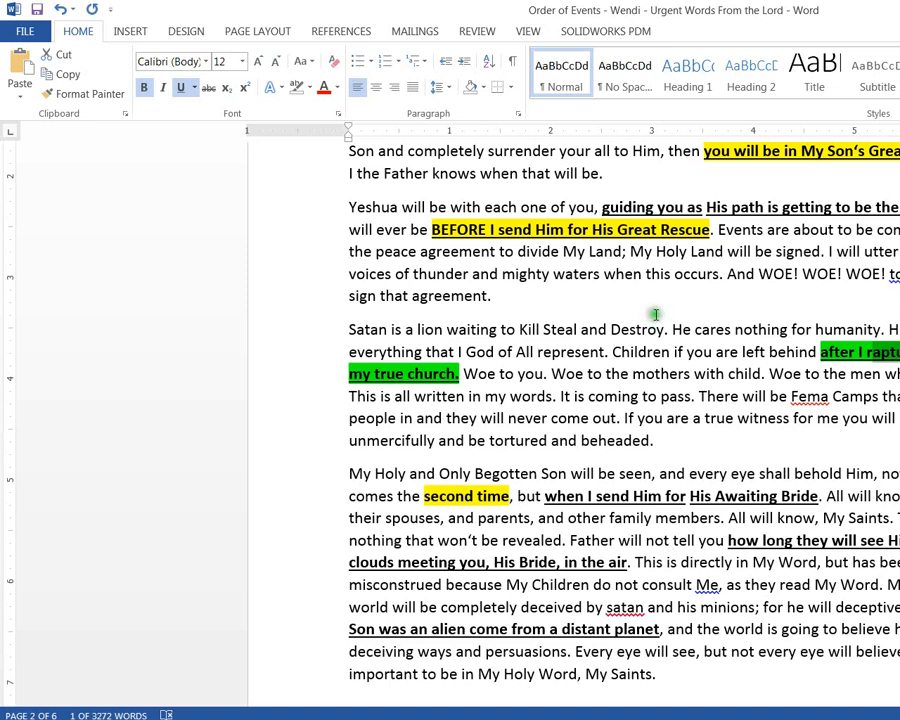
pyautogui.moveTo(620, 387)
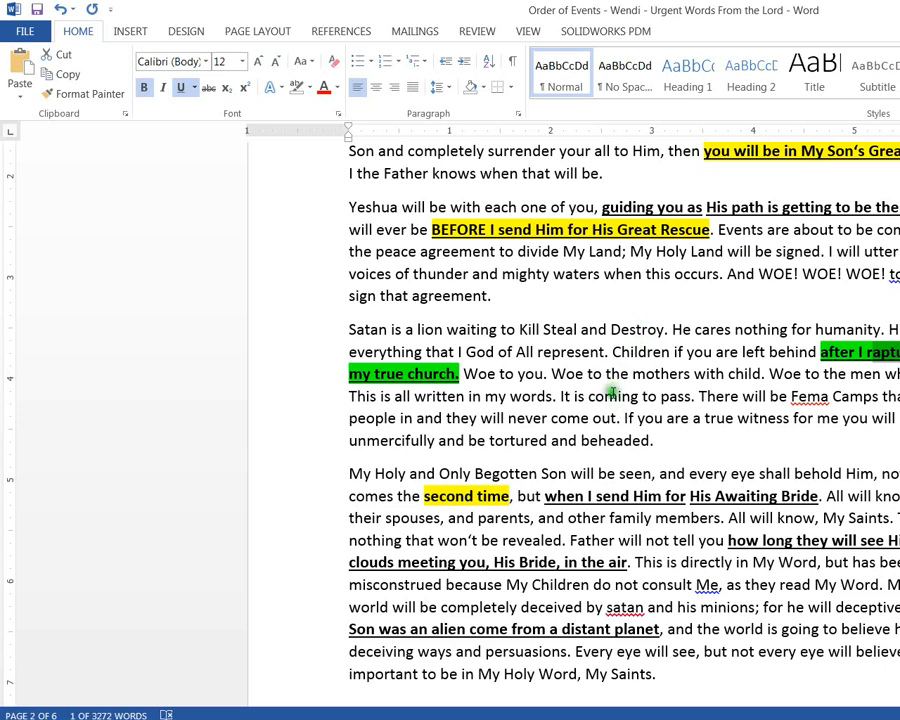
pyautogui.moveTo(710, 383)
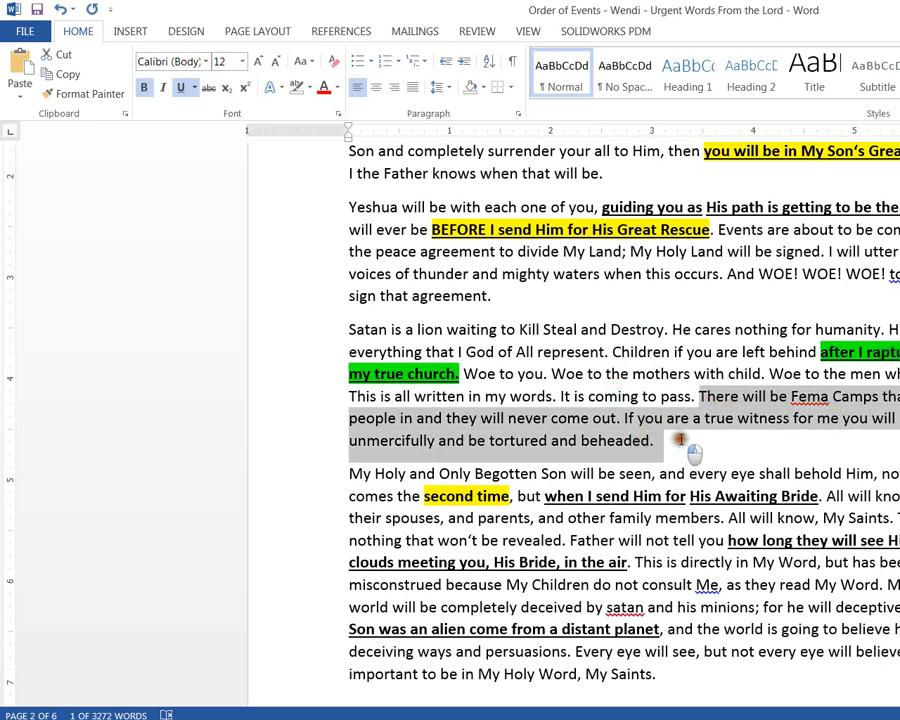
pyautogui.scroll(-3)
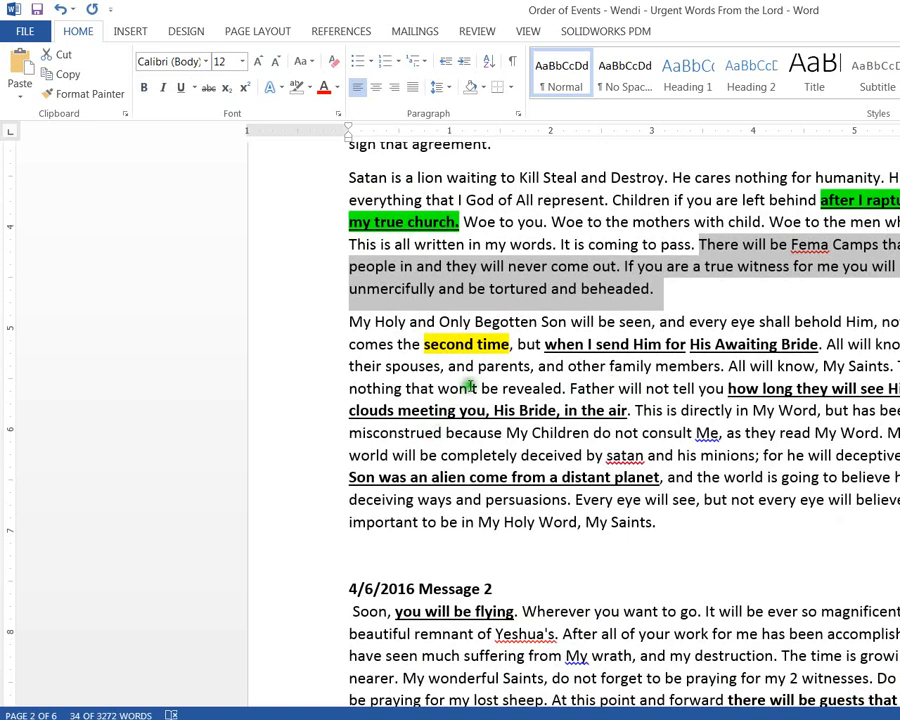
pyautogui.scroll(-3)
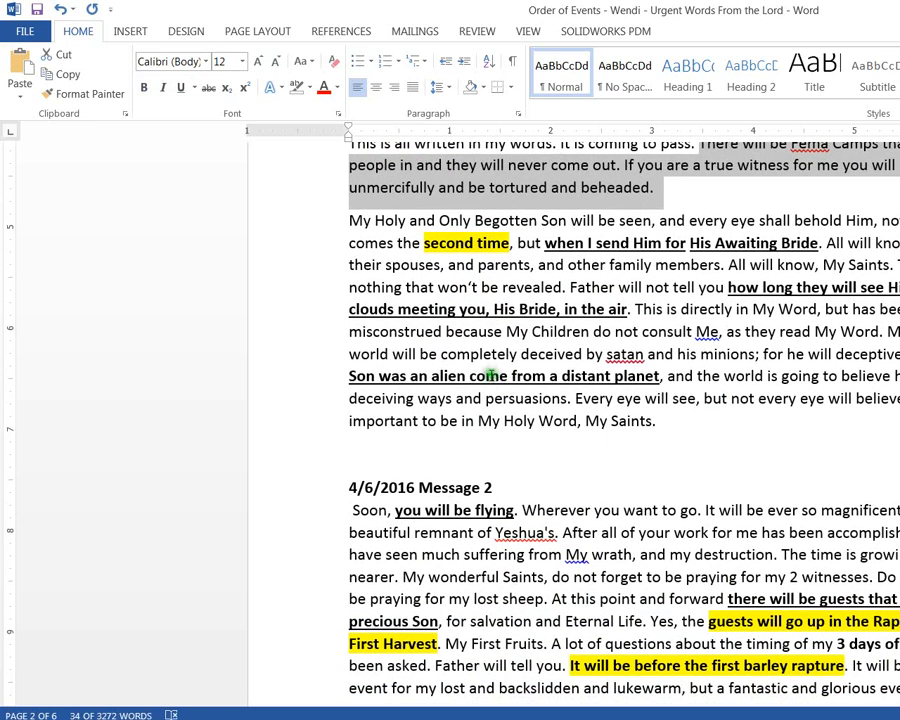
pyautogui.moveTo(498, 360)
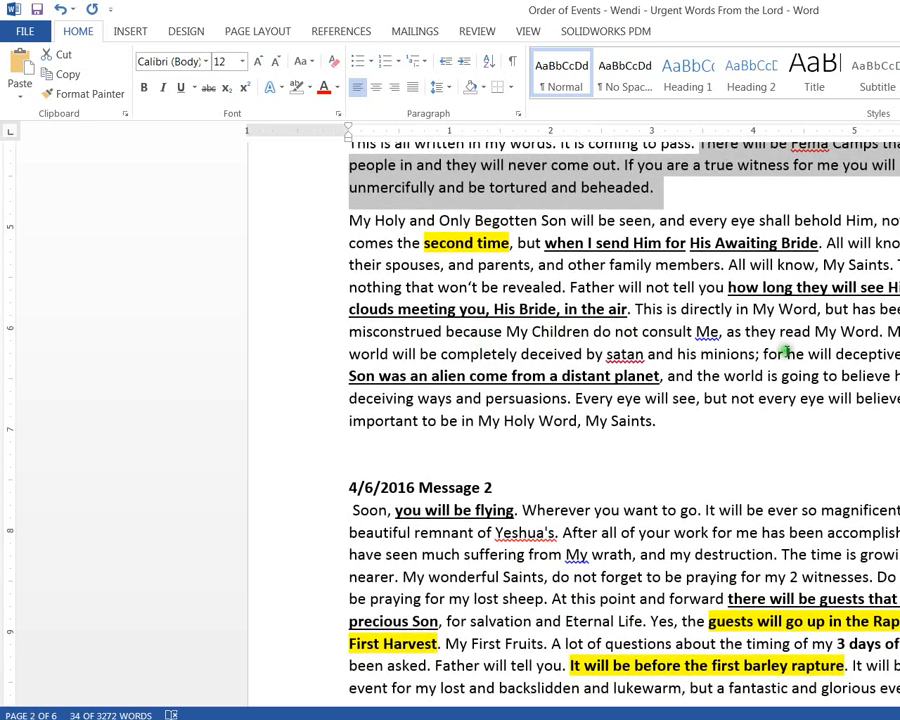
pyautogui.scroll(-3)
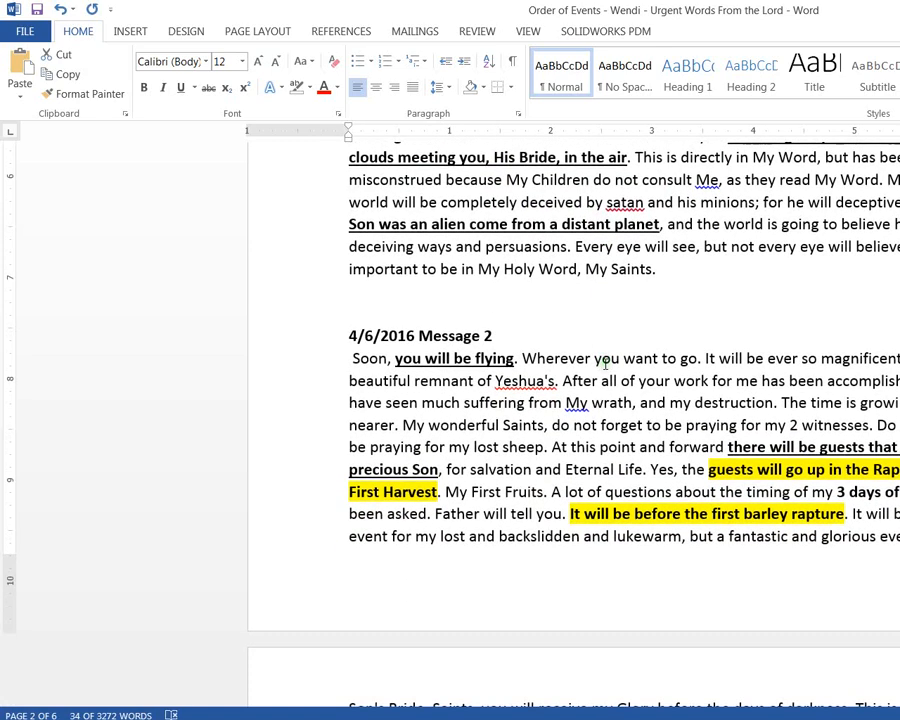
pyautogui.scroll(-3)
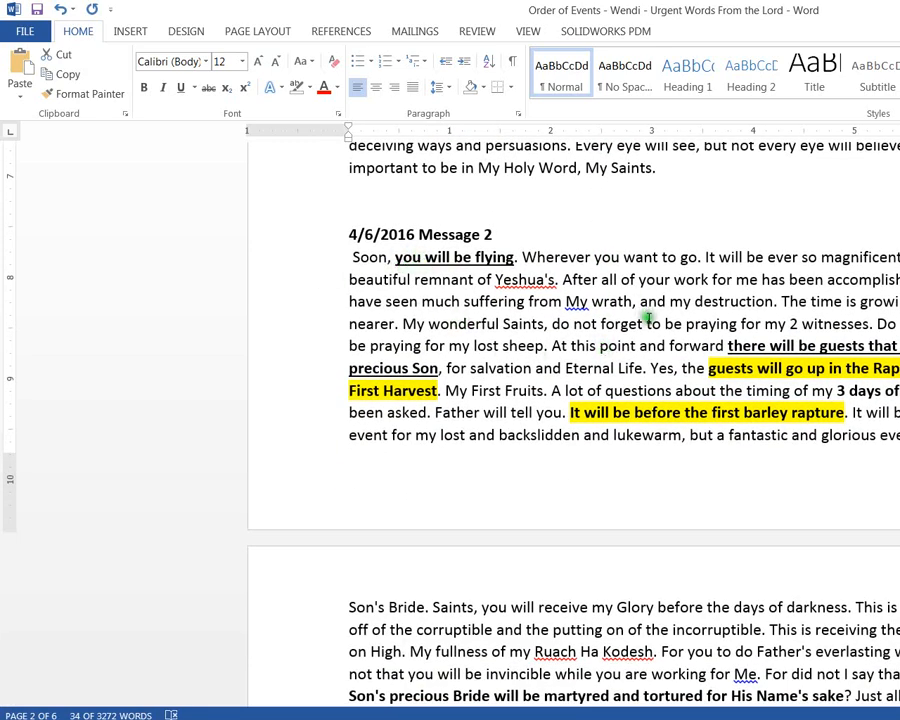
pyautogui.moveTo(730, 345)
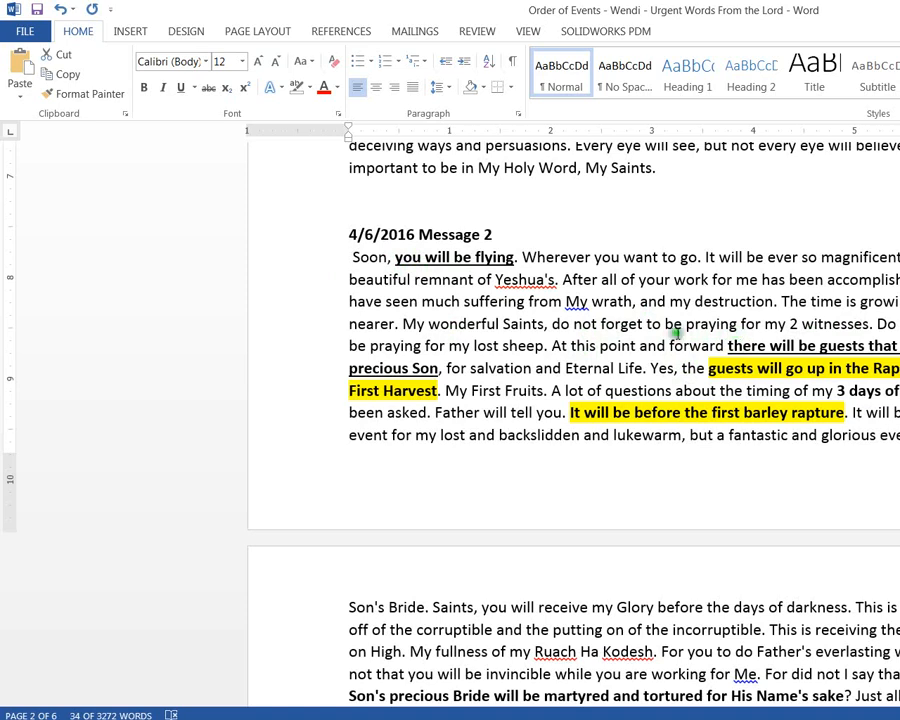
pyautogui.scroll(-3)
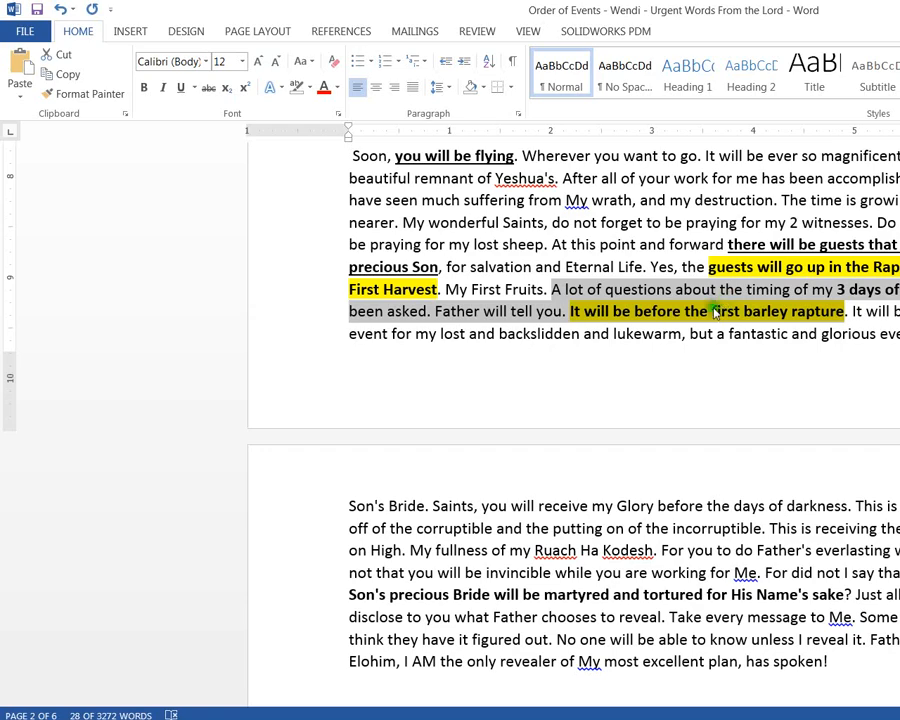
pyautogui.scroll(-3)
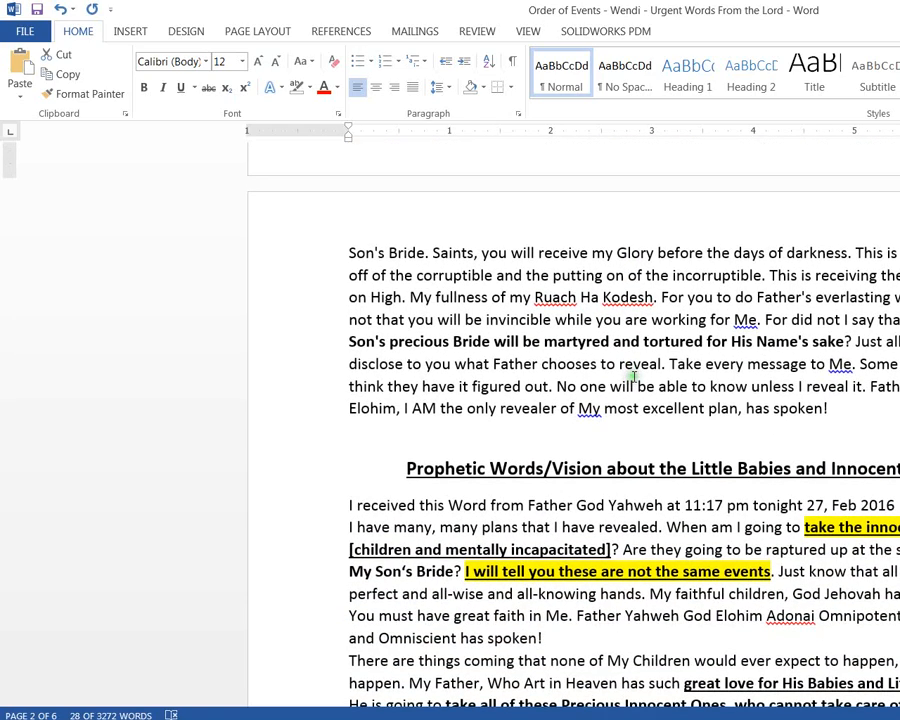
pyautogui.scroll(-3)
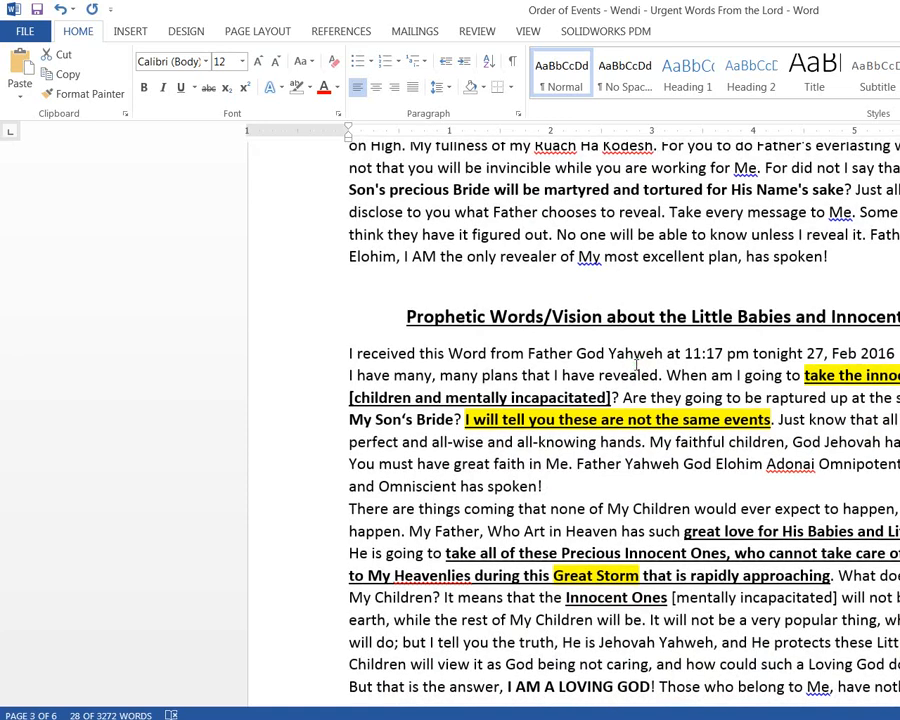
pyautogui.scroll(-3)
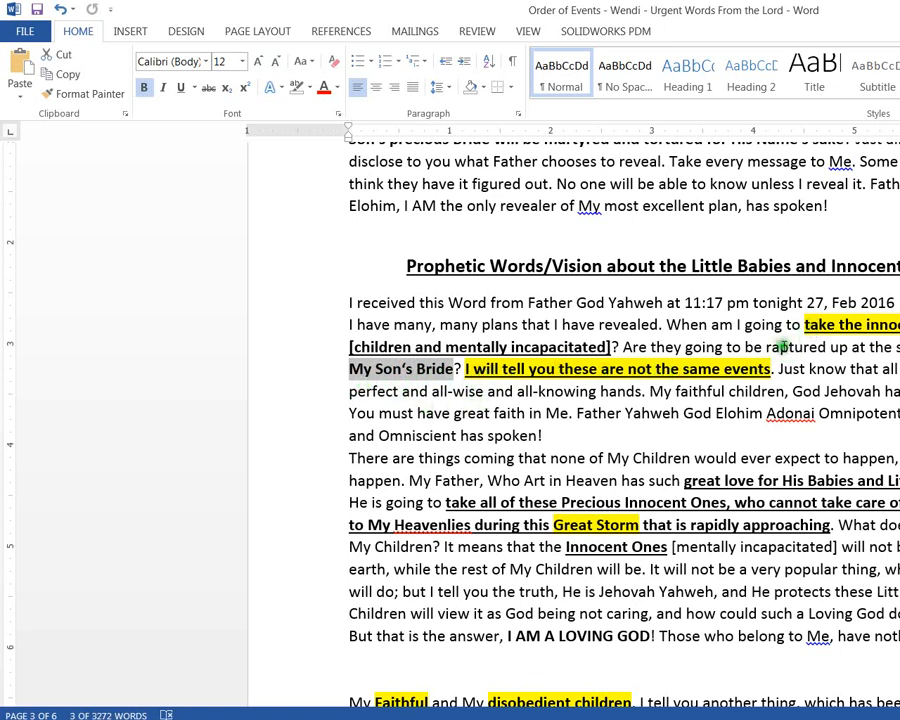
pyautogui.scroll(-3)
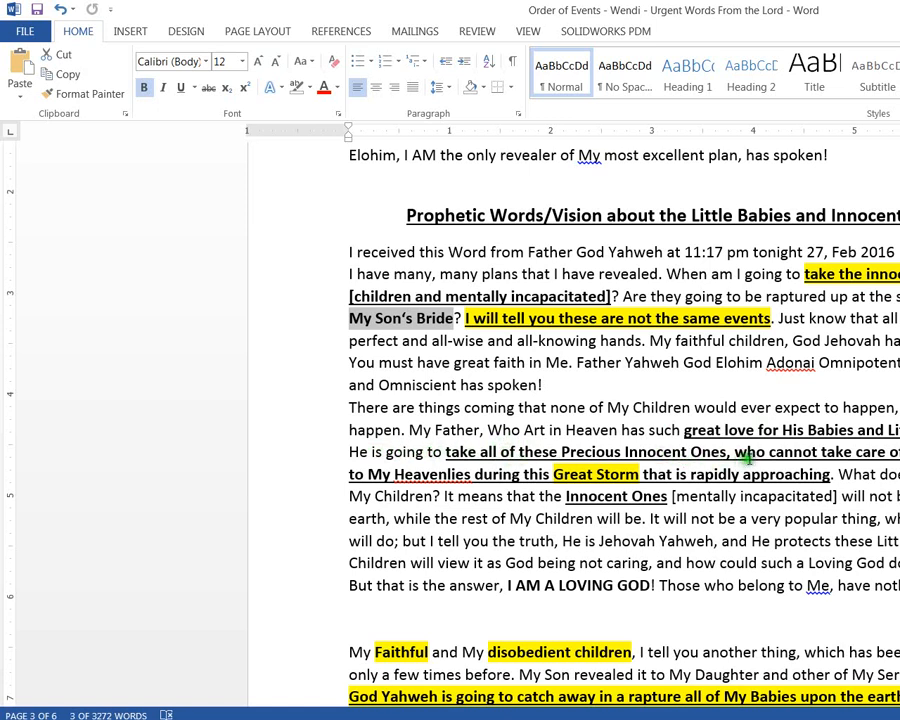
pyautogui.moveTo(512, 457)
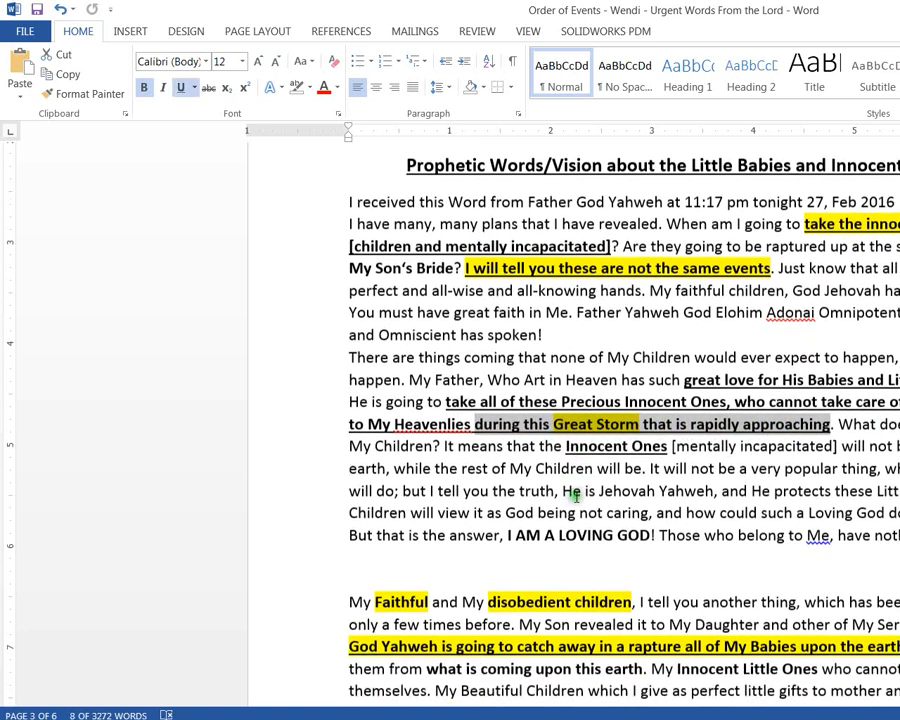
pyautogui.scroll(-3)
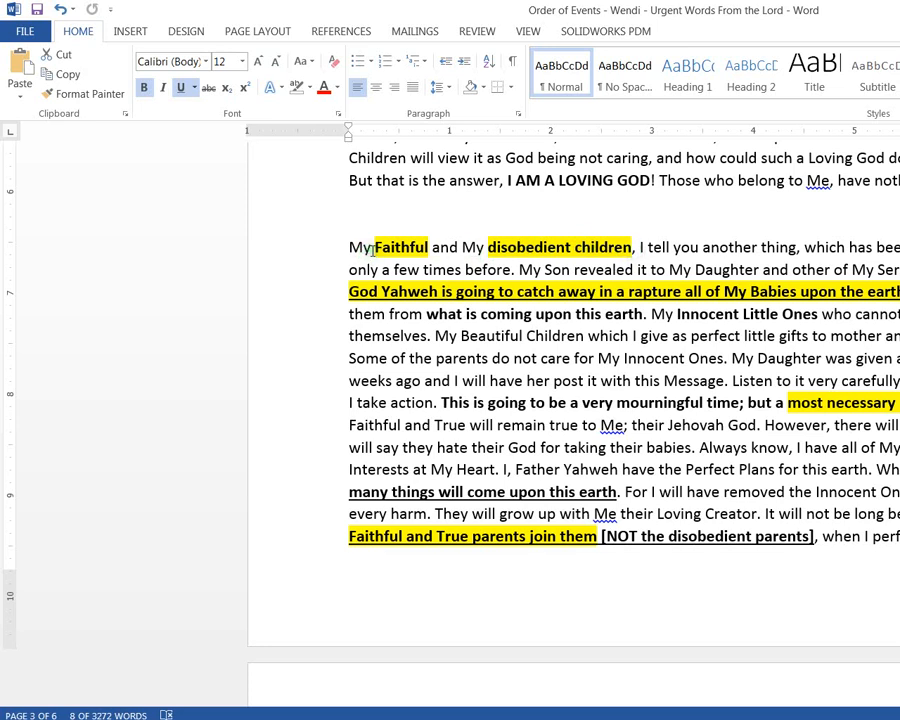
pyautogui.scroll(-3)
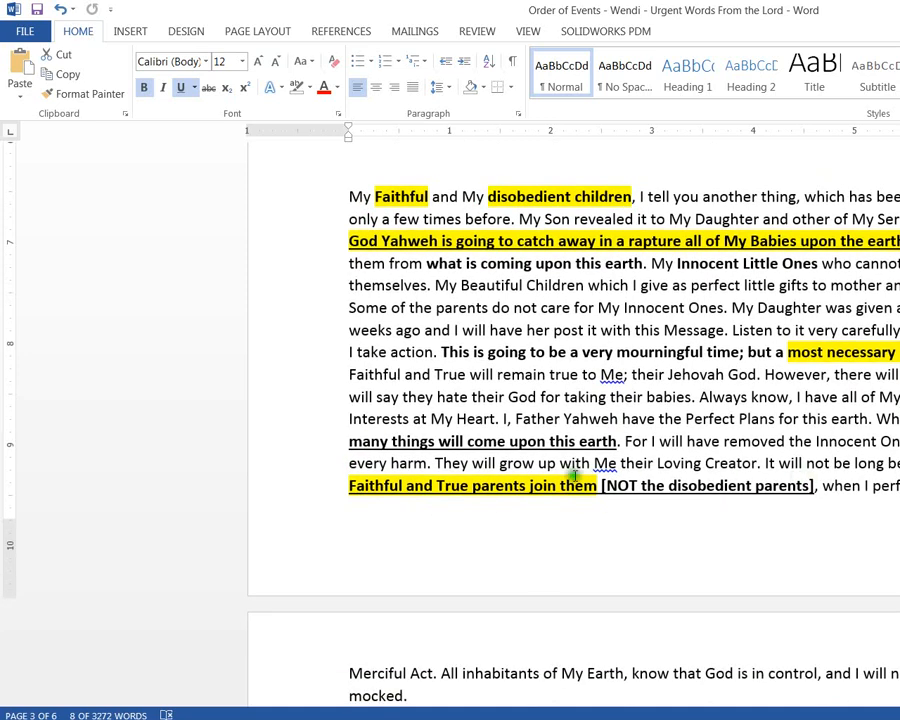
pyautogui.moveTo(557, 497)
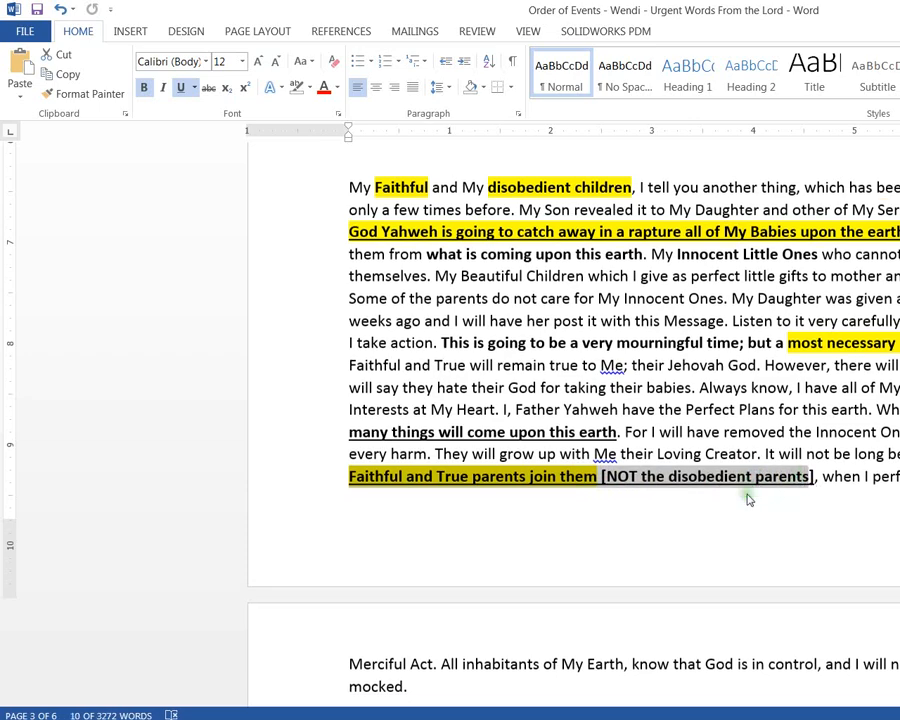
pyautogui.scroll(3)
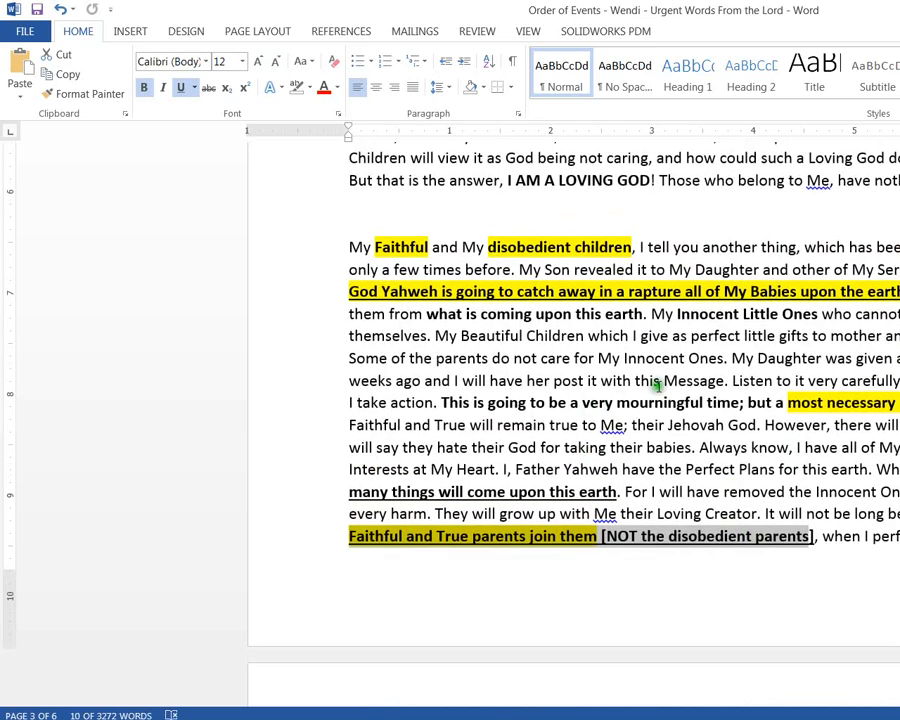
pyautogui.scroll(-3)
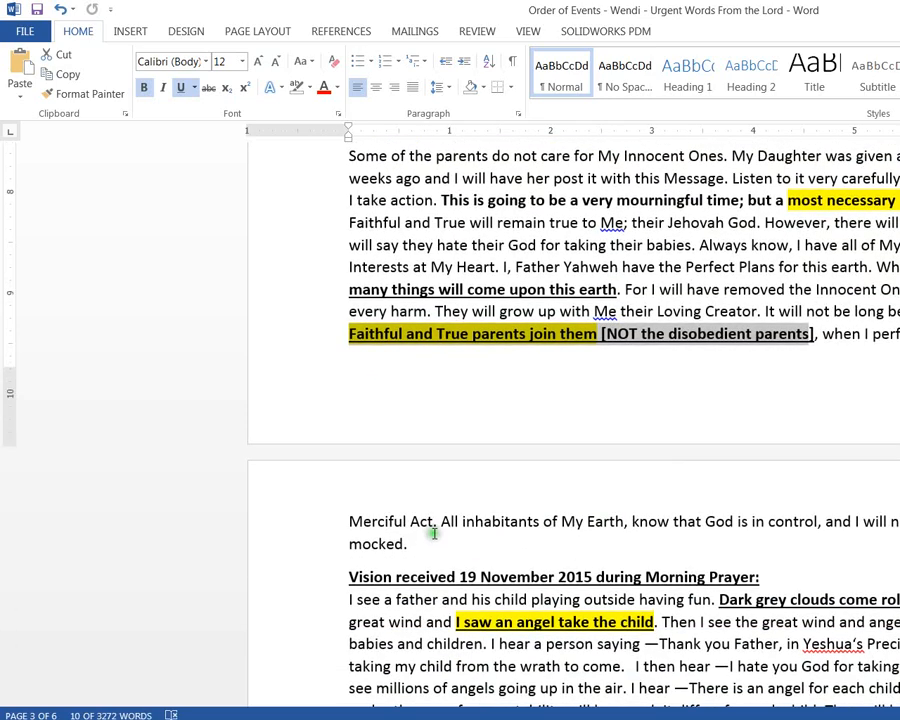
pyautogui.scroll(-3)
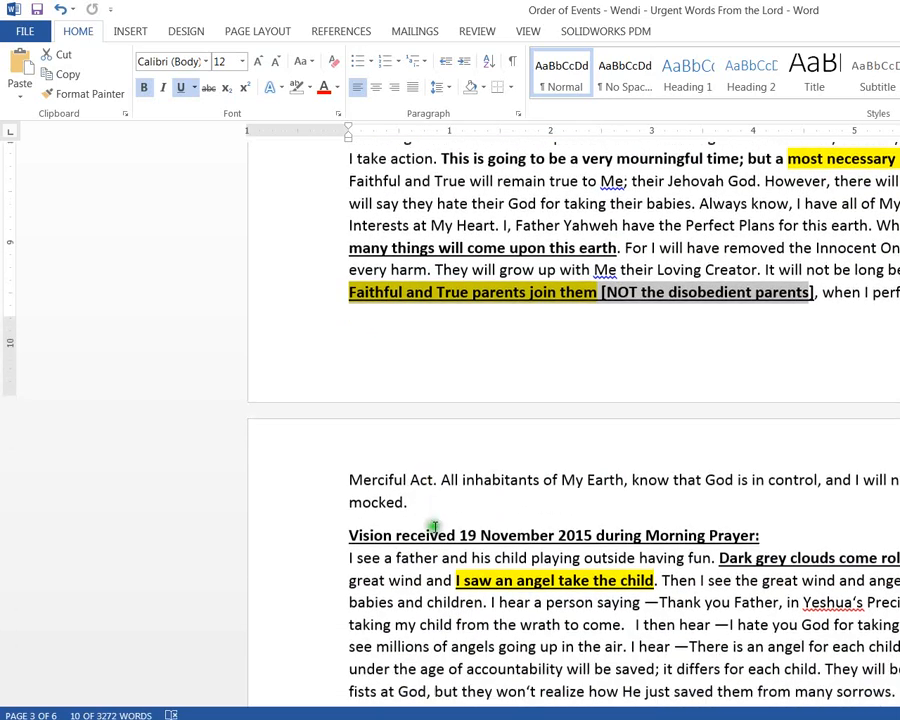
pyautogui.scroll(-3)
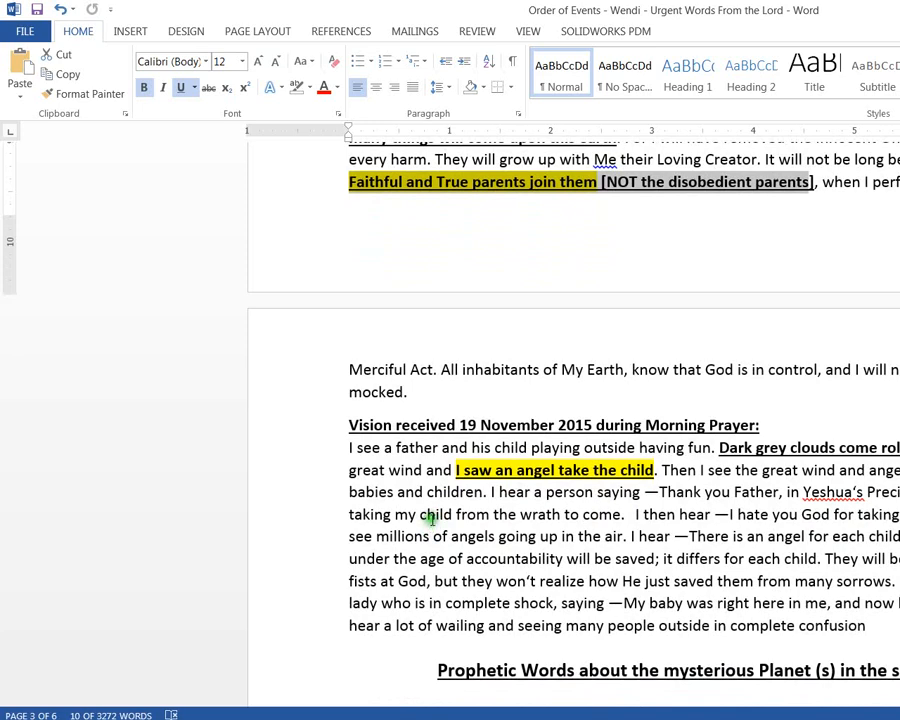
pyautogui.scroll(-3)
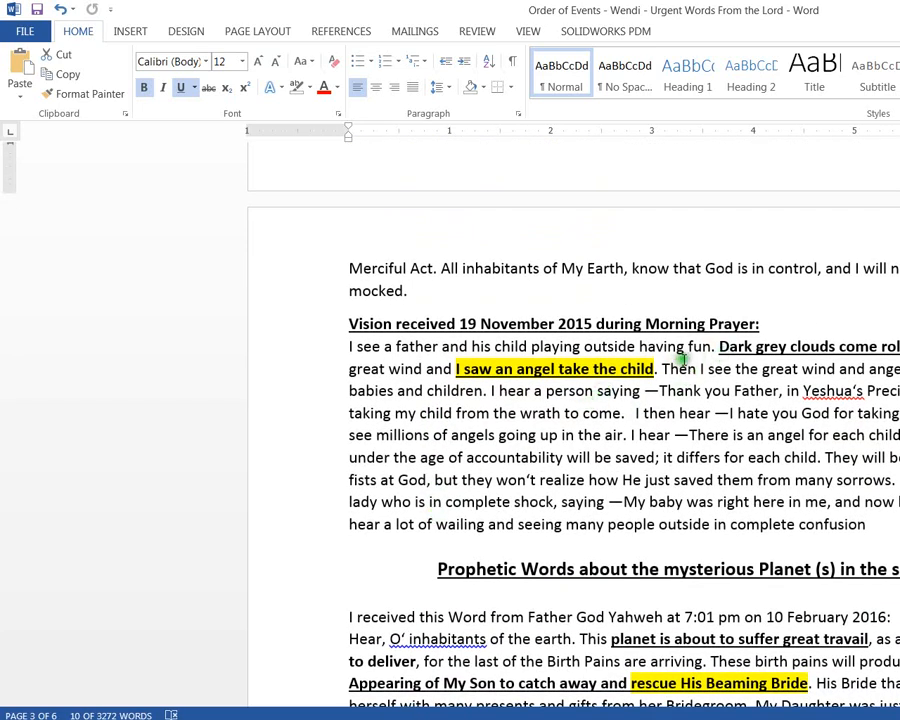
pyautogui.doubleClick(808, 346)
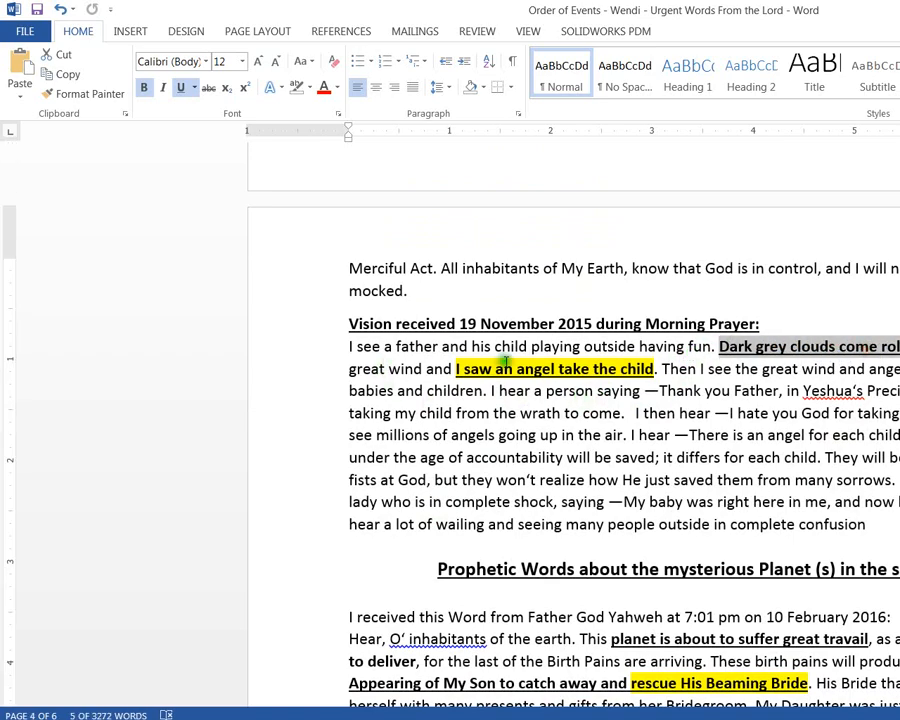
# Scroll past the Luke 21 comparison to the 3/1/2016 'Age Is Ending' message.
pyautogui.scroll(-3)
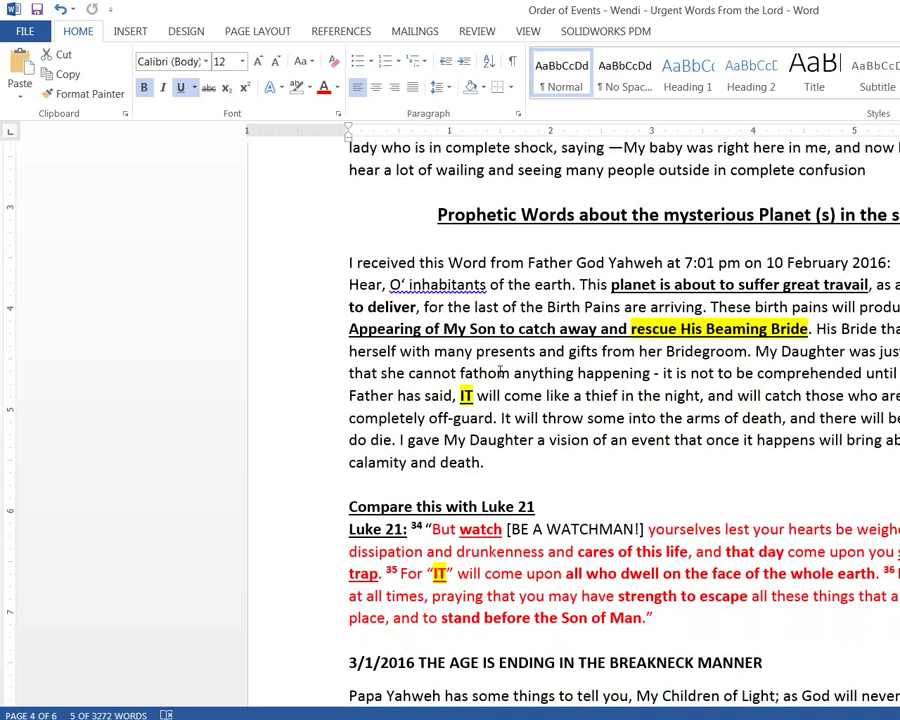
pyautogui.scroll(-3)
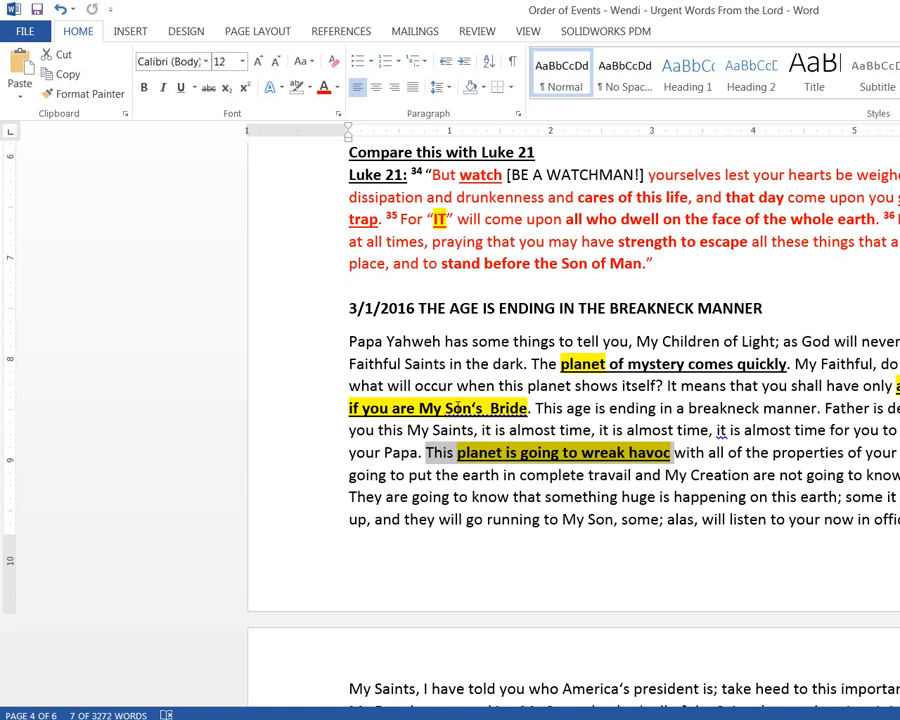
pyautogui.scroll(-3)
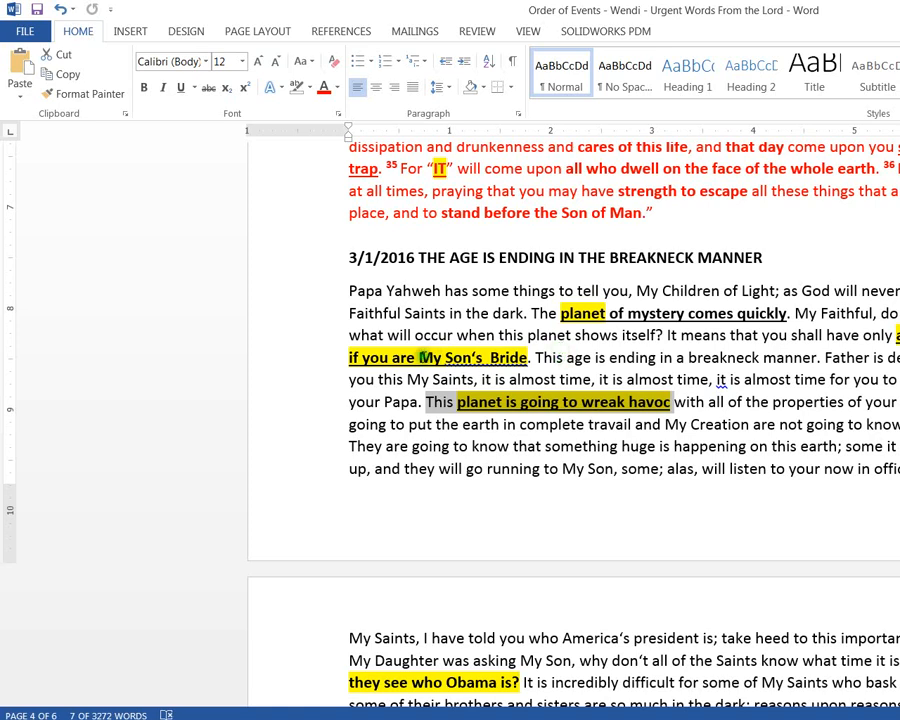
# Read the president and 3 days of darkness passages, selecting the door-closing phrase.
pyautogui.scroll(-3)
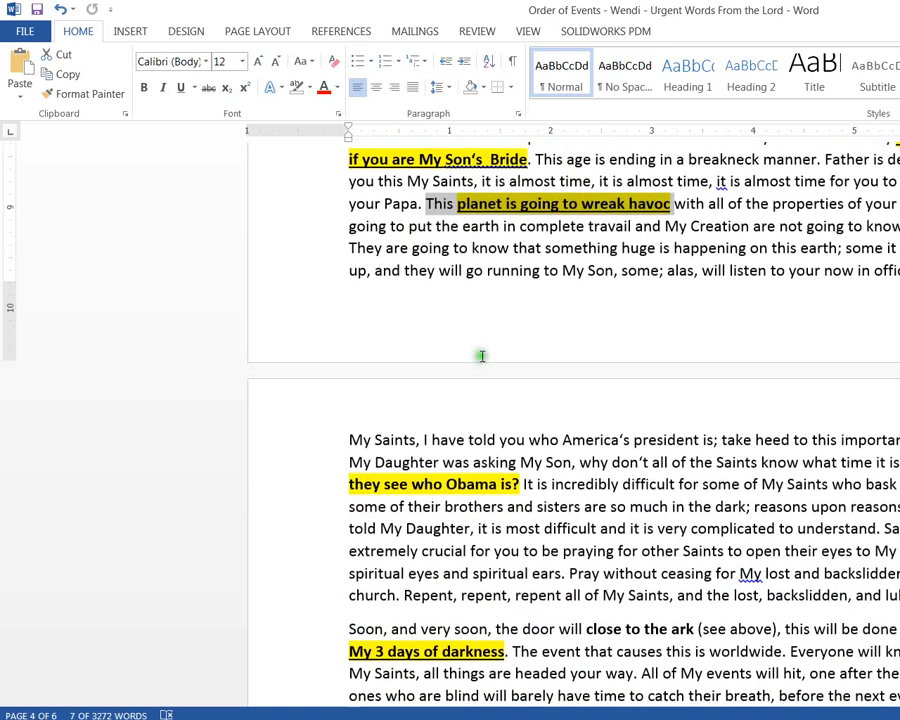
pyautogui.scroll(-3)
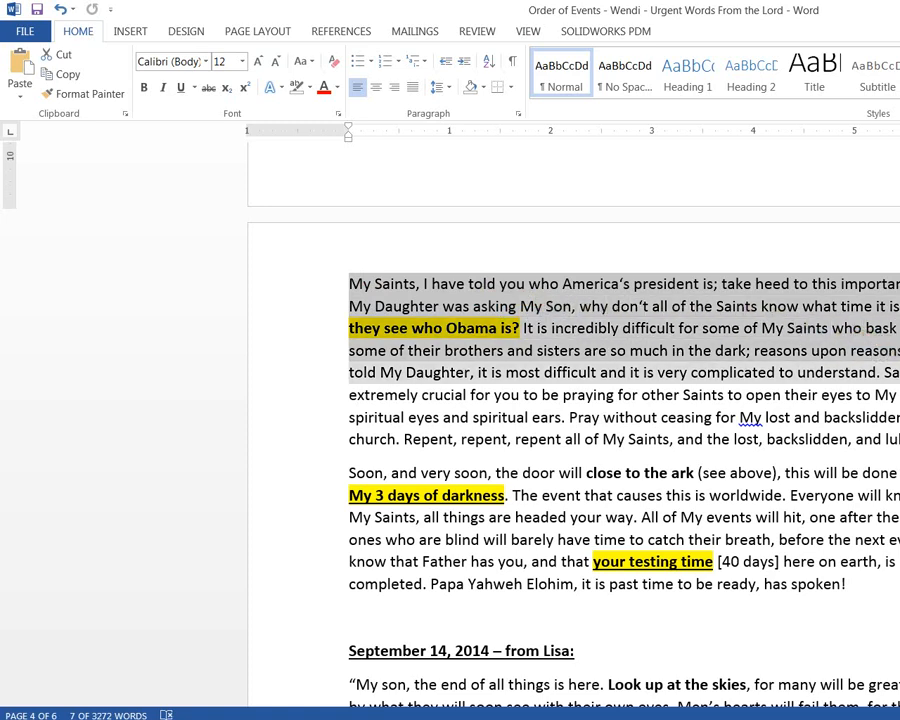
pyautogui.click(607, 372)
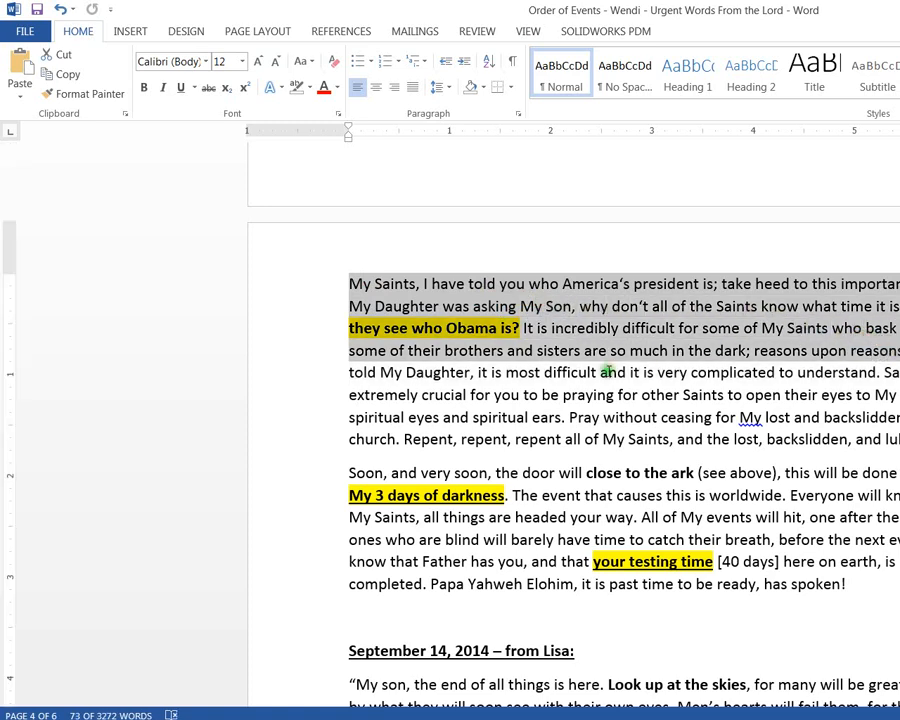
pyautogui.scroll(-3)
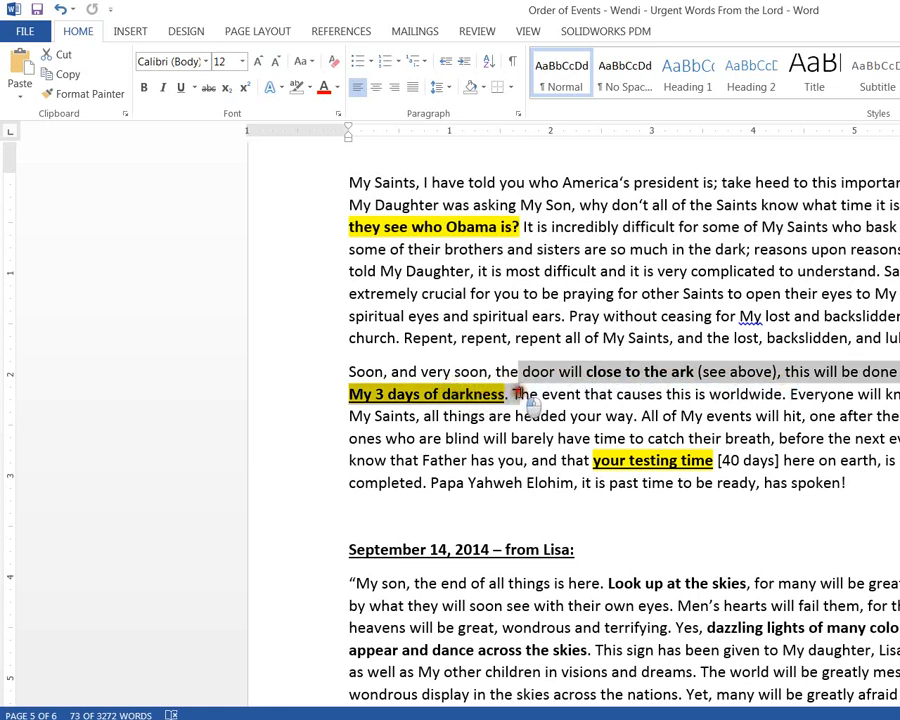
pyautogui.click(528, 393)
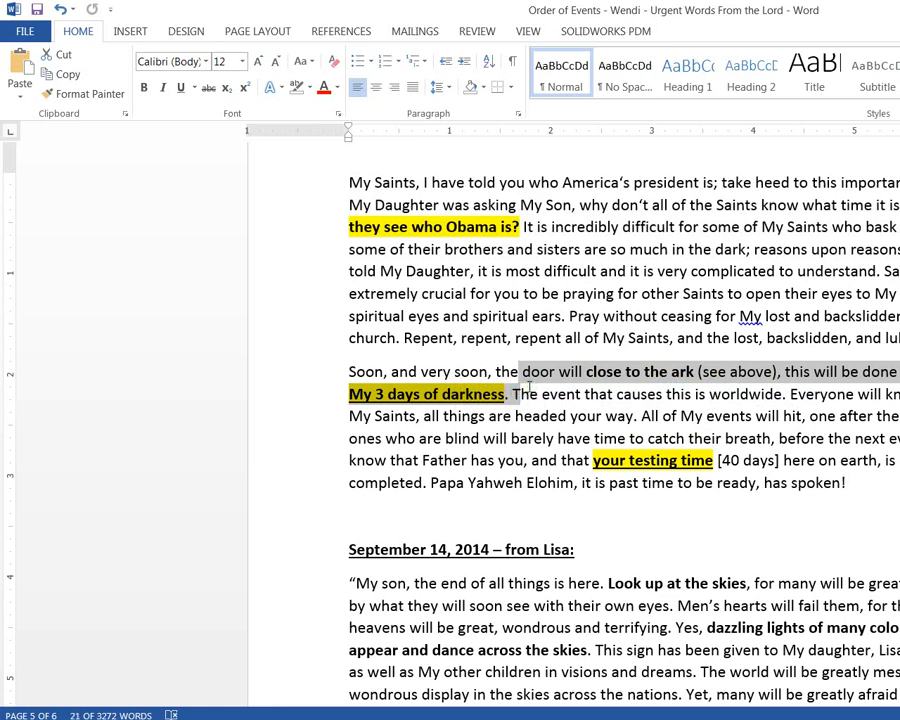
pyautogui.moveTo(530, 426)
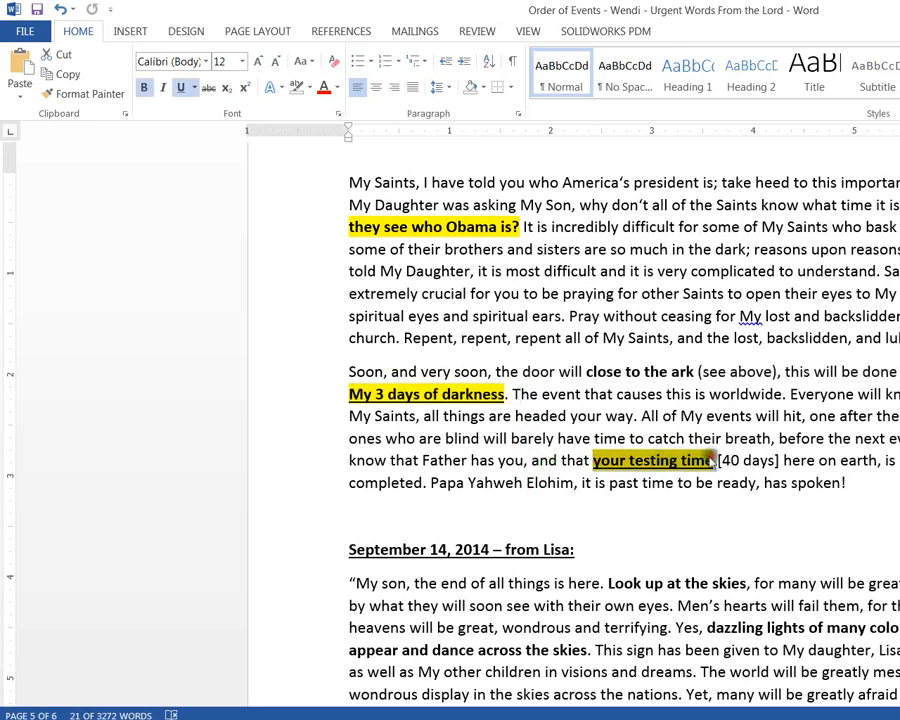
pyautogui.scroll(-3)
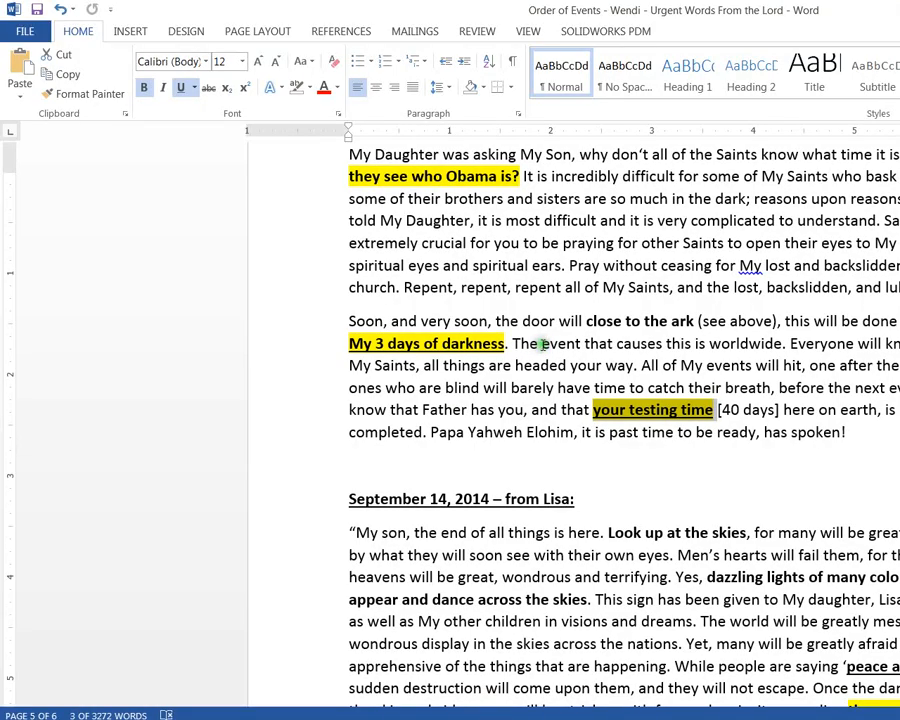
pyautogui.scroll(-3)
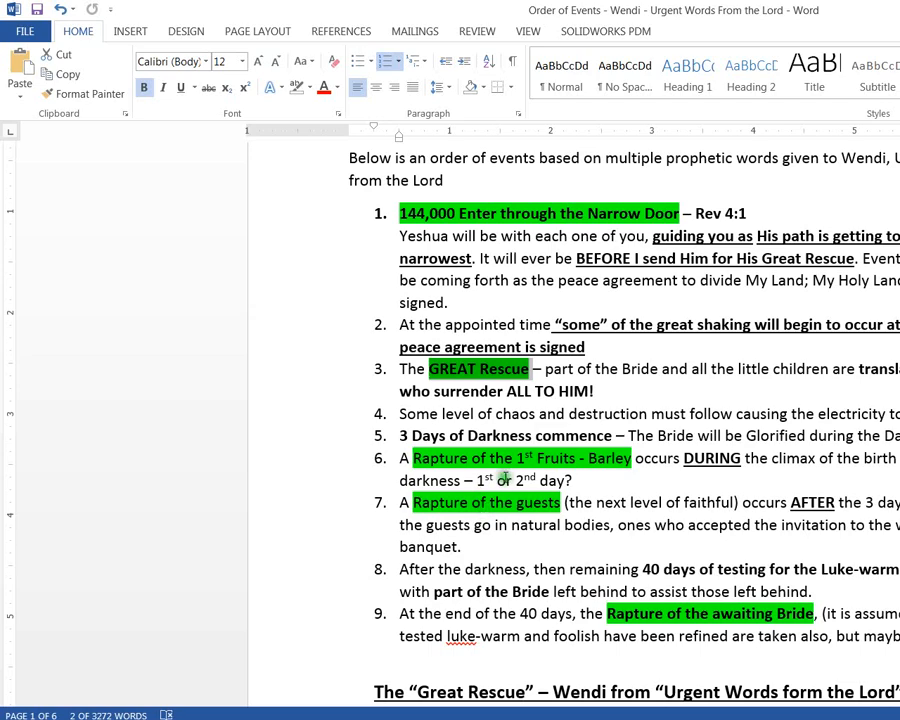
# Skim past the Great Rescue word to Lisa's September 14, 2014 message.
pyautogui.scroll(-3)
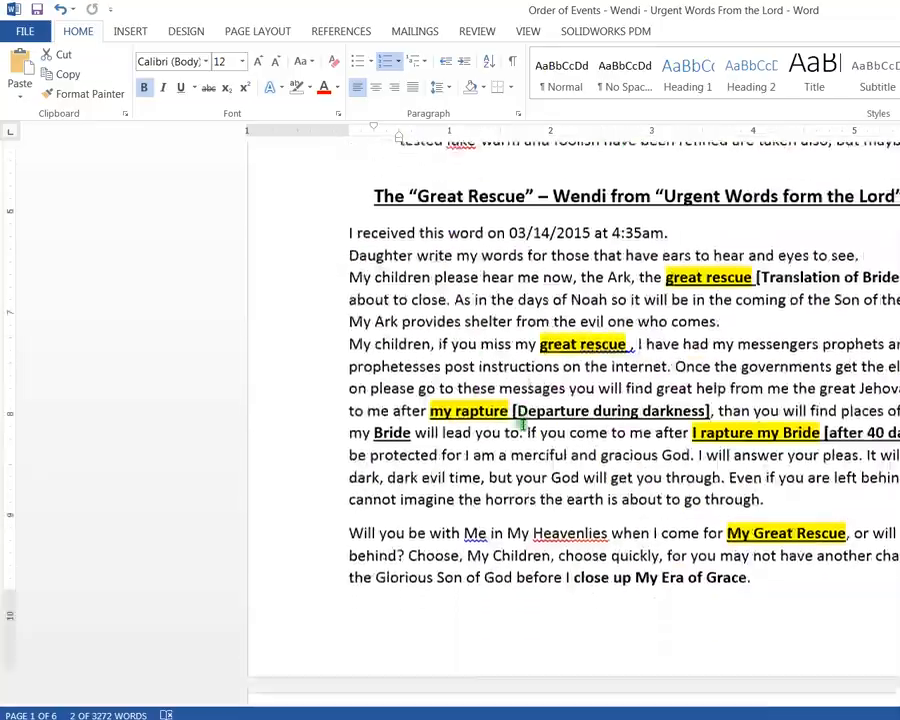
pyautogui.scroll(-3)
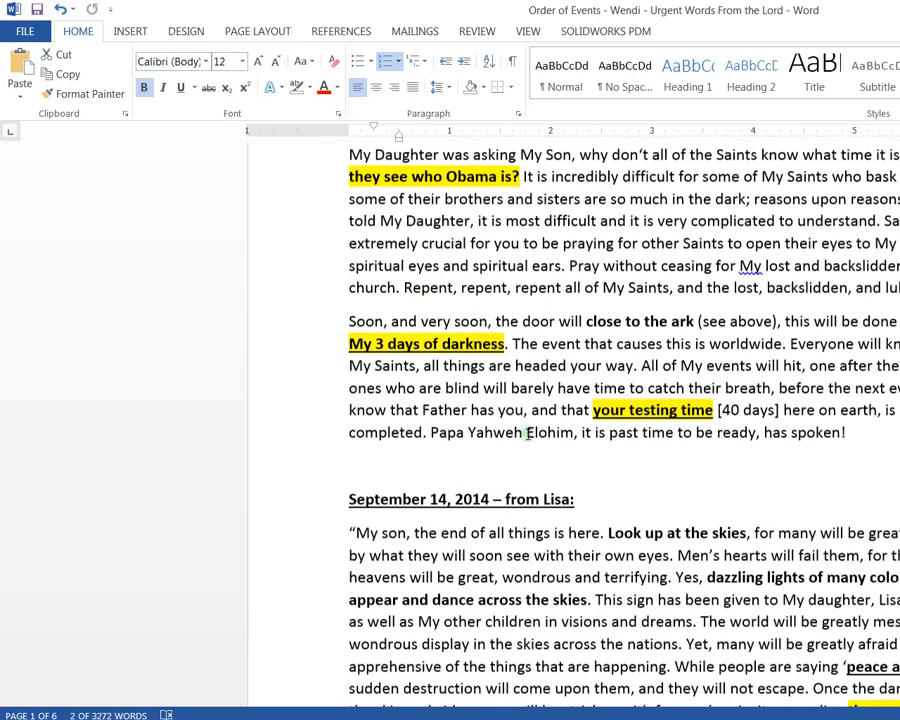
pyautogui.scroll(-3)
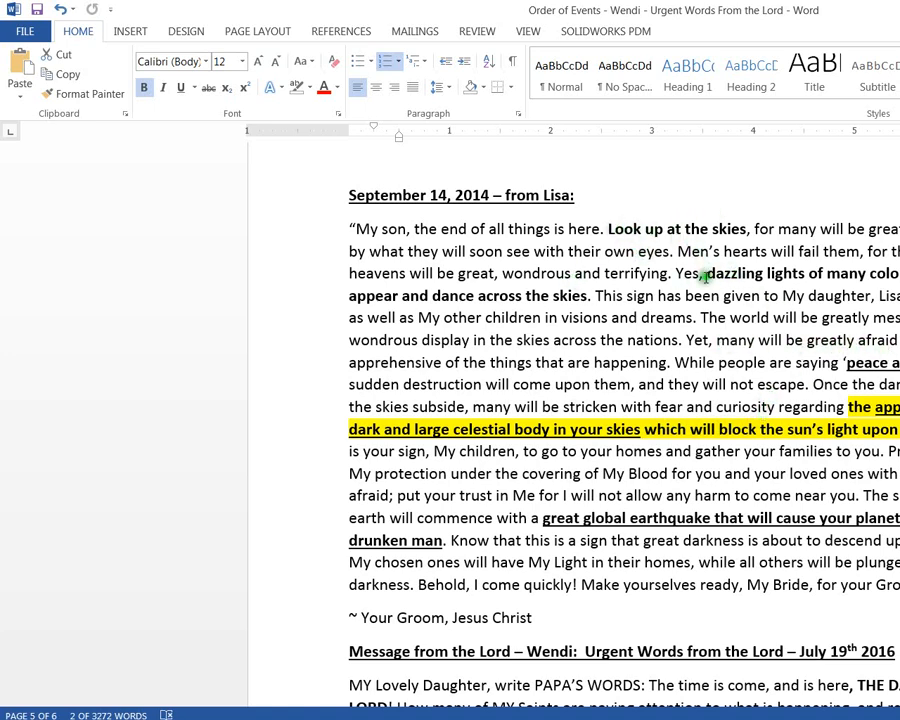
# Scroll through the July 19th 2016 message down to page 6.
pyautogui.scroll(3)
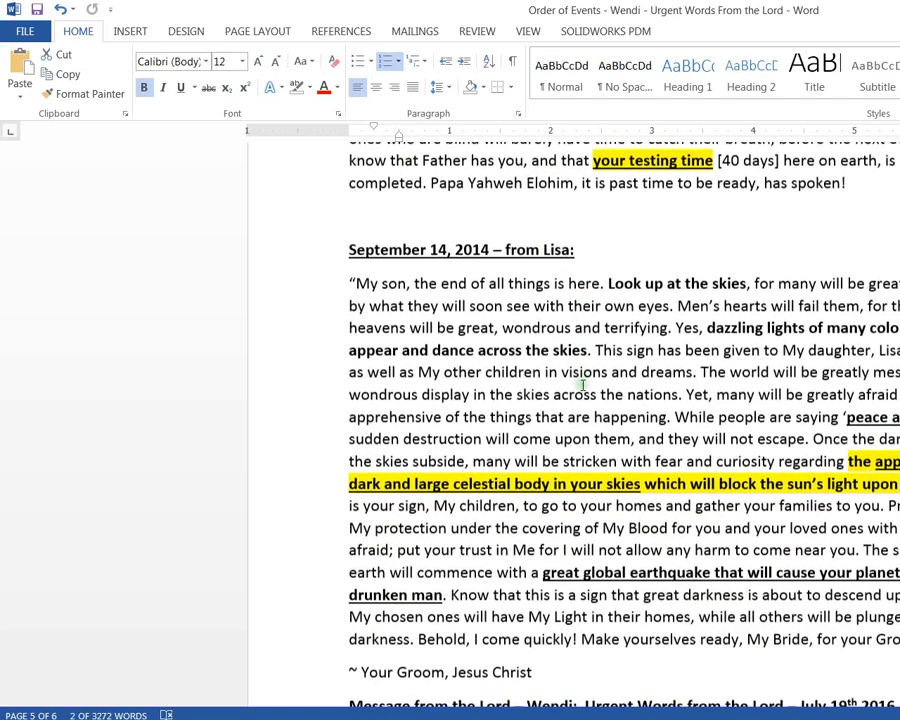
pyautogui.scroll(3)
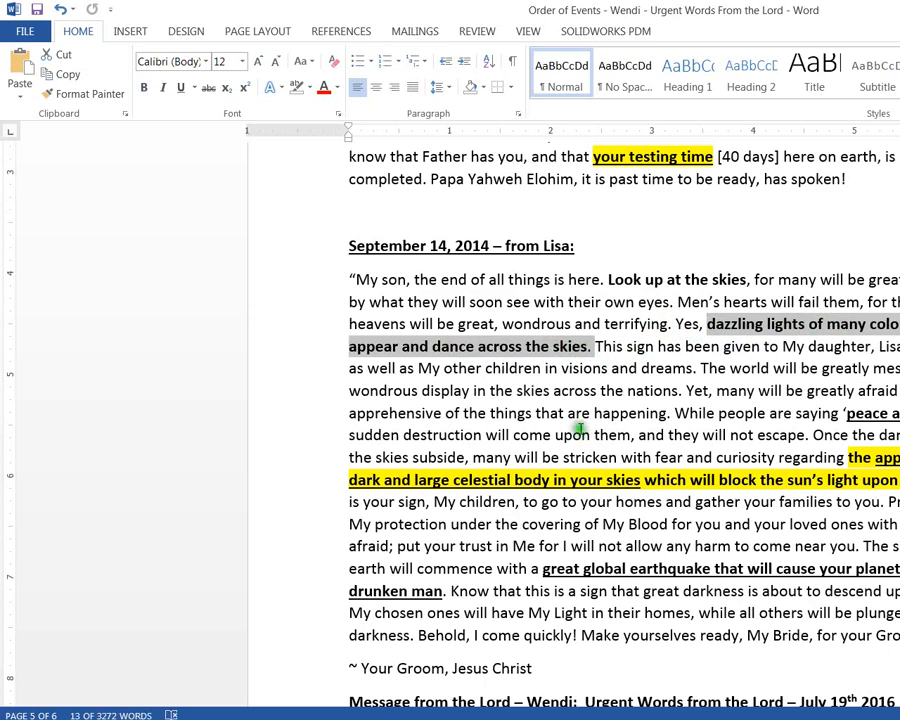
pyautogui.scroll(-3)
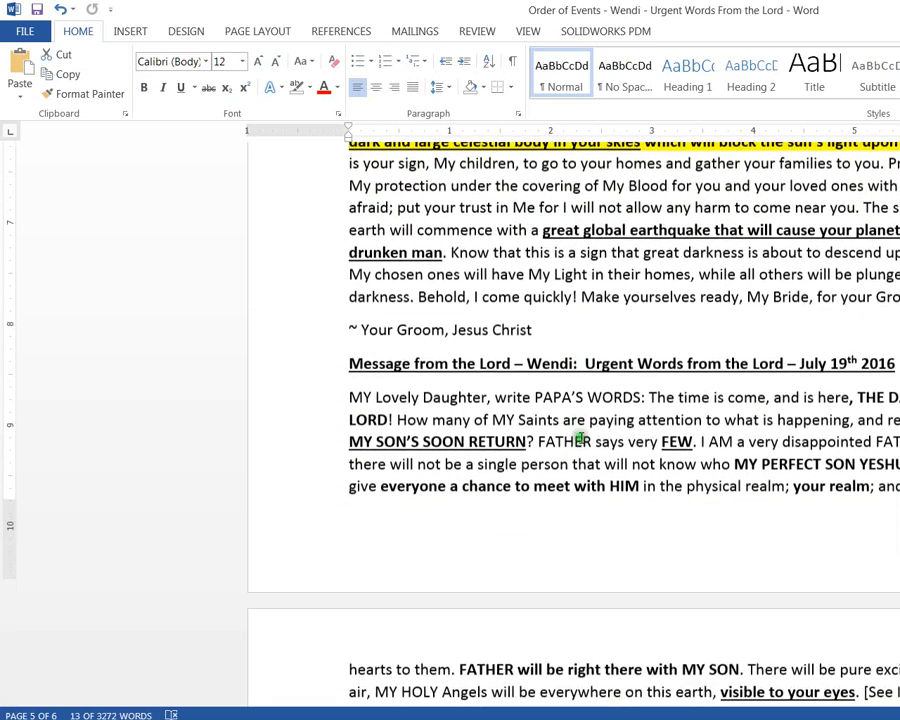
pyautogui.scroll(-3)
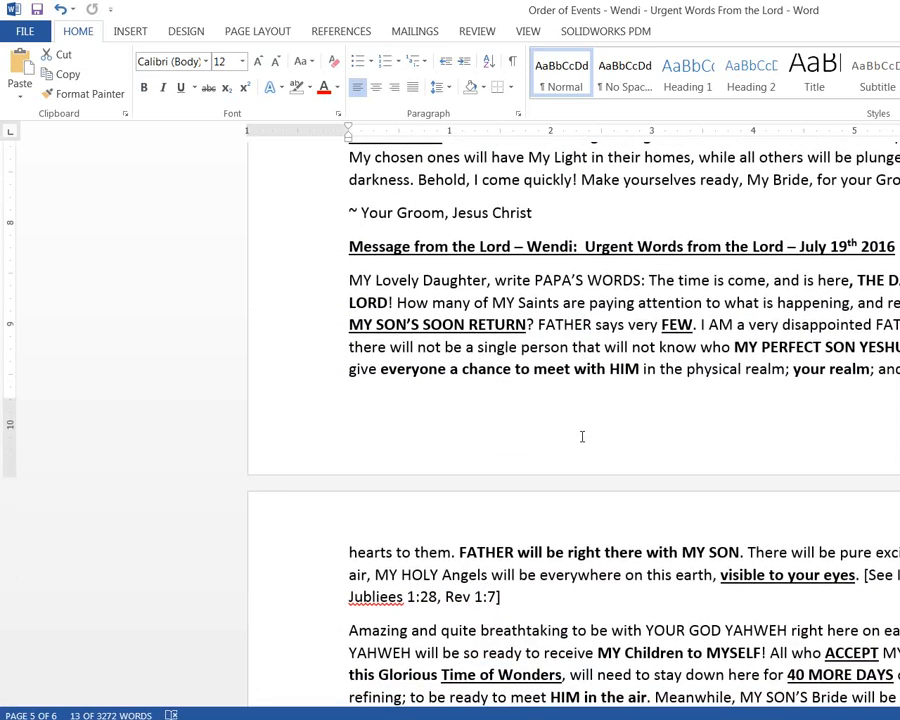
pyautogui.scroll(-3)
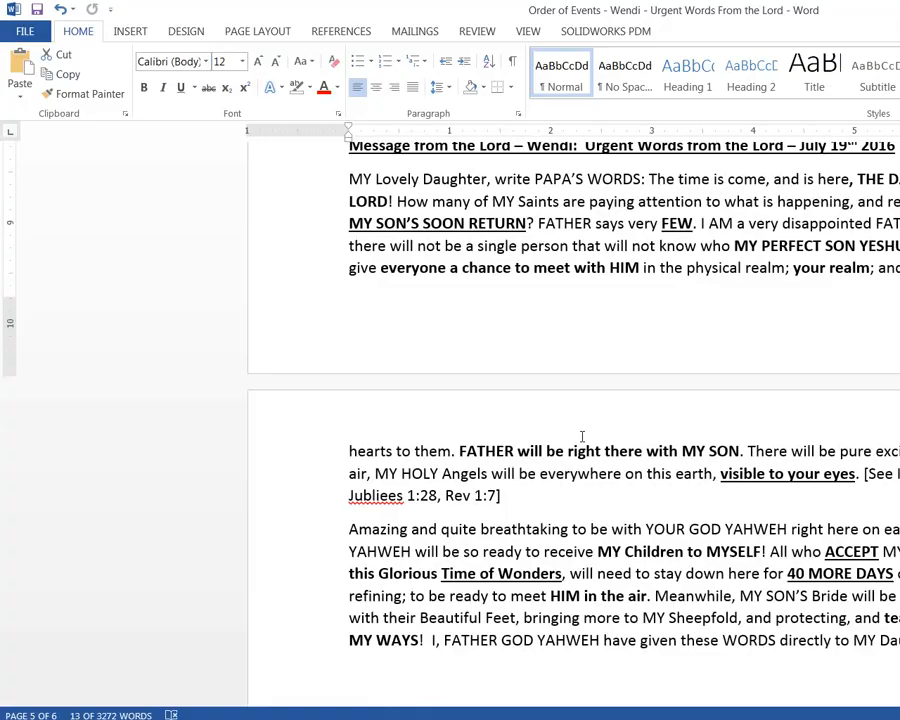
pyautogui.scroll(-3)
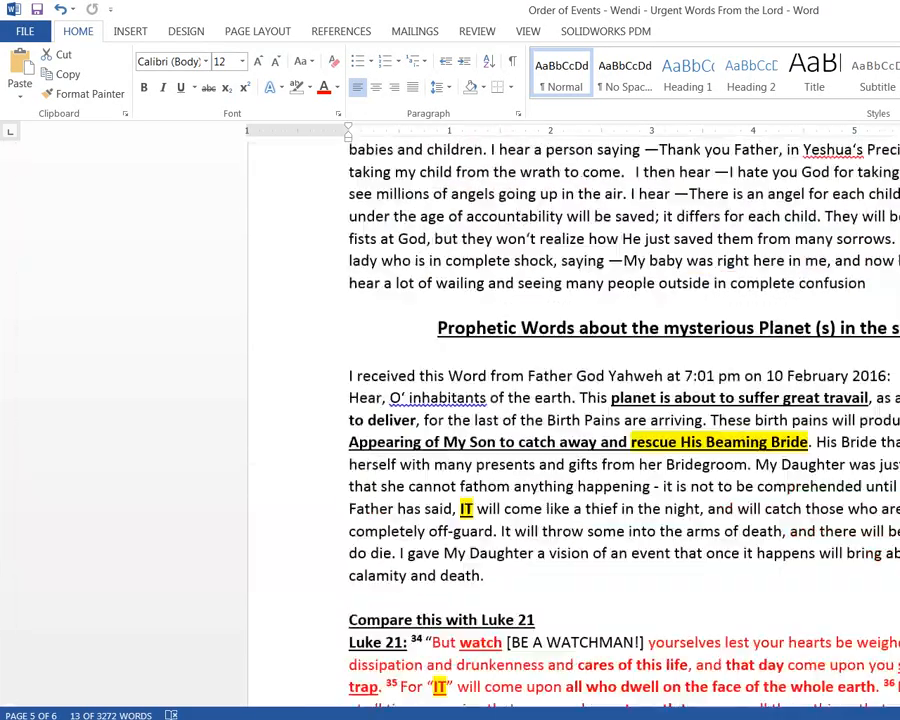
pyautogui.scroll(-3)
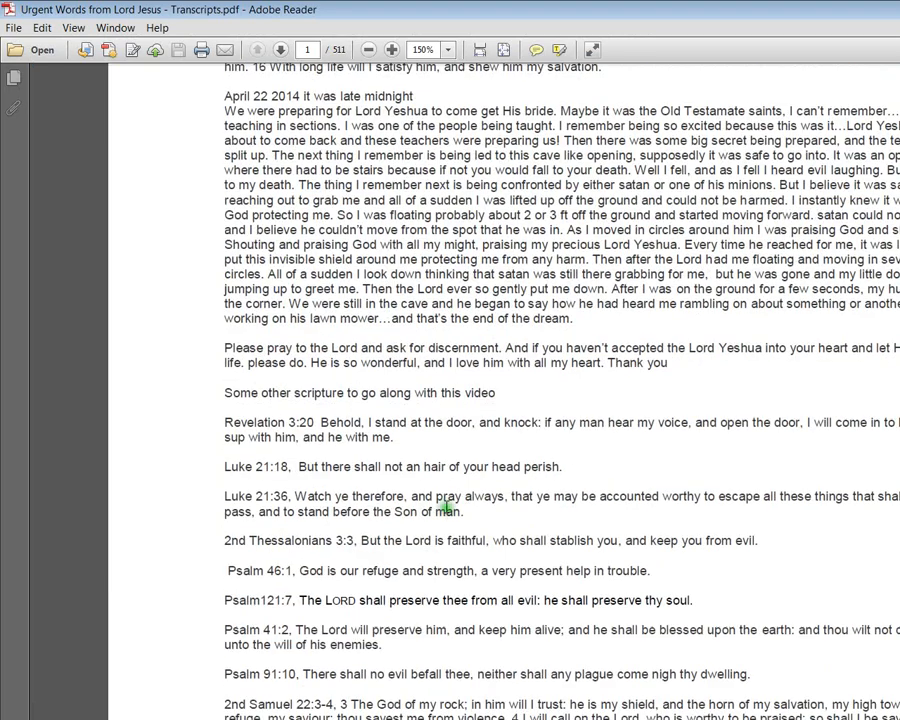
# Scroll the transcripts PDF to its first dream, then back to Word's numbered summary.
pyautogui.scroll(3)
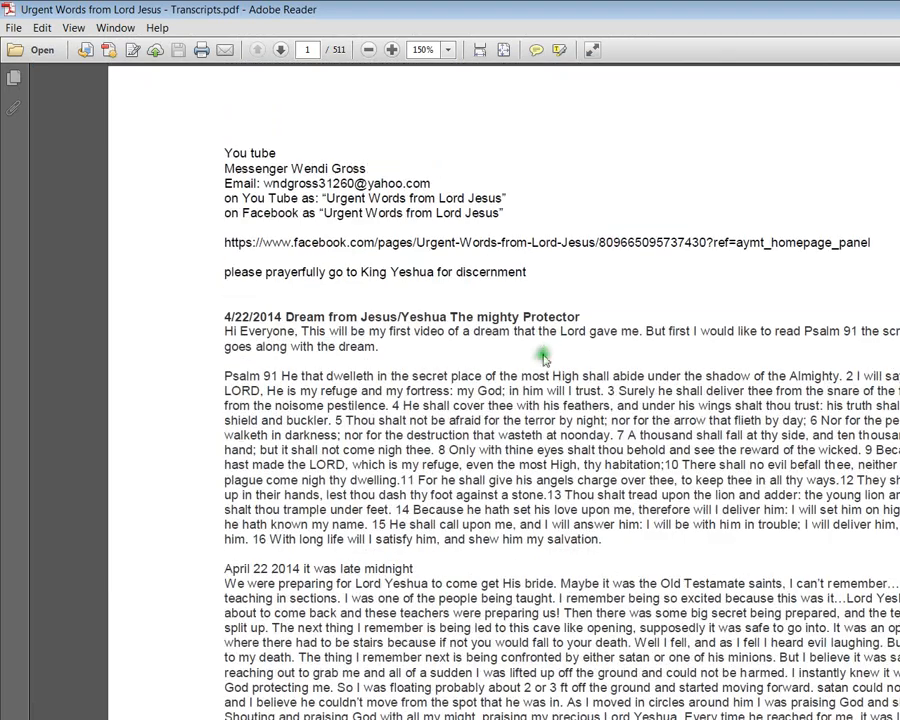
pyautogui.moveTo(583, 170)
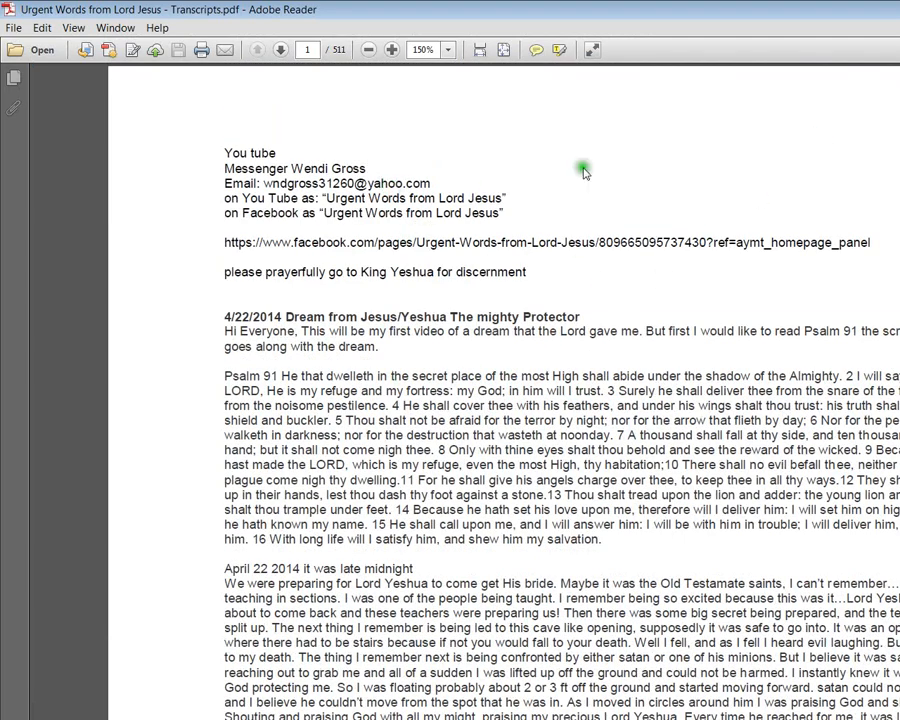
pyautogui.moveTo(583, 170)
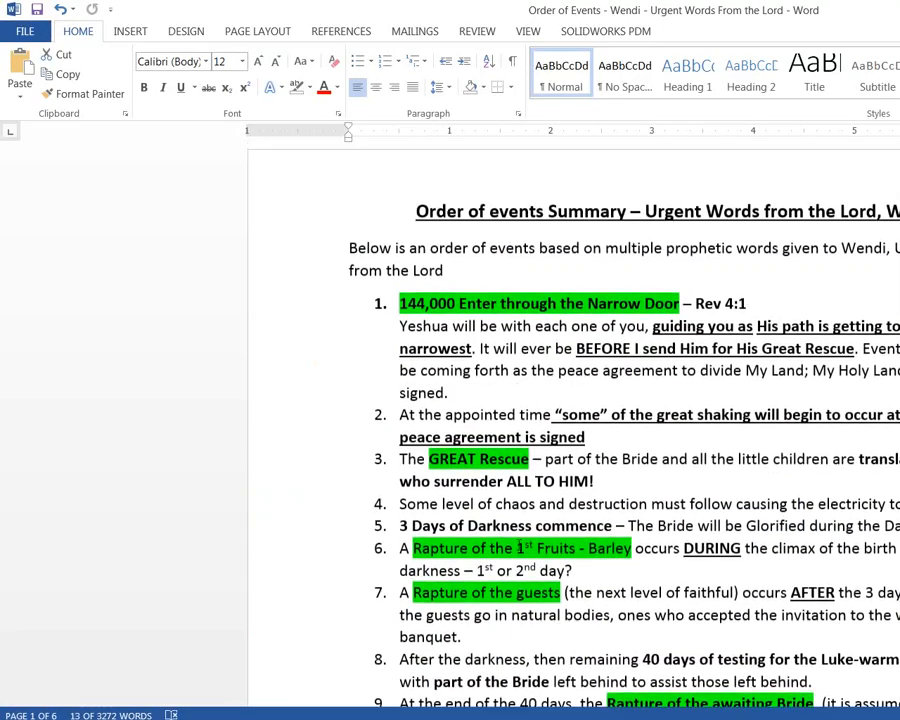
pyautogui.scroll(-3)
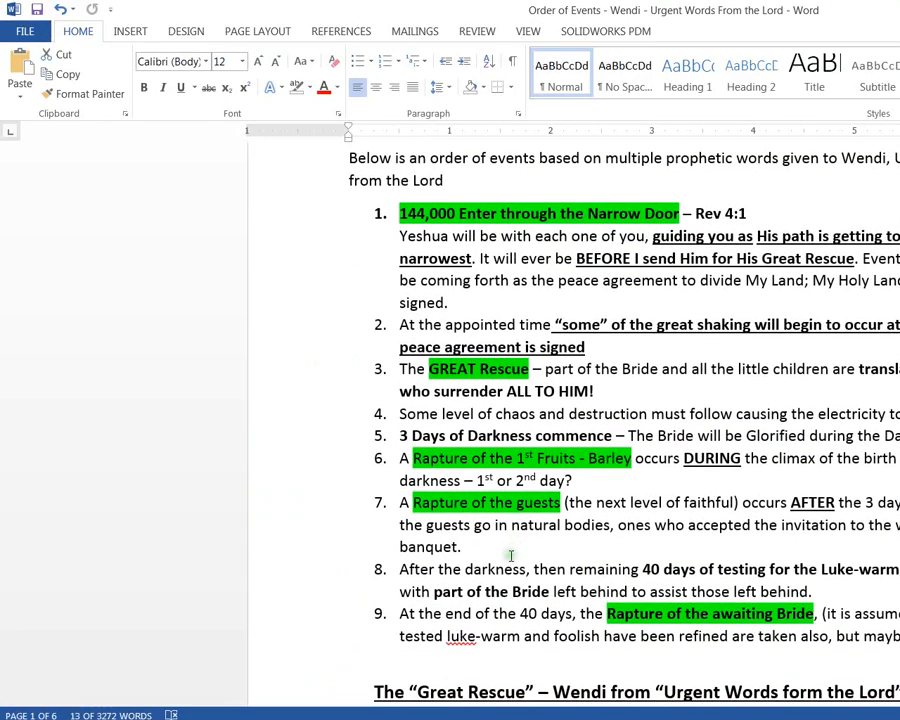